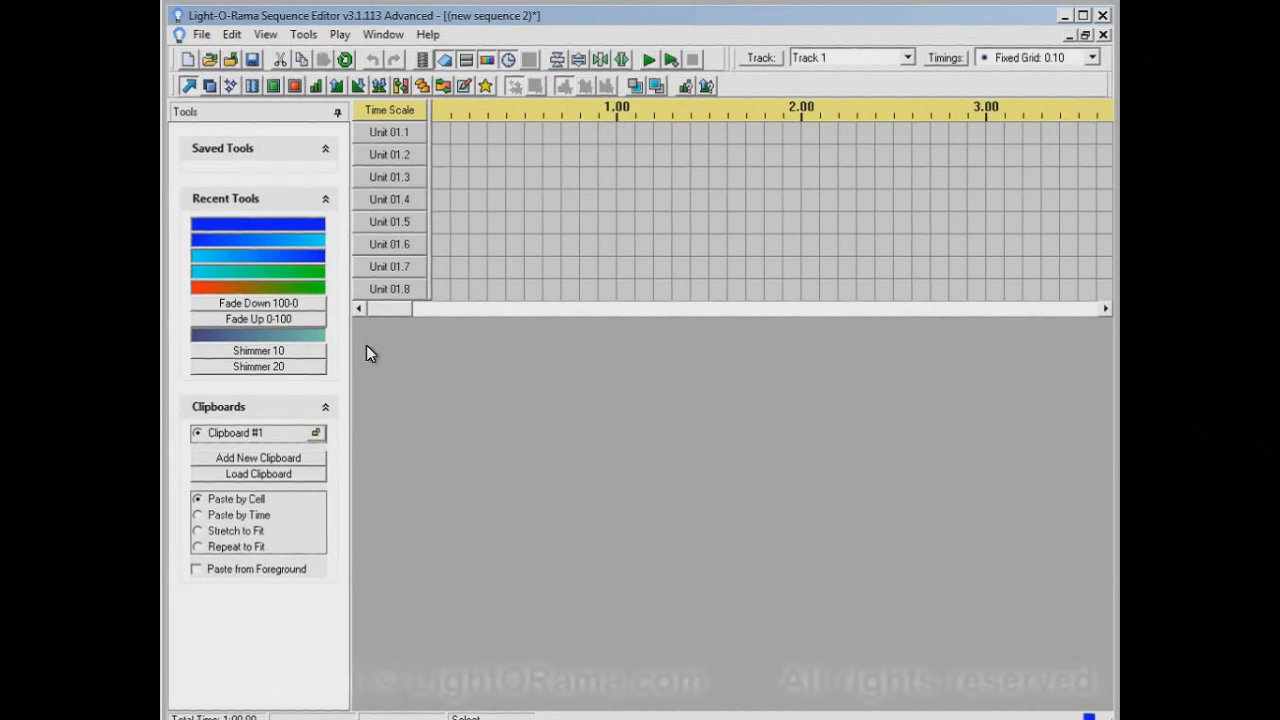
{"action": "mouse_move", "coordinate": [450, 98]}
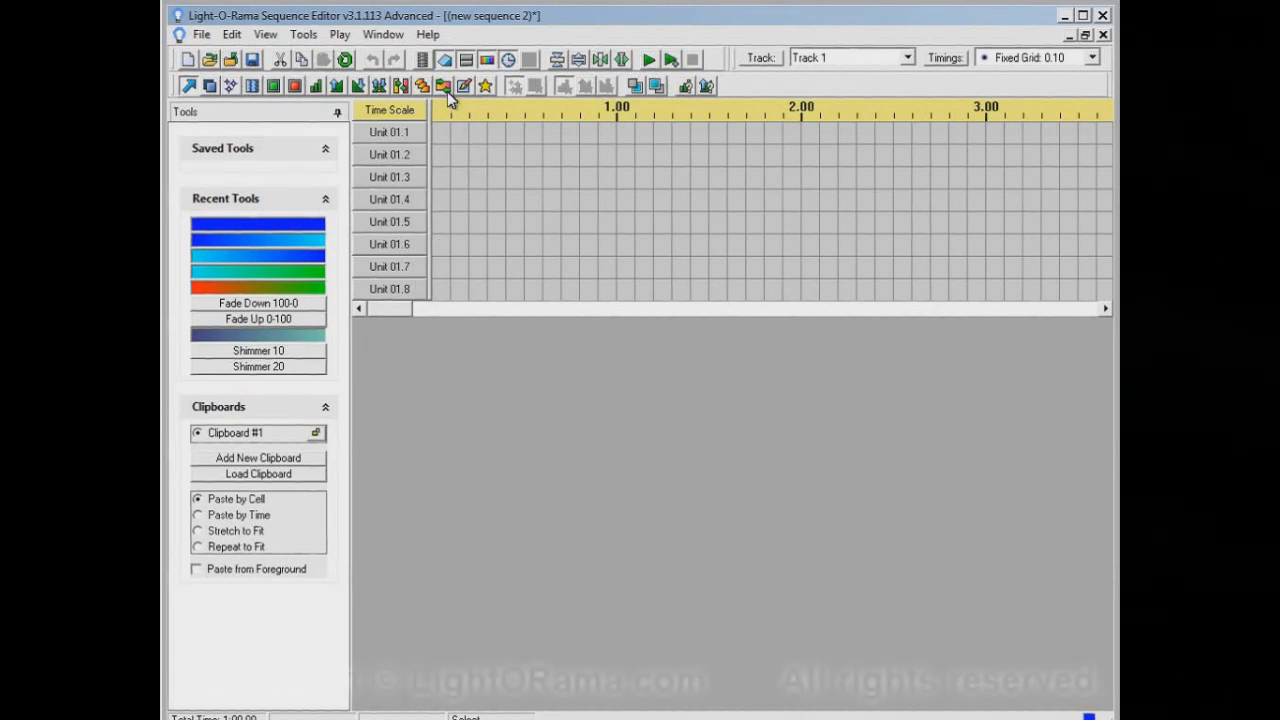
Set up a red-to-green Color Fade and mark cells across units 1.2–1.7.
{"action": "left_click", "coordinate": [443, 85]}
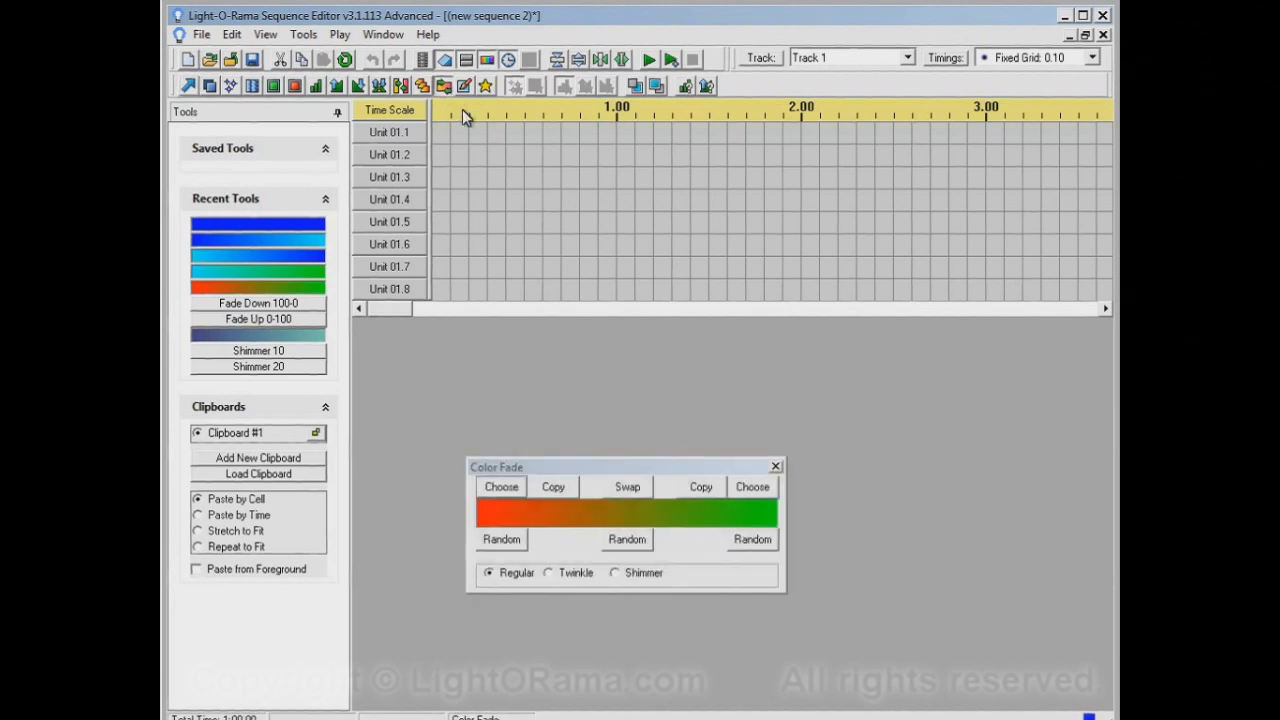
{"action": "mouse_move", "coordinate": [617, 668]}
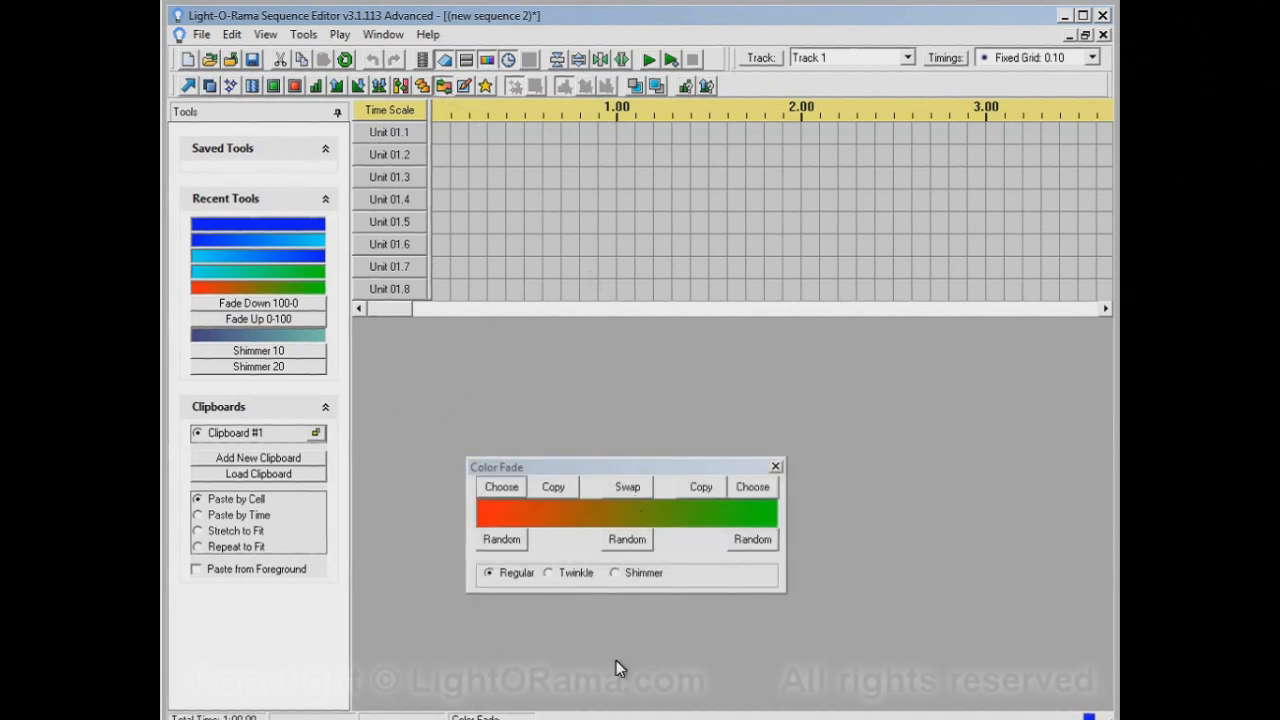
{"action": "mouse_move", "coordinate": [455, 465]}
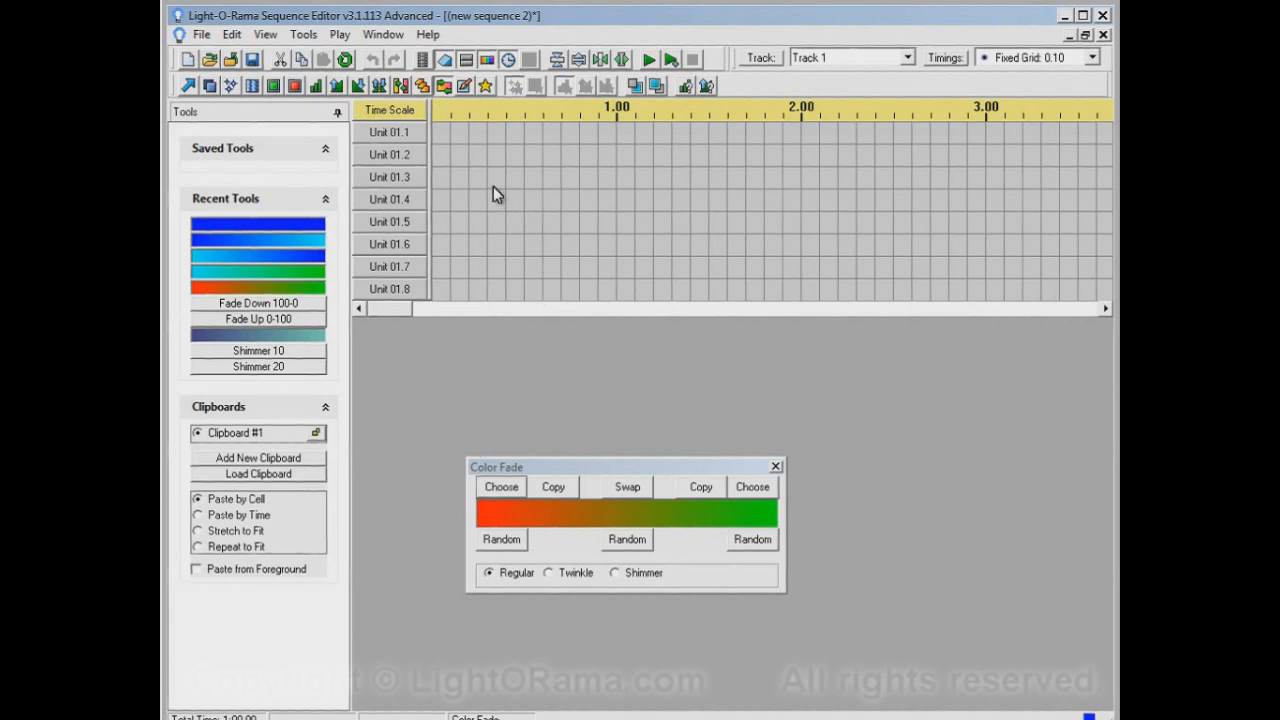
{"action": "mouse_move", "coordinate": [480, 163]}
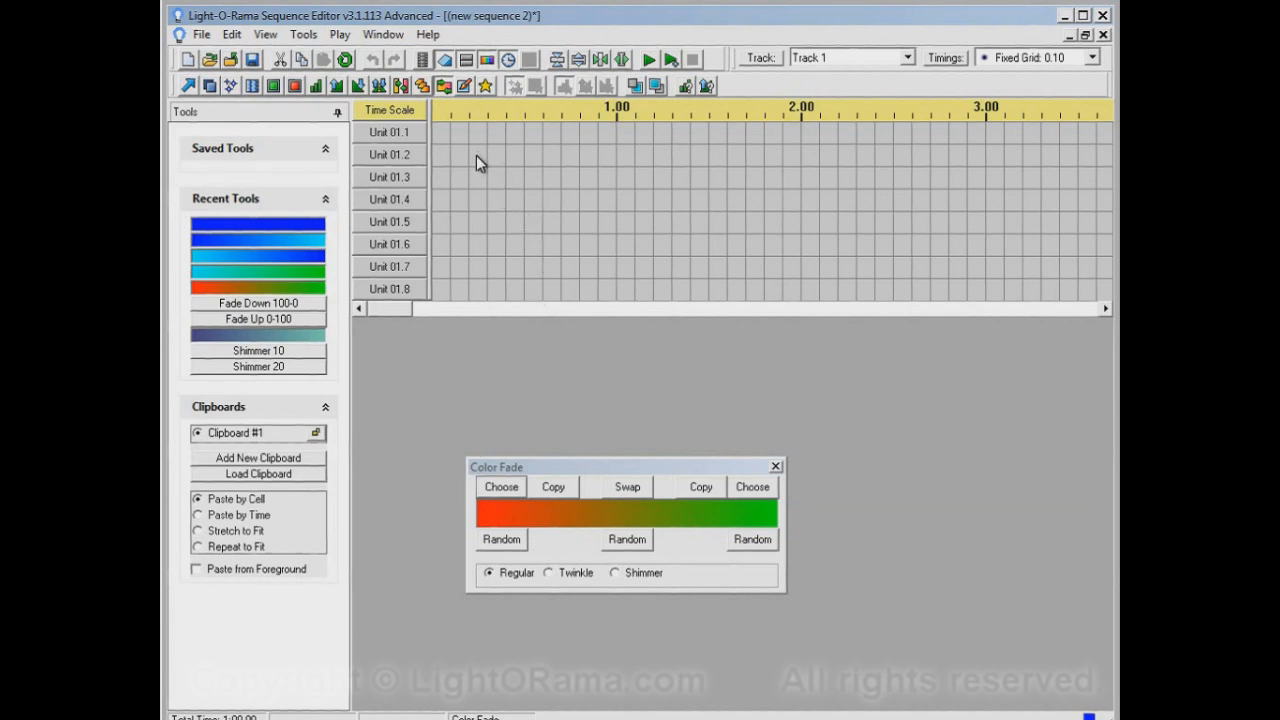
{"action": "left_click_drag", "start_coordinate": [475, 150], "coordinate": [798, 268]}
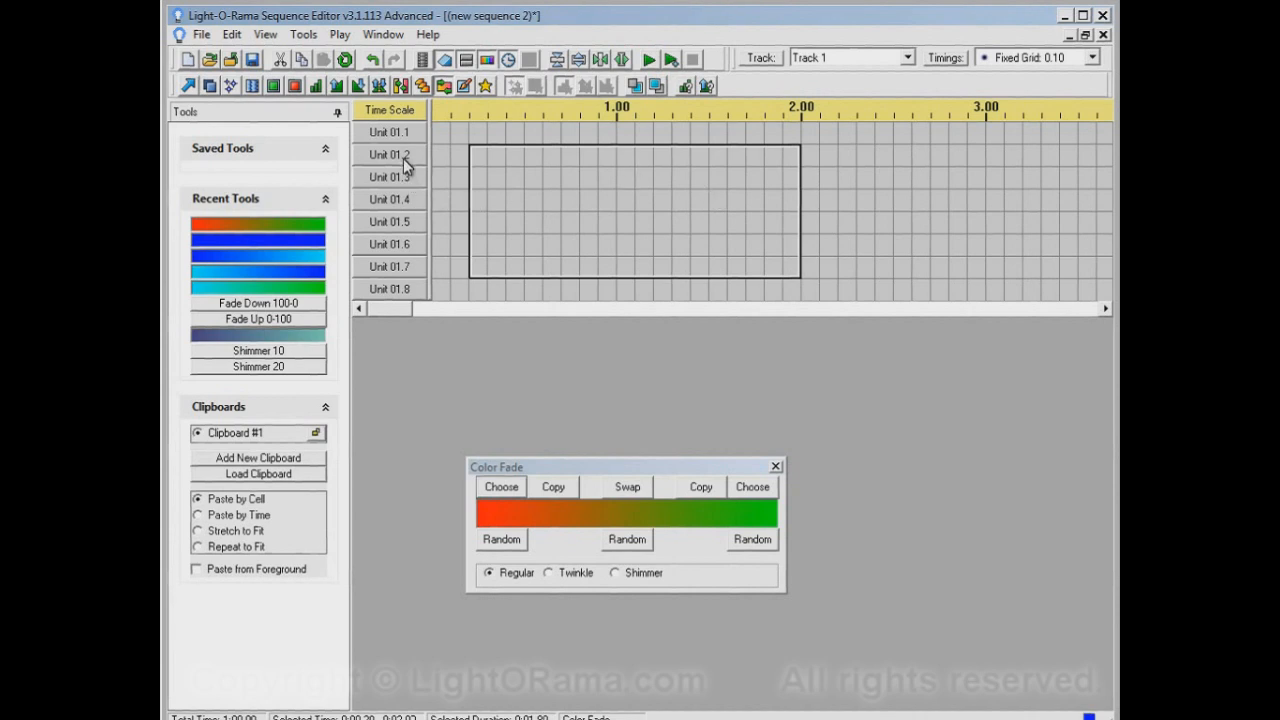
{"action": "mouse_move", "coordinate": [405, 215]}
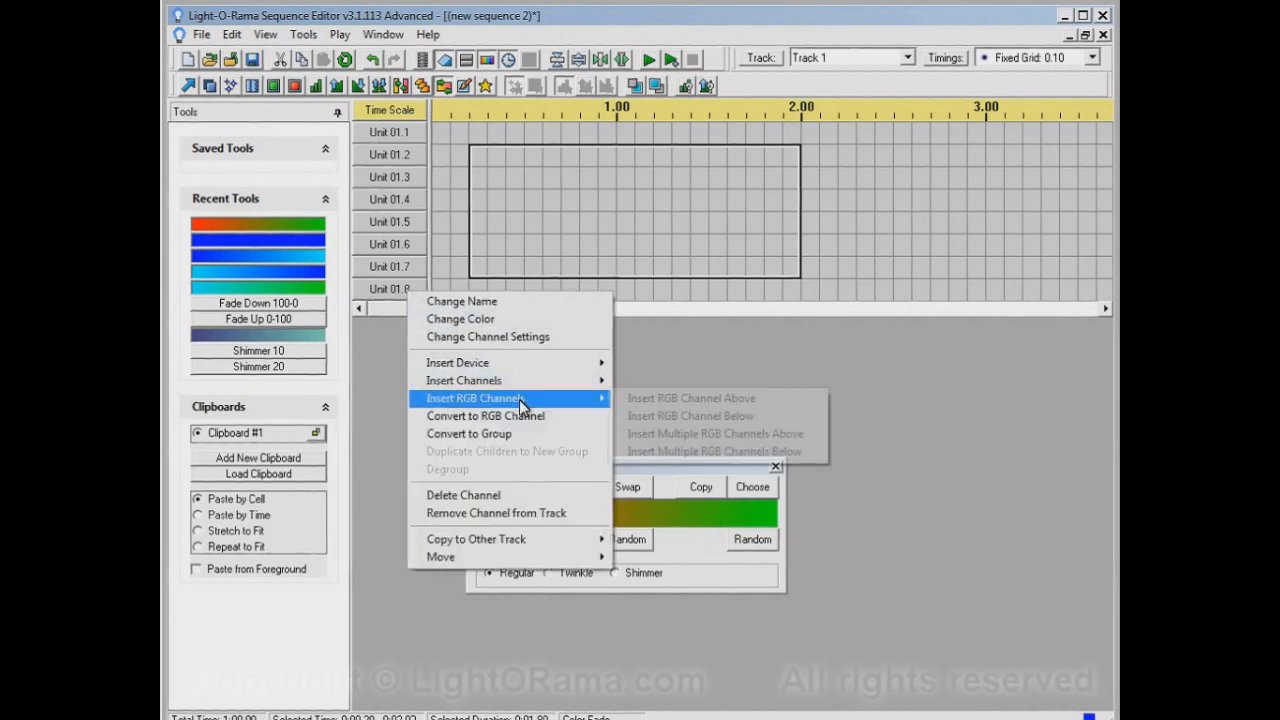
Insert 10 RGB channels below Unit 01.8.
{"action": "left_click", "coordinate": [714, 451]}
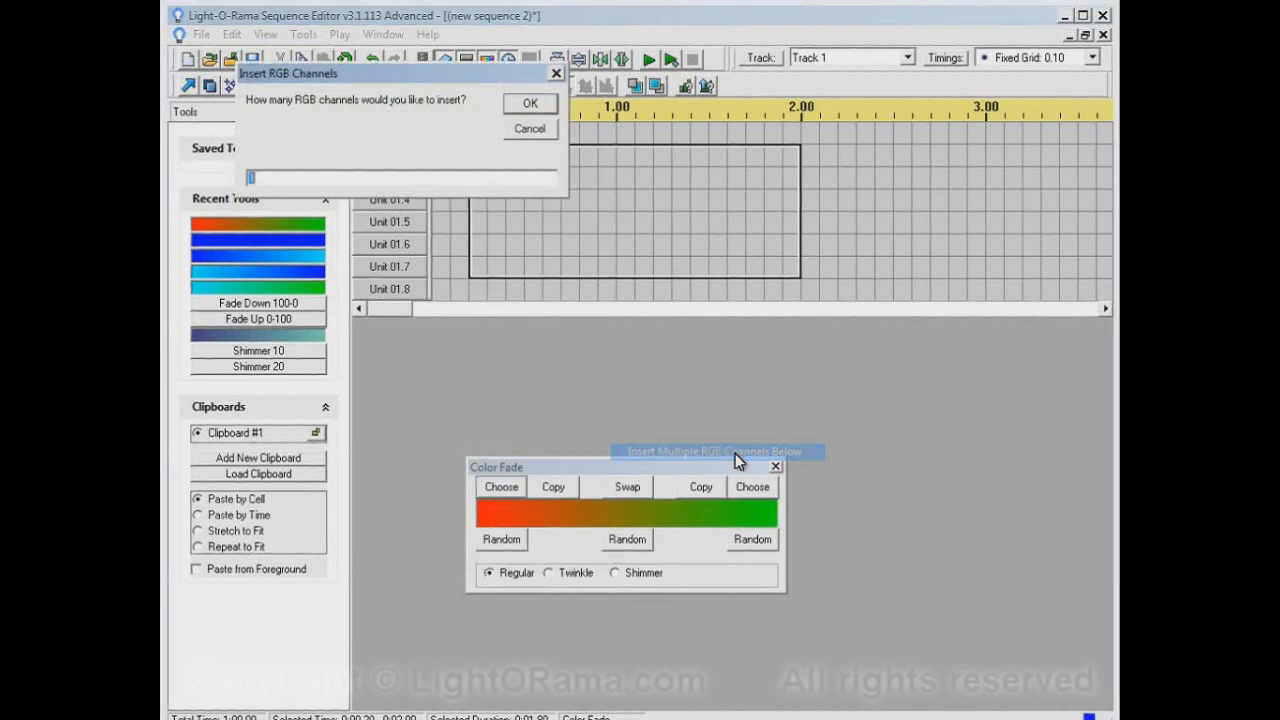
{"action": "type", "text": "10"}
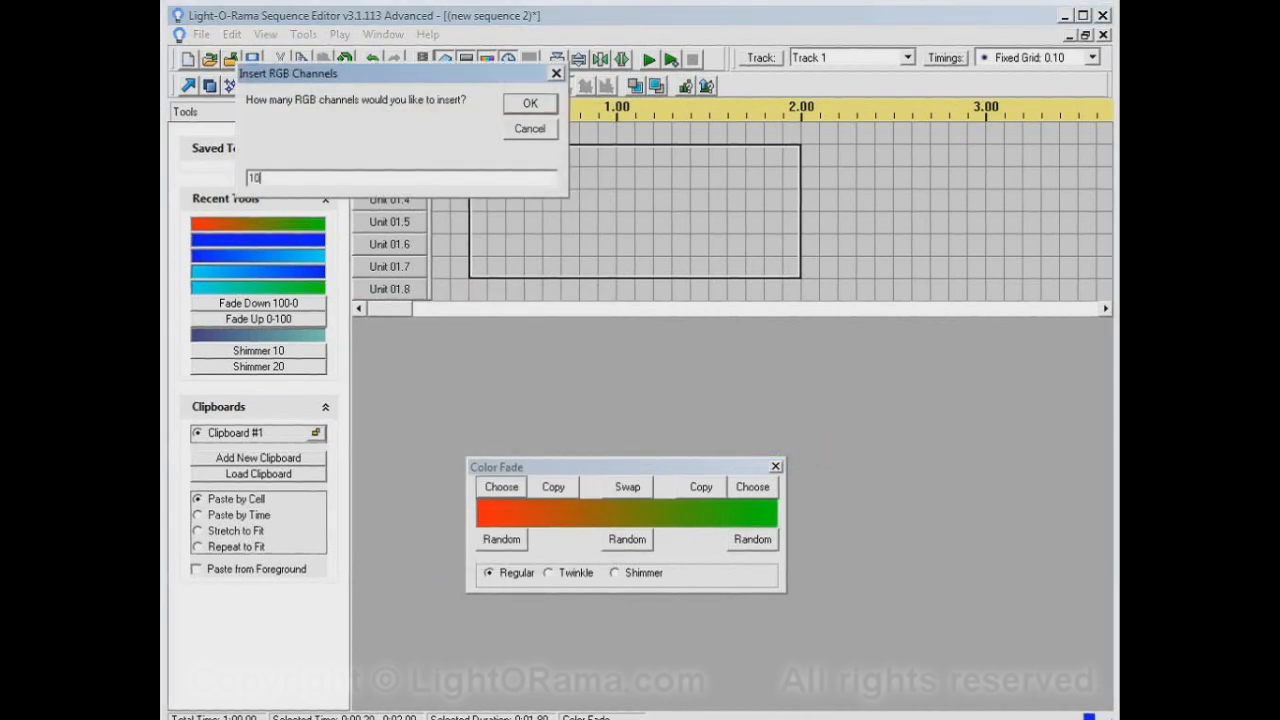
{"action": "left_click", "coordinate": [529, 103]}
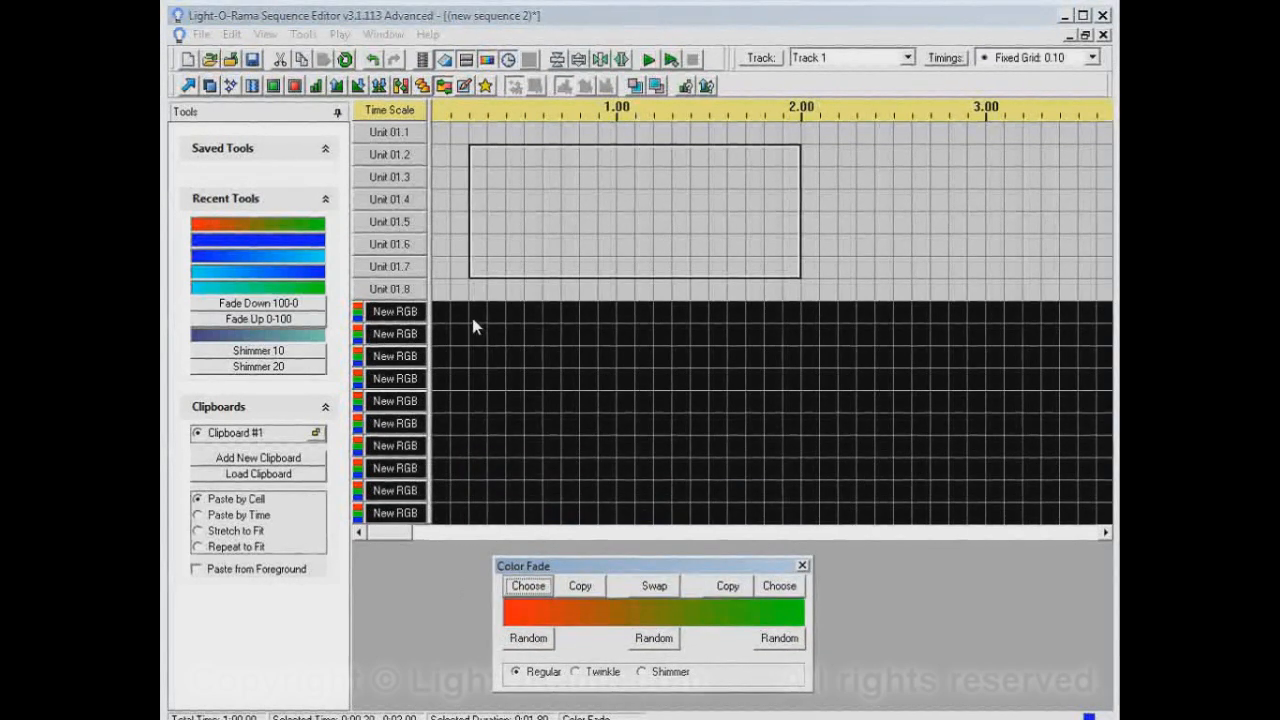
Apply a red-to-green fade to the first three New RGB rows, about 0.2–1.1 s.
{"action": "left_click", "coordinate": [527, 585]}
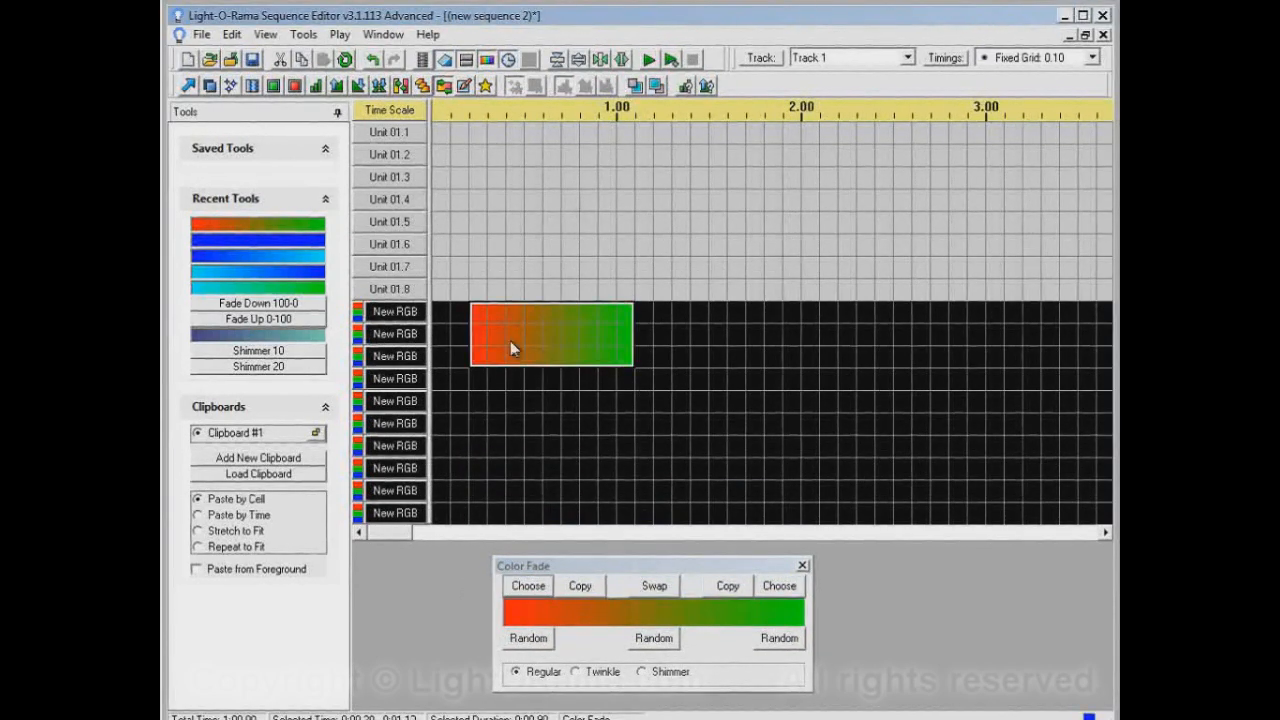
{"action": "mouse_move", "coordinate": [605, 337]}
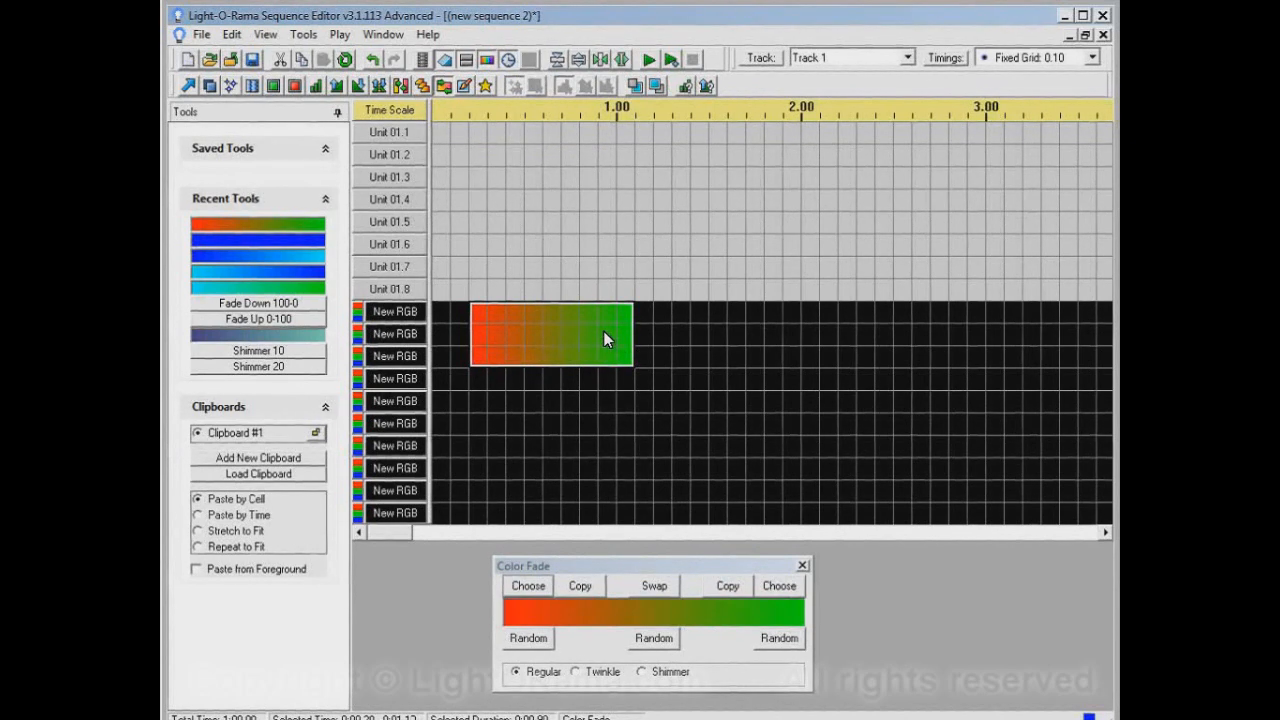
{"action": "mouse_move", "coordinate": [610, 613]}
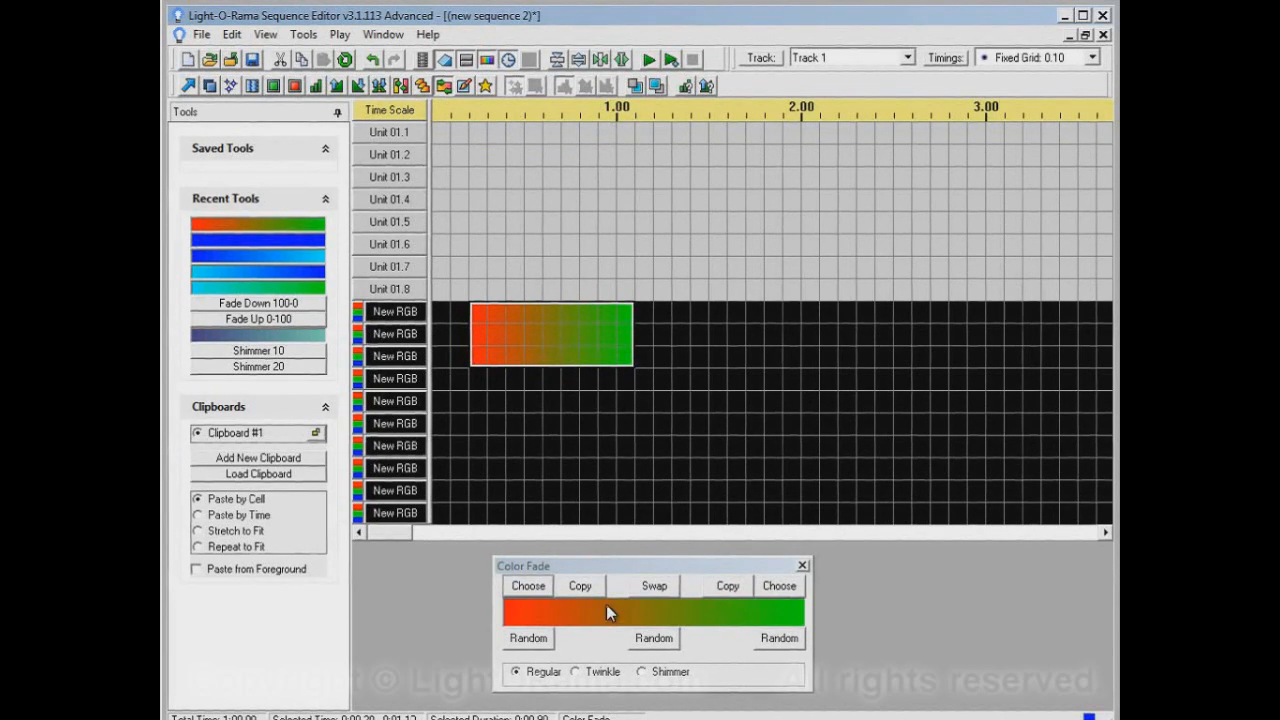
{"action": "mouse_move", "coordinate": [575, 615]}
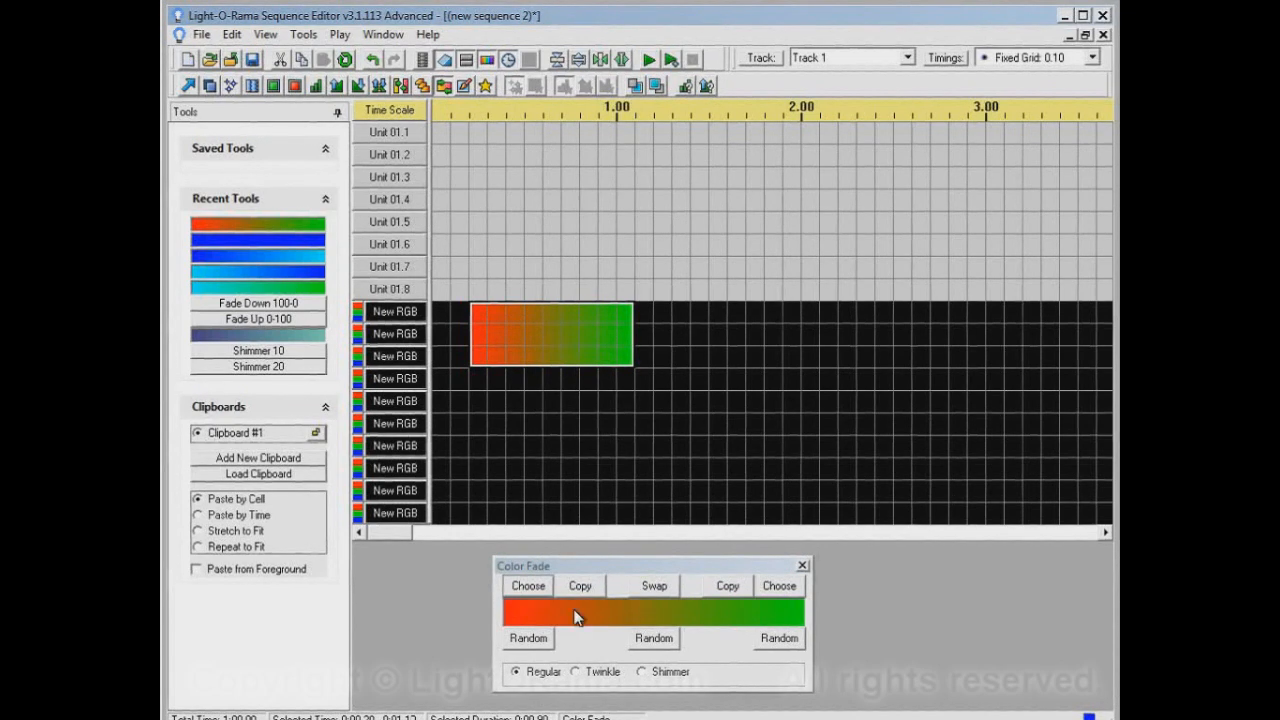
{"action": "mouse_move", "coordinate": [815, 620]}
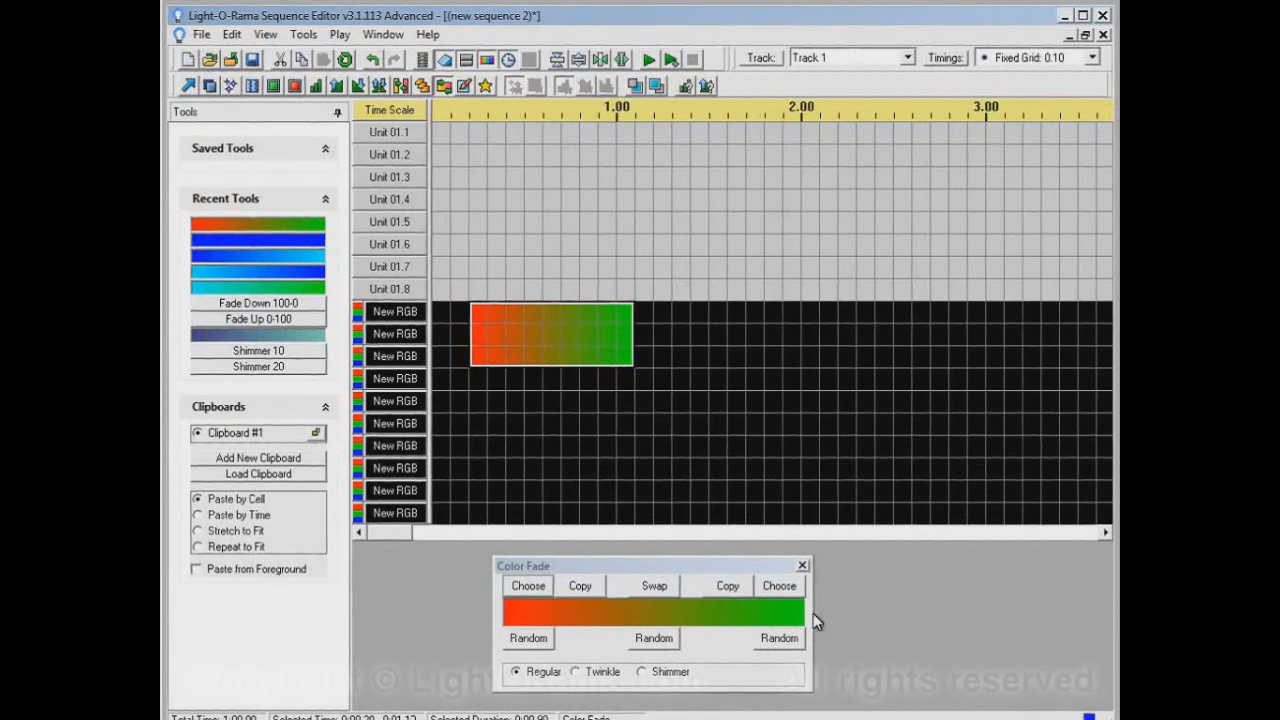
{"action": "mouse_move", "coordinate": [753, 570]}
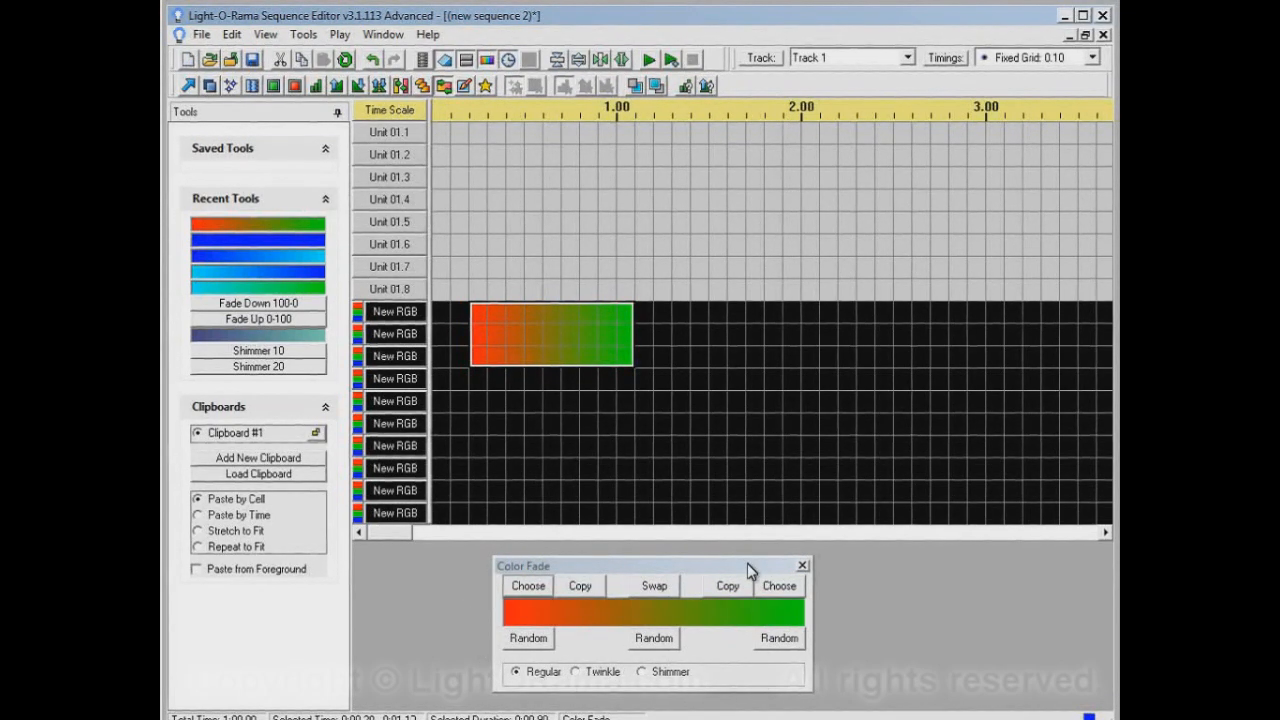
{"action": "mouse_move", "coordinate": [708, 556]}
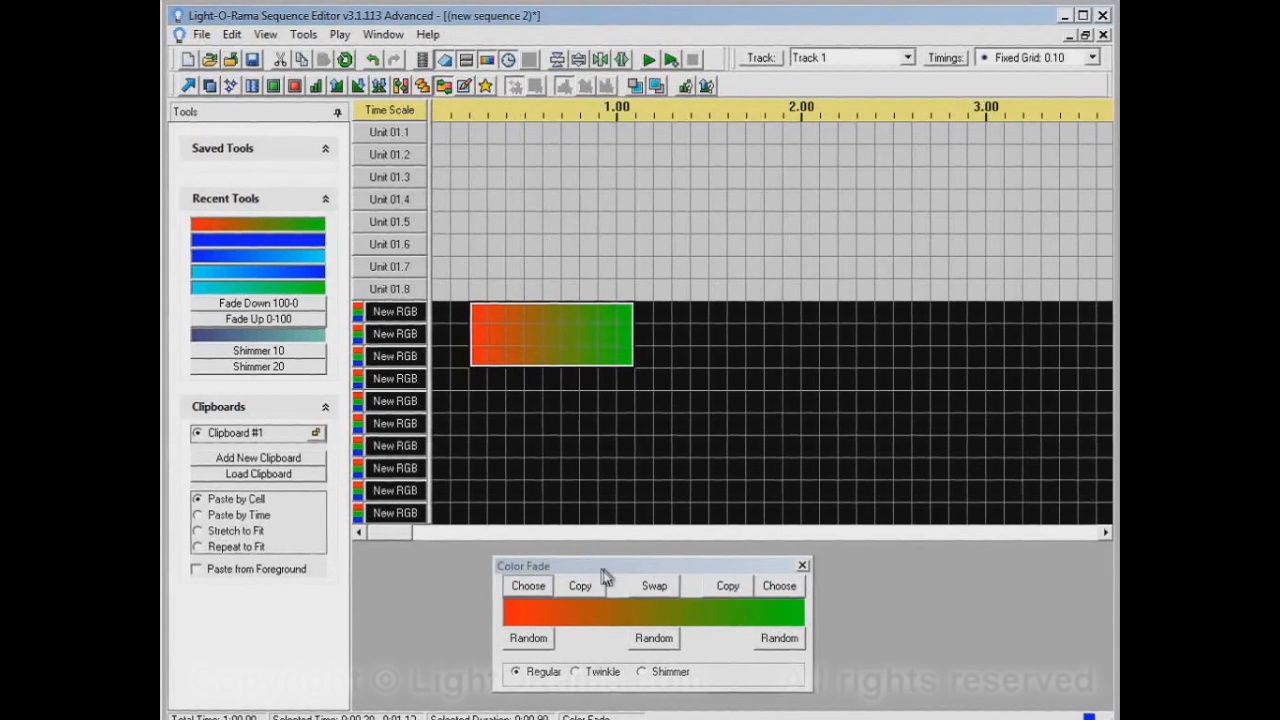
{"action": "mouse_move", "coordinate": [543, 620]}
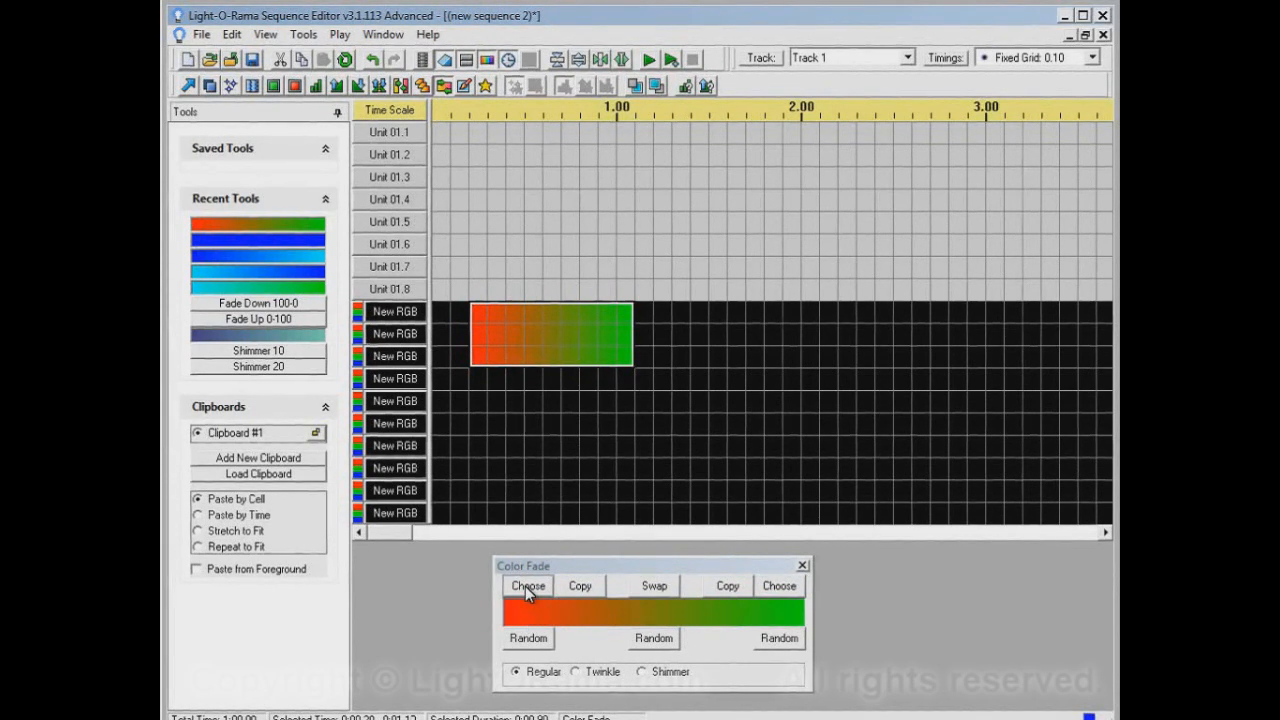
Change the fade's starting colour from red to yellow.
{"action": "left_click", "coordinate": [527, 585]}
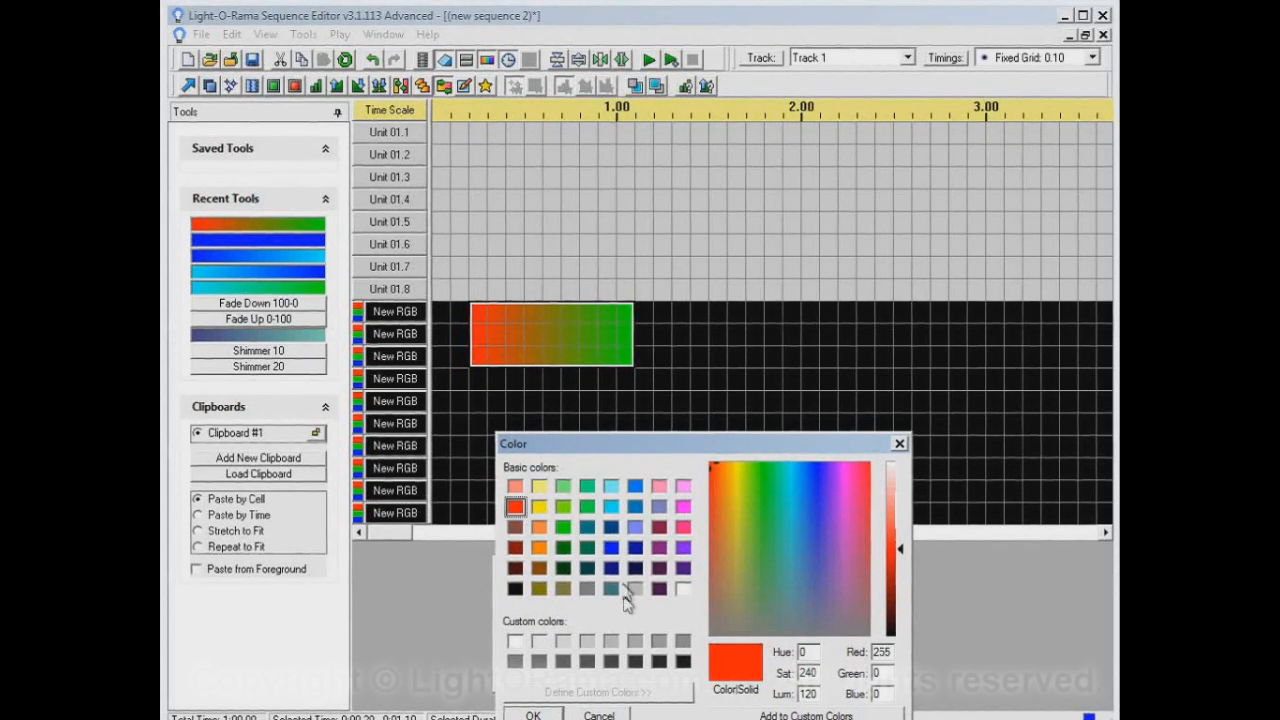
{"action": "left_click", "coordinate": [539, 507]}
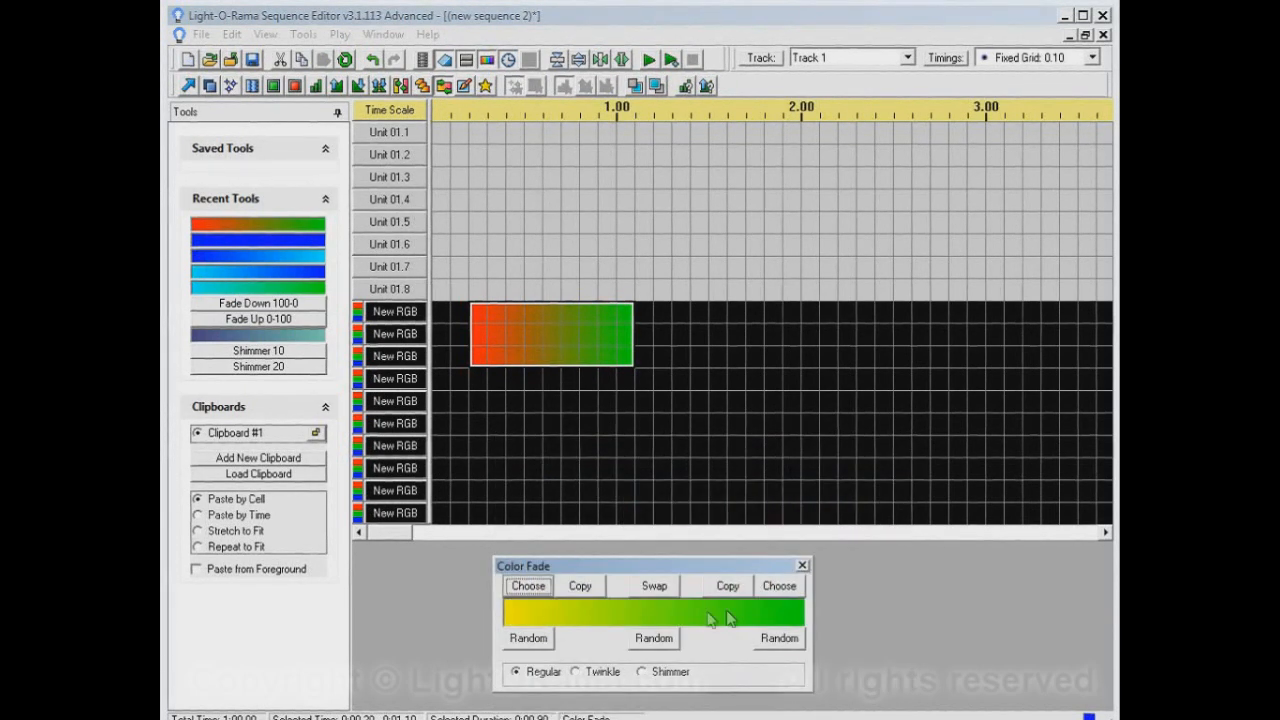
{"action": "mouse_move", "coordinate": [485, 390]}
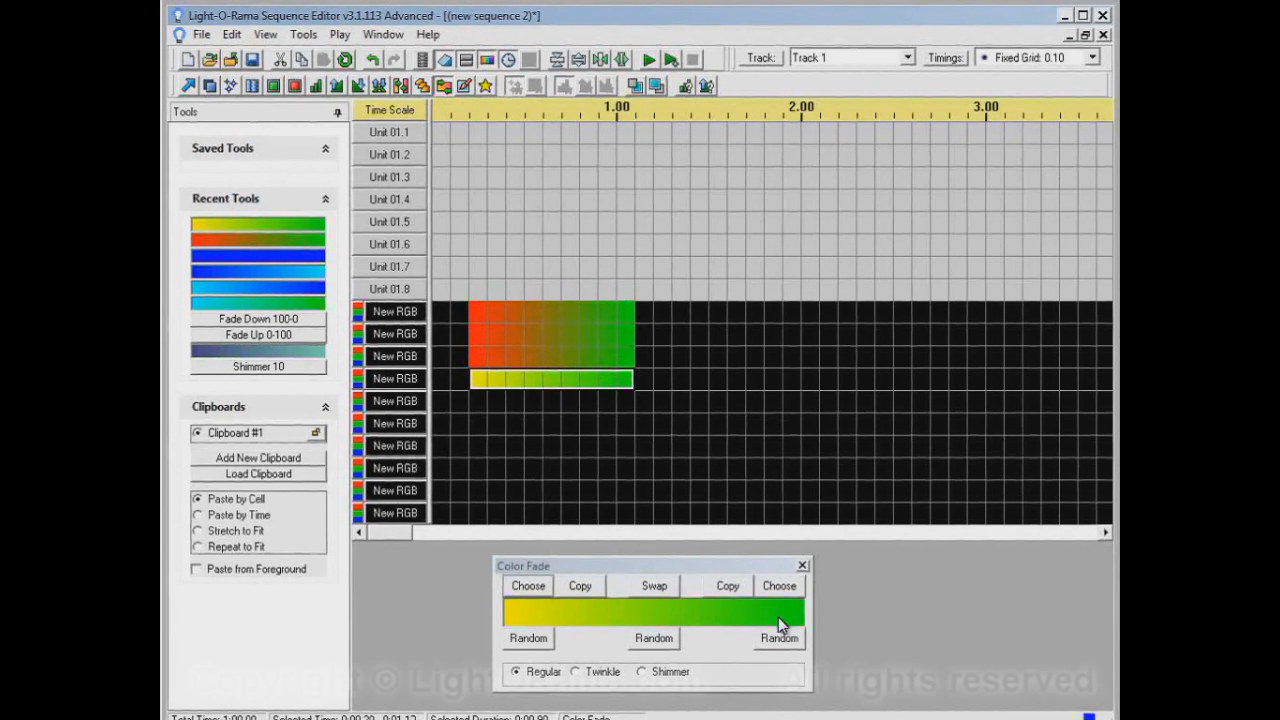
Set the fade end to cyan and apply yellow-to-cyan to the fifth RGB channel.
{"action": "left_click", "coordinate": [779, 585]}
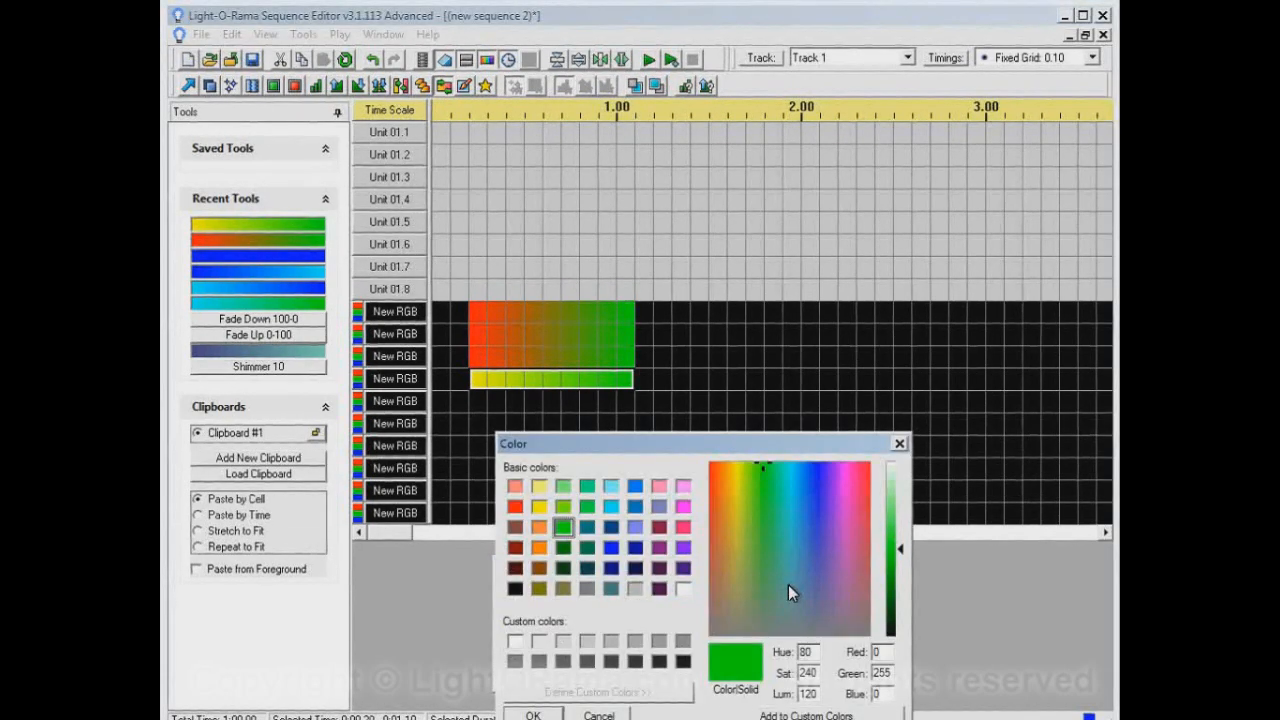
{"action": "left_click", "coordinate": [610, 506]}
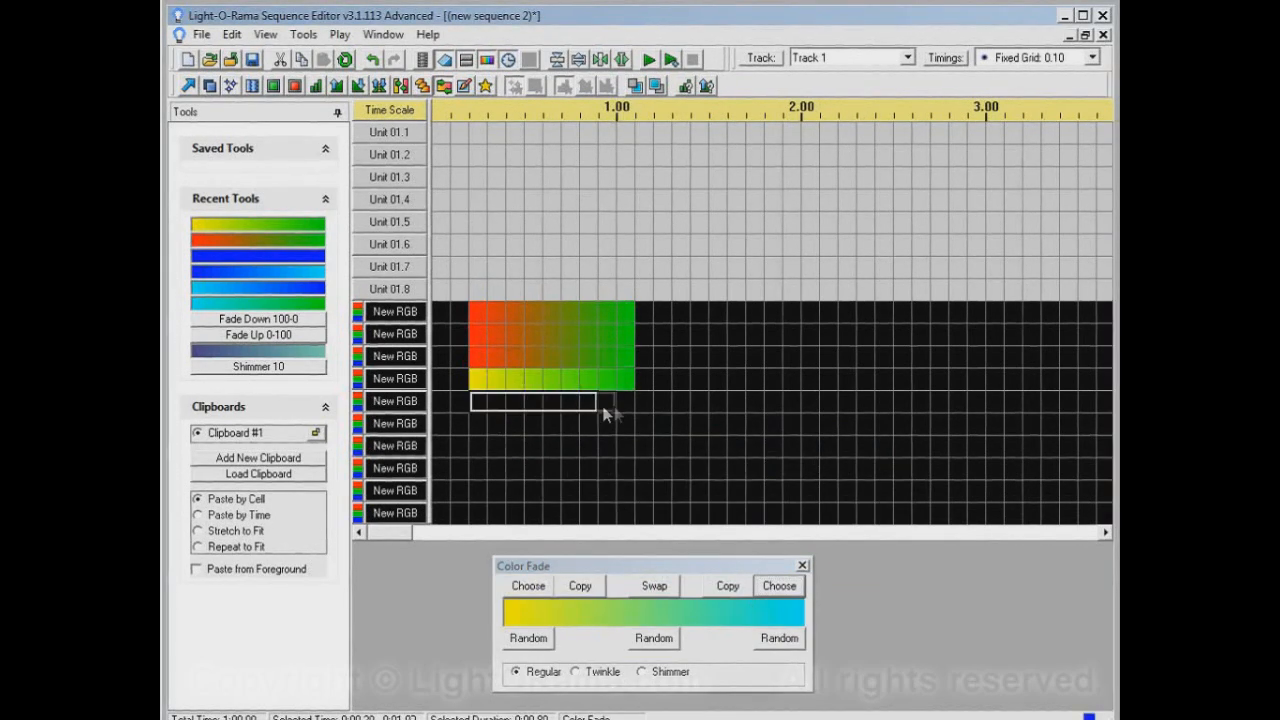
{"action": "left_click", "coordinate": [550, 401]}
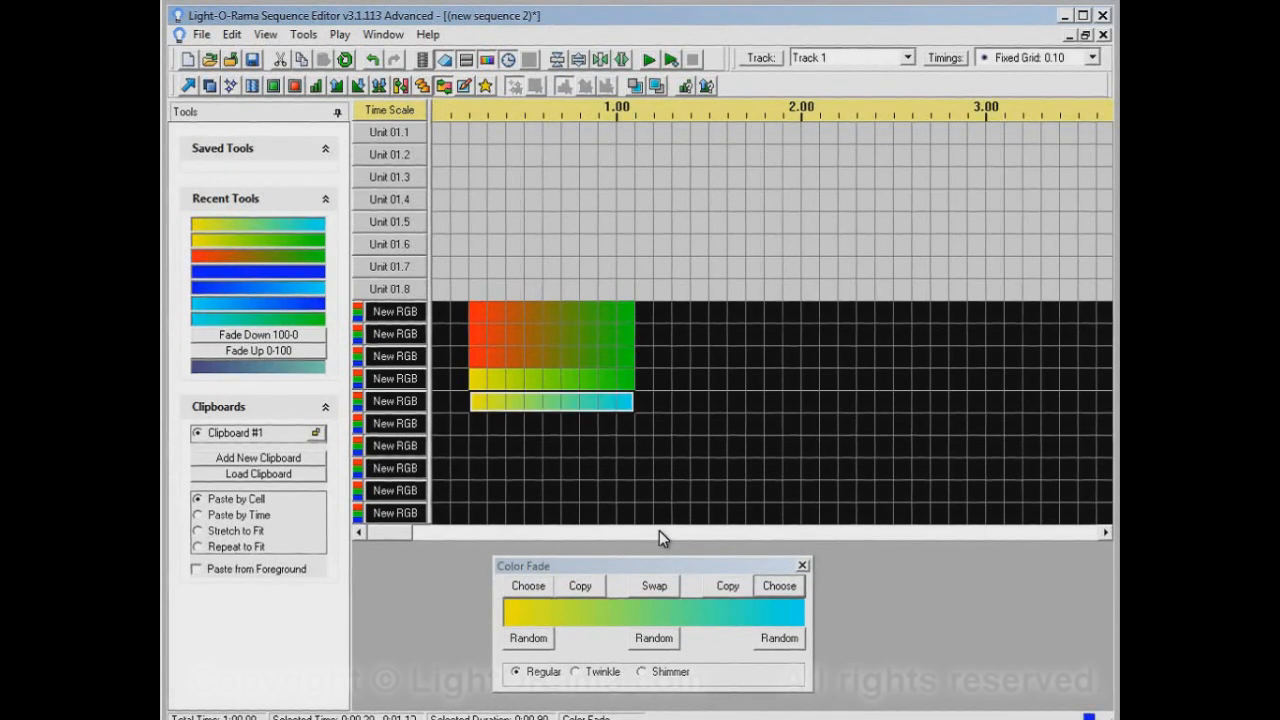
{"action": "mouse_move", "coordinate": [548, 625]}
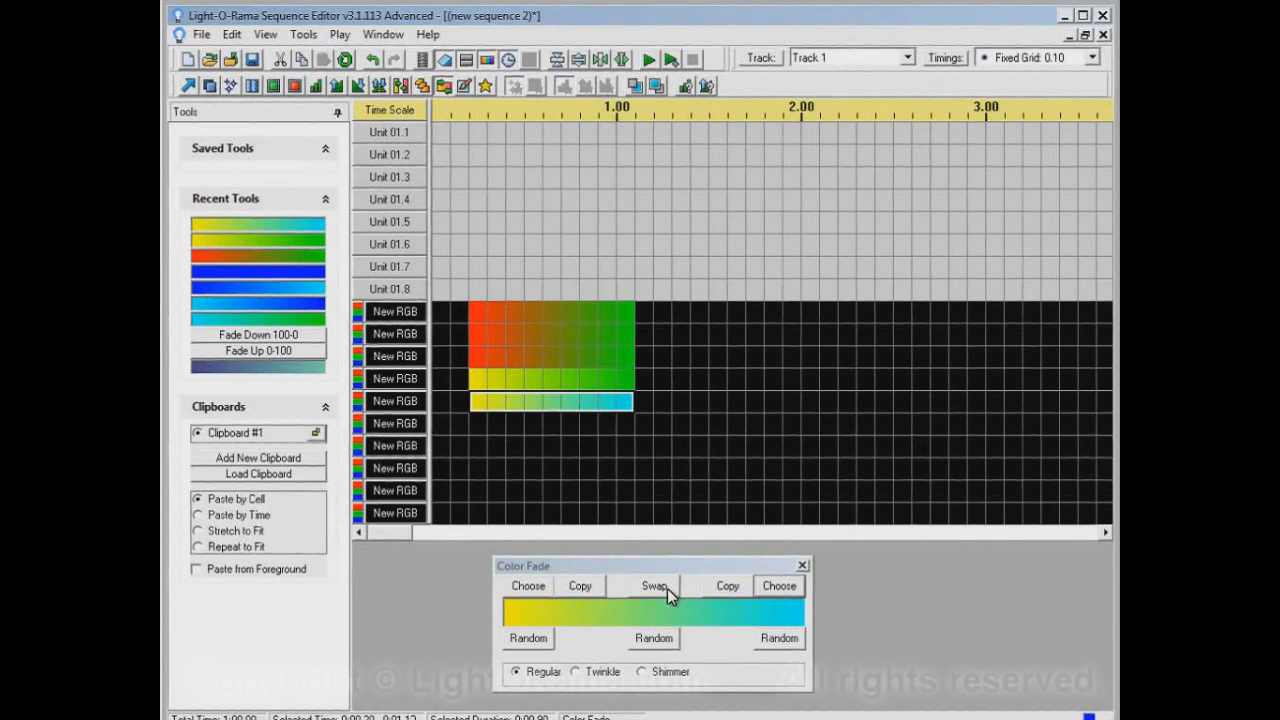
Swap the fade to cyan-to-yellow and apply it to the sixth RGB channel.
{"action": "left_click", "coordinate": [652, 585]}
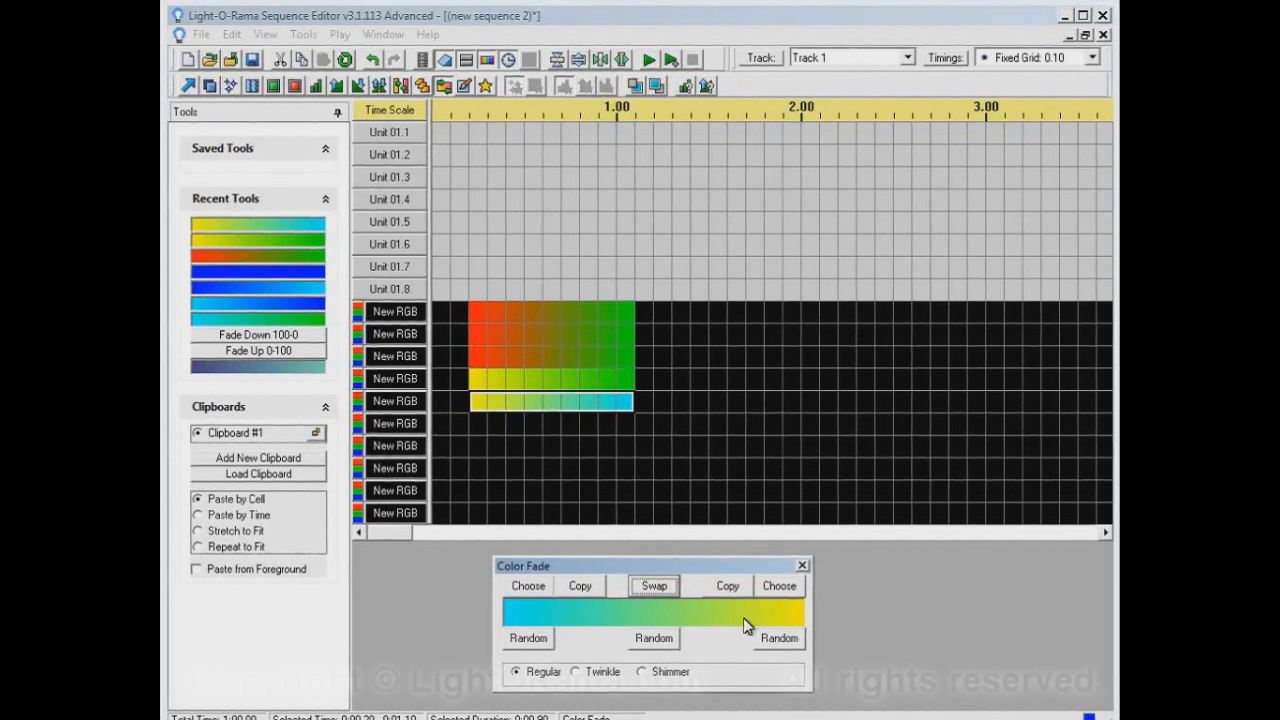
{"action": "left_click", "coordinate": [652, 586]}
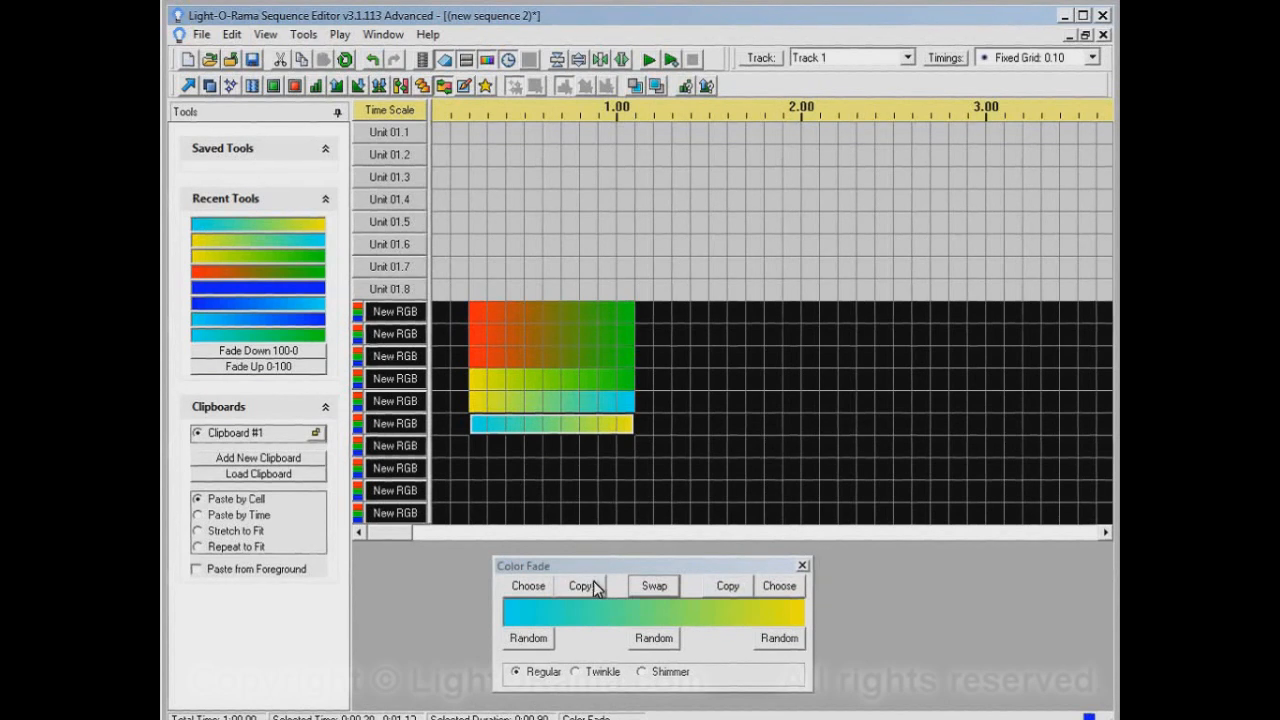
{"action": "mouse_move", "coordinate": [767, 611]}
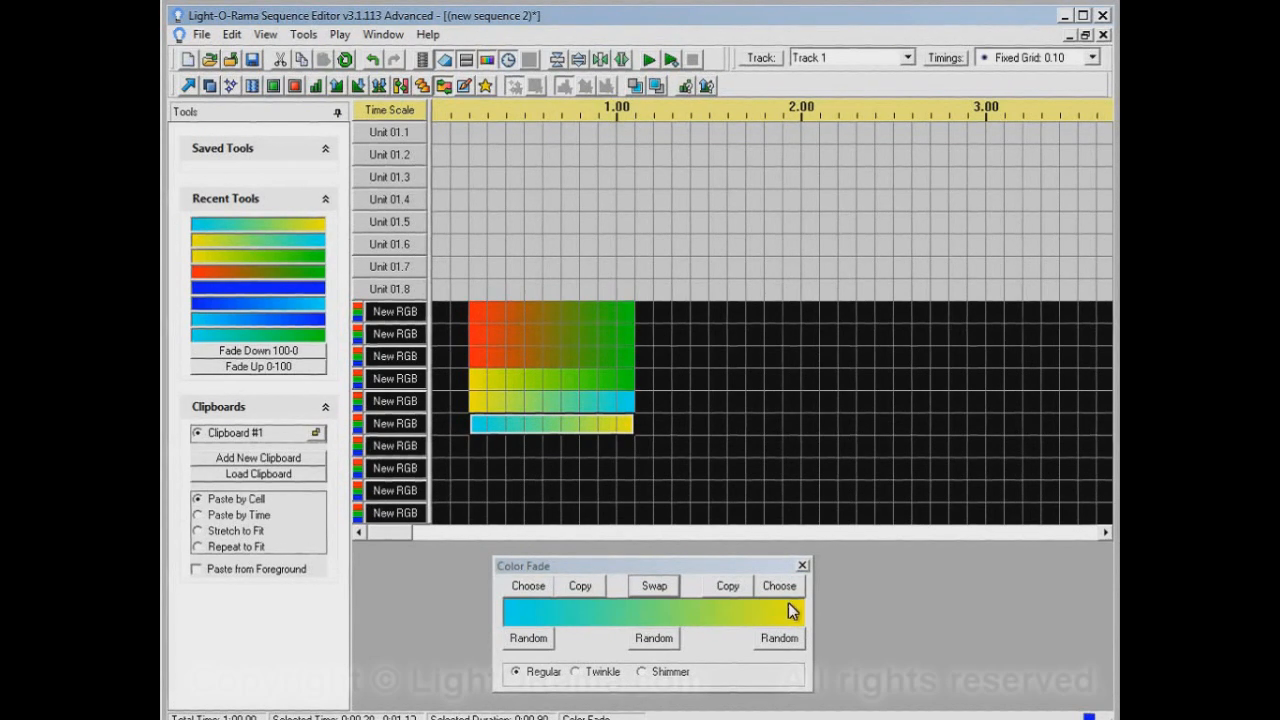
{"action": "mouse_move", "coordinate": [550, 615]}
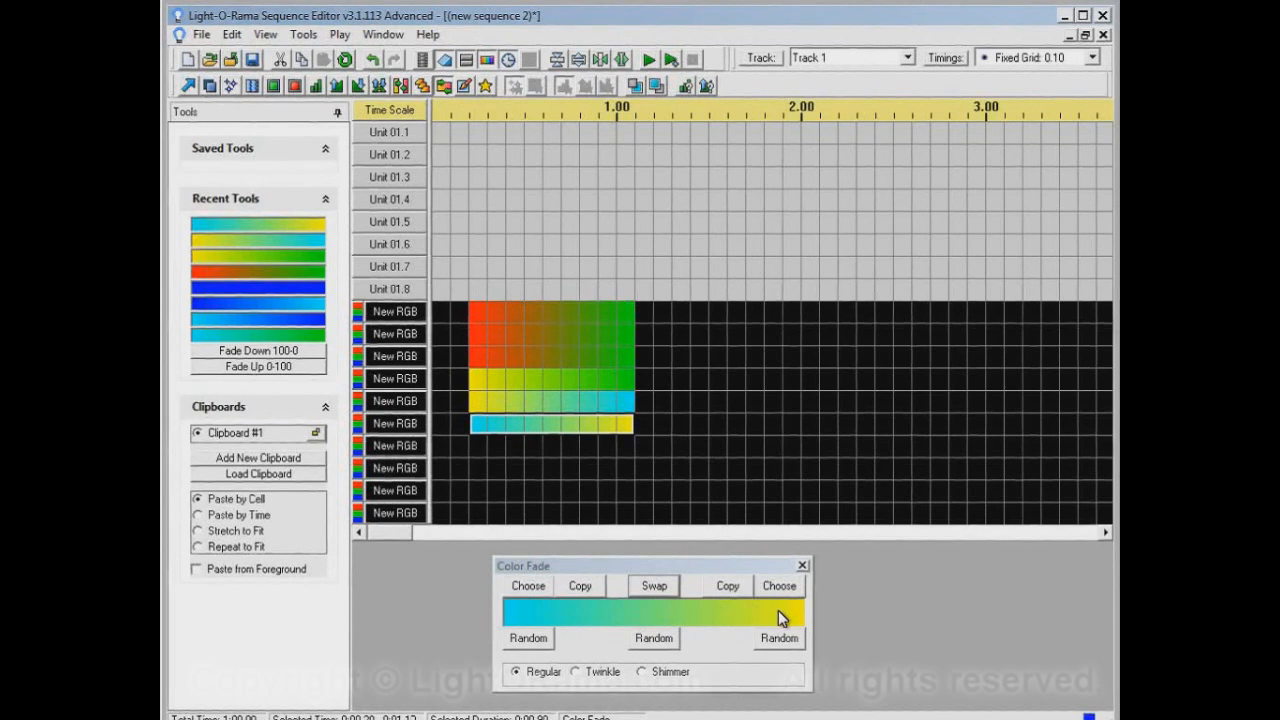
{"action": "mouse_move", "coordinate": [575, 618]}
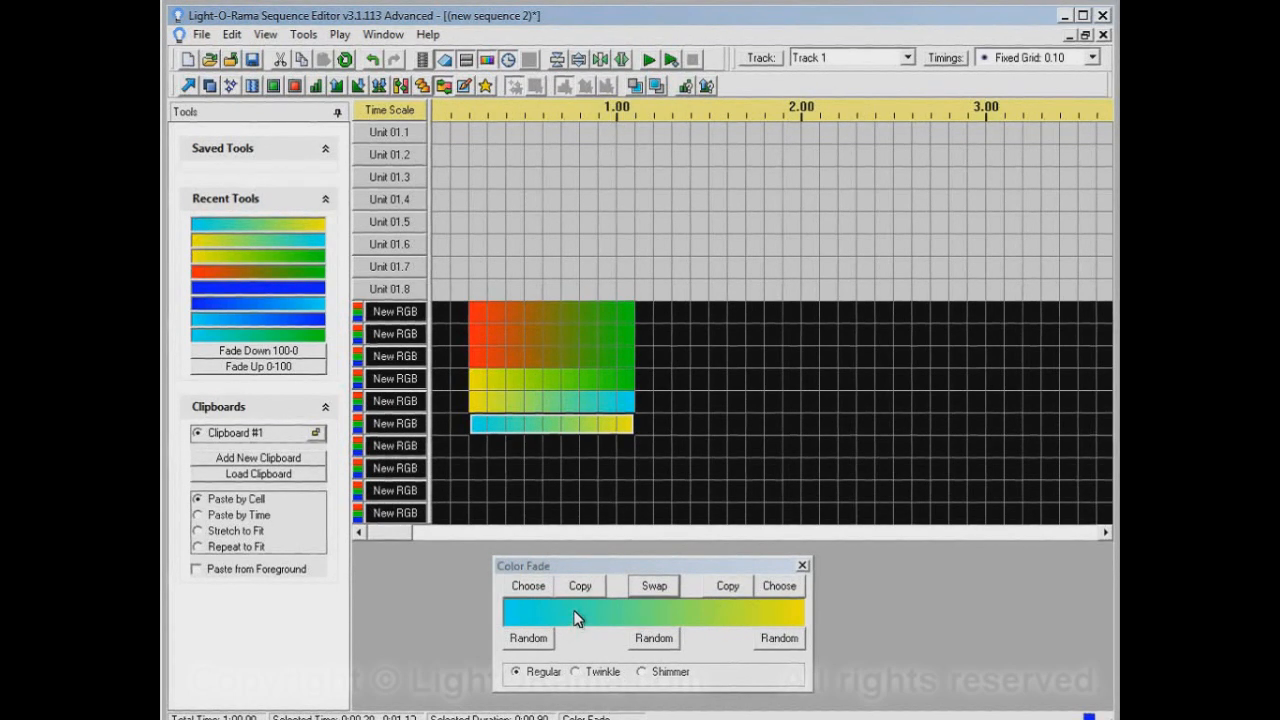
{"action": "mouse_move", "coordinate": [548, 621]}
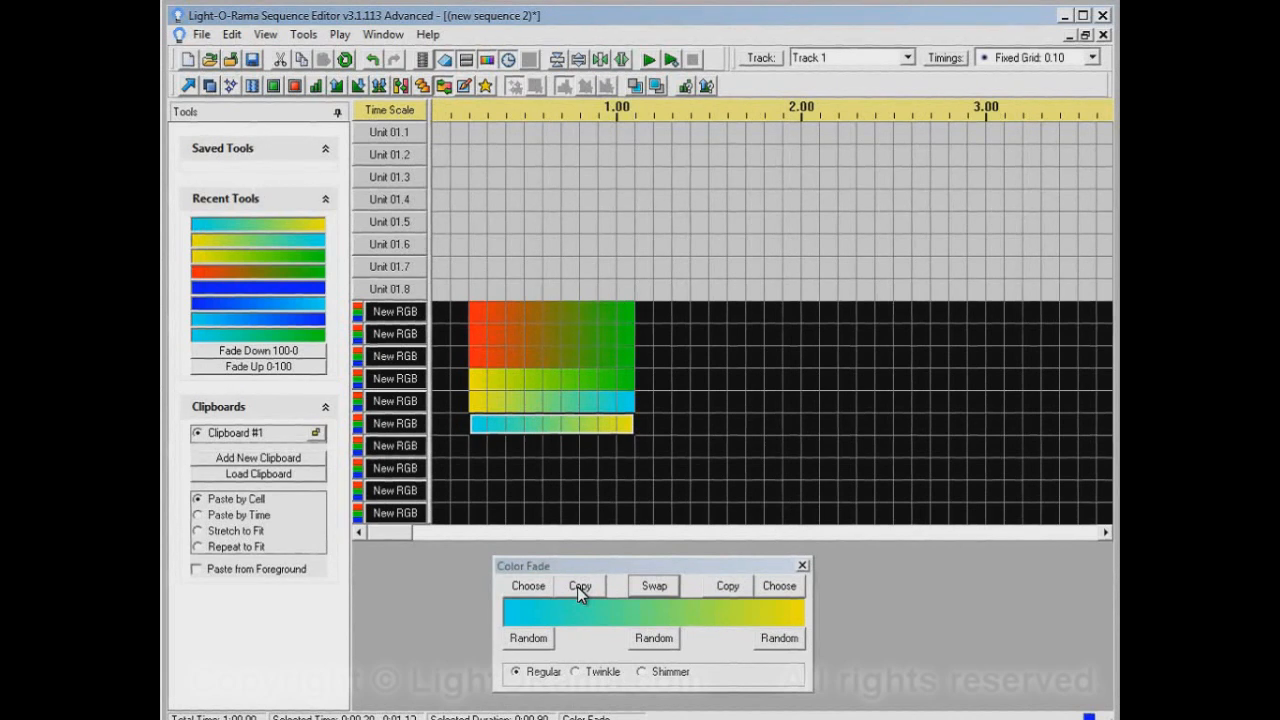
Make both fade ends the same colour, choosing orange.
{"action": "left_click", "coordinate": [579, 586]}
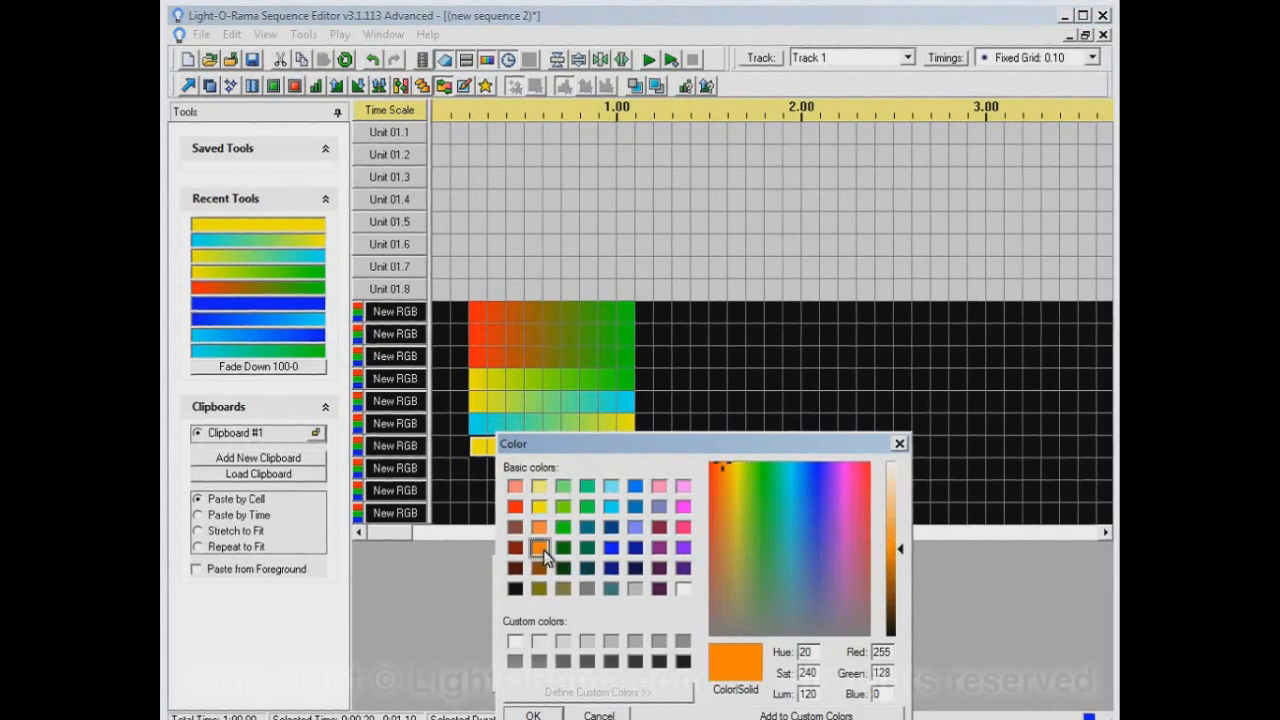
{"action": "left_click", "coordinate": [532, 714]}
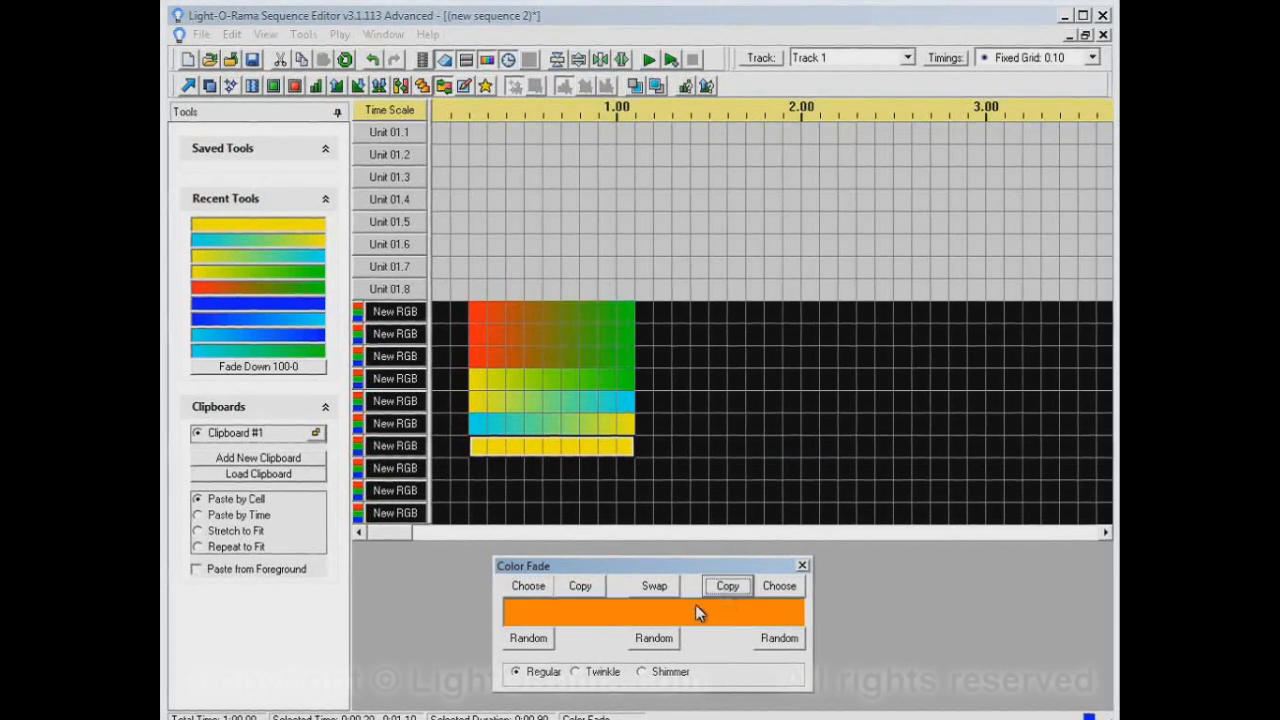
{"action": "mouse_move", "coordinate": [455, 454]}
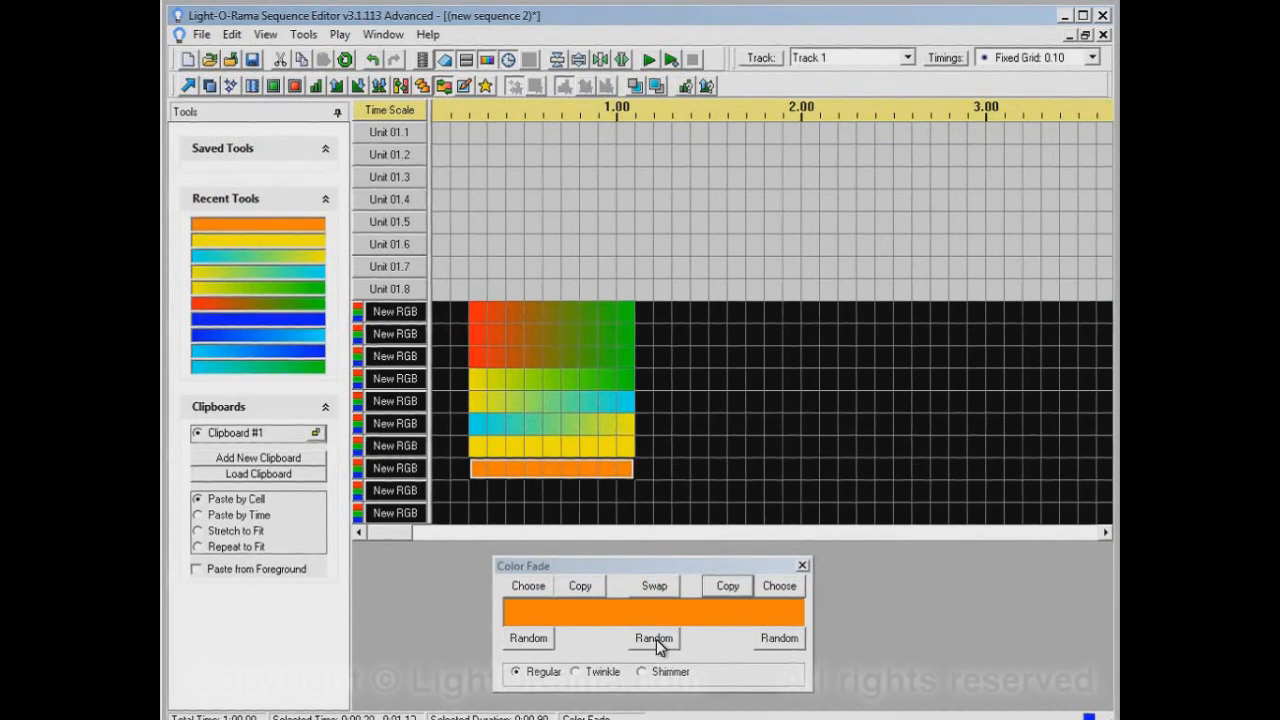
Generate several random colour pairs for the fade.
{"action": "left_click", "coordinate": [653, 638]}
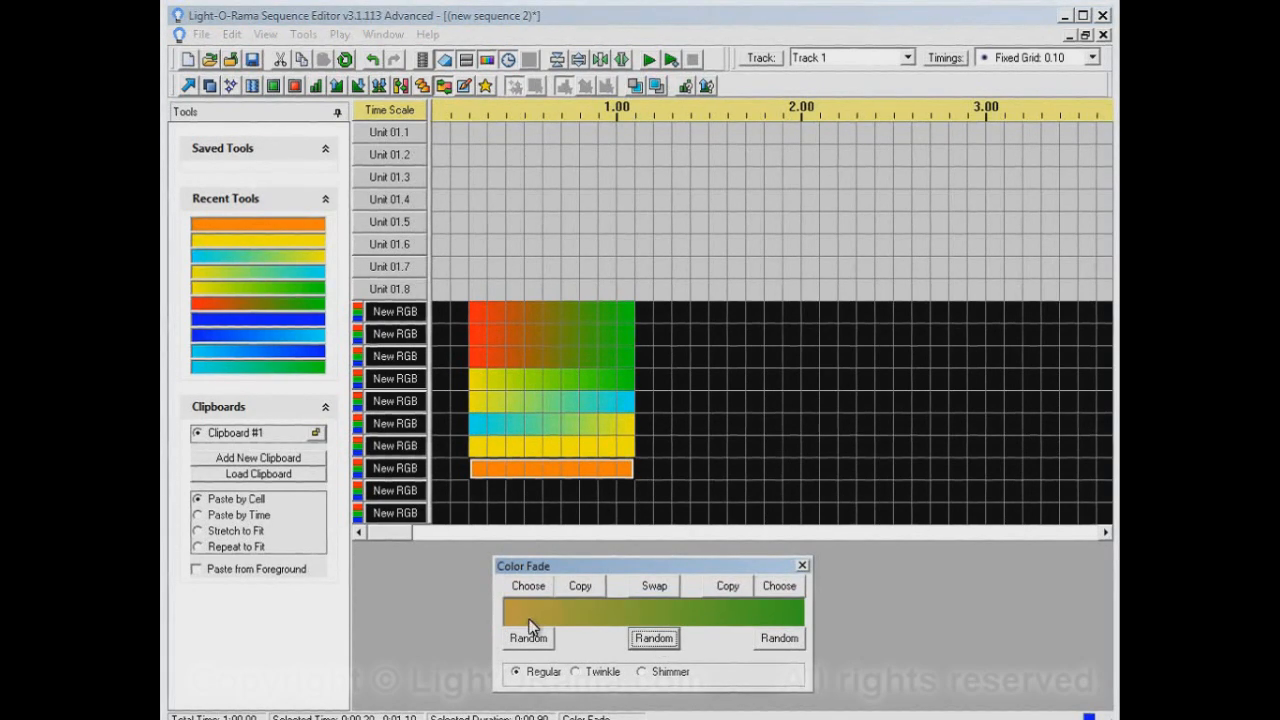
{"action": "mouse_move", "coordinate": [593, 662]}
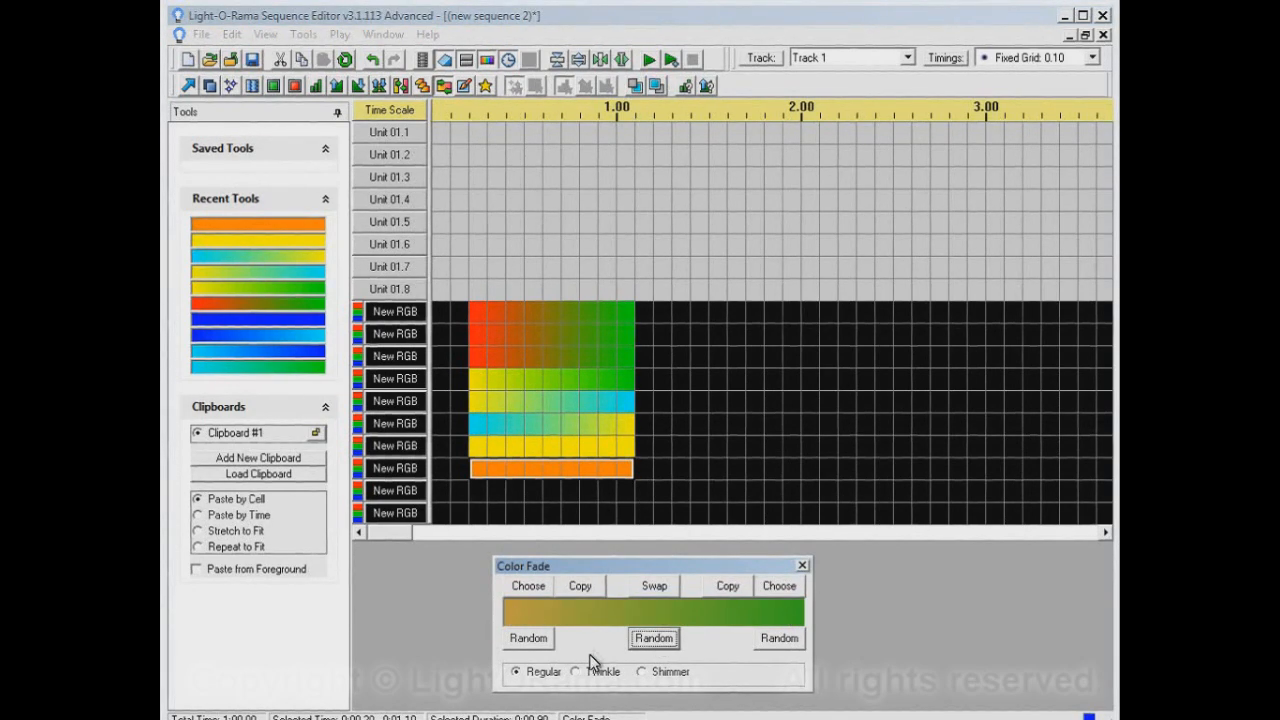
{"action": "left_click", "coordinate": [653, 638]}
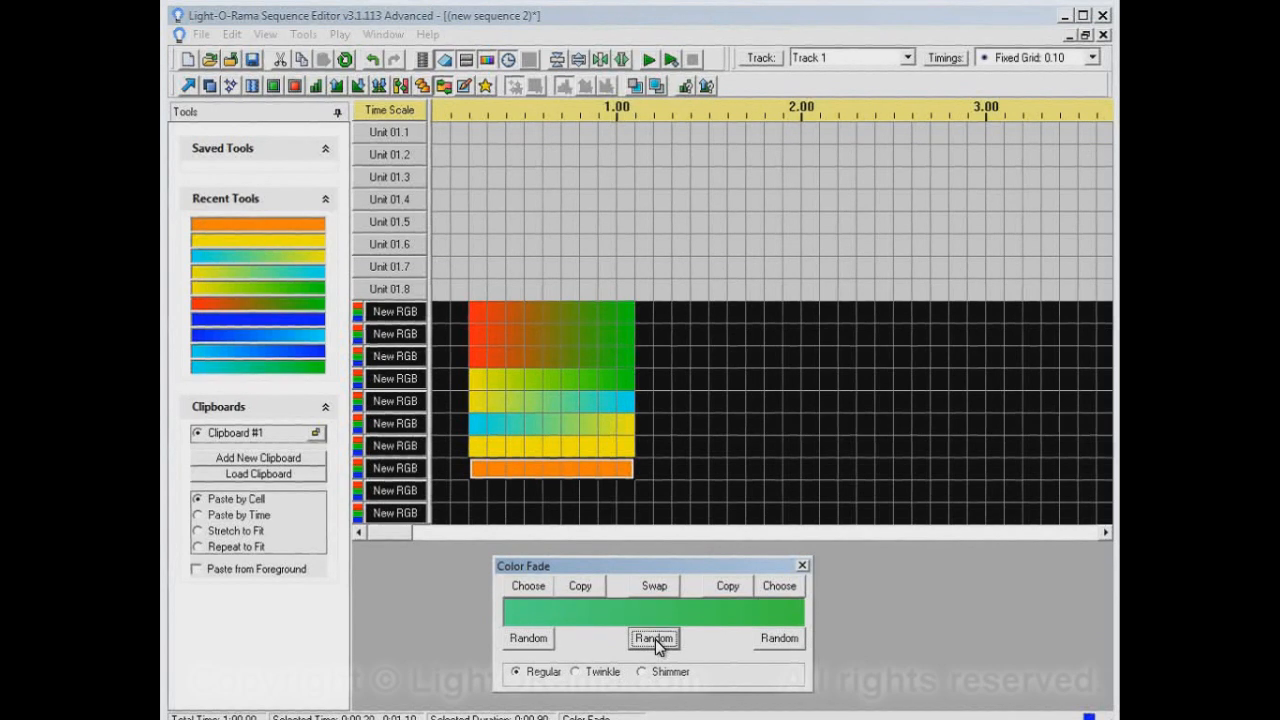
{"action": "left_click", "coordinate": [653, 638]}
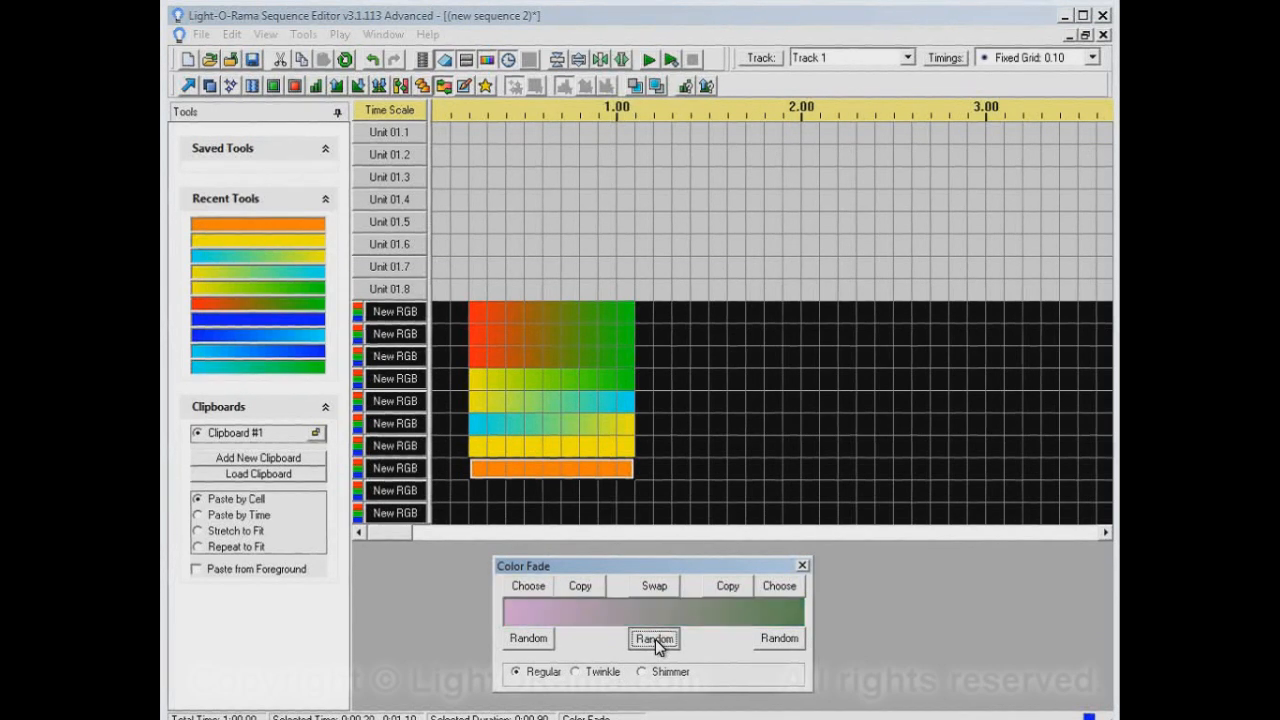
{"action": "left_click", "coordinate": [654, 638]}
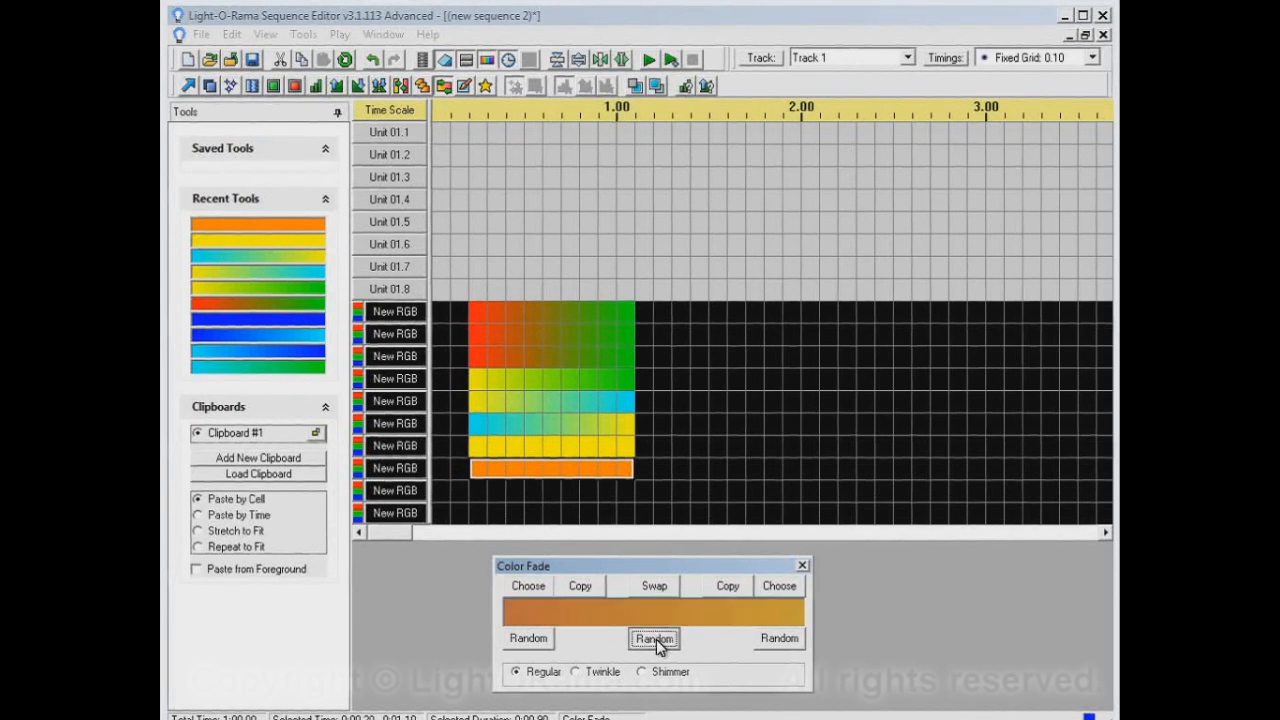
{"action": "left_click", "coordinate": [653, 638]}
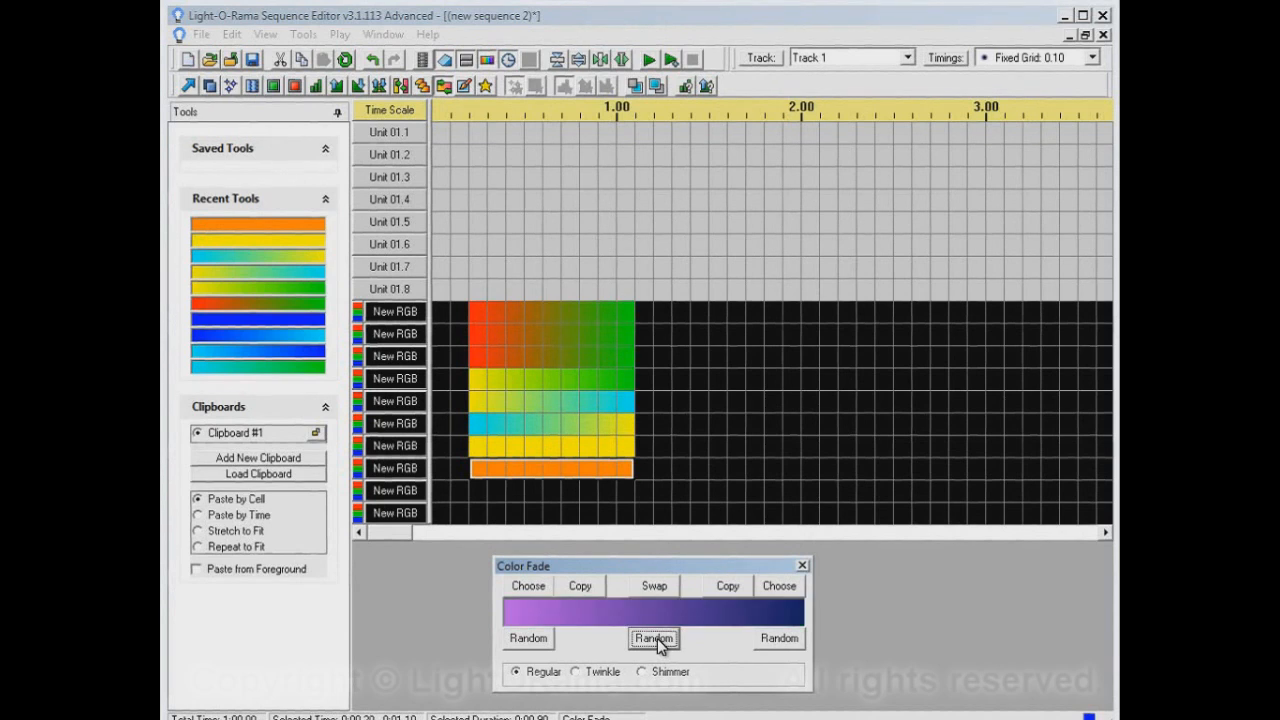
{"action": "left_click", "coordinate": [653, 638]}
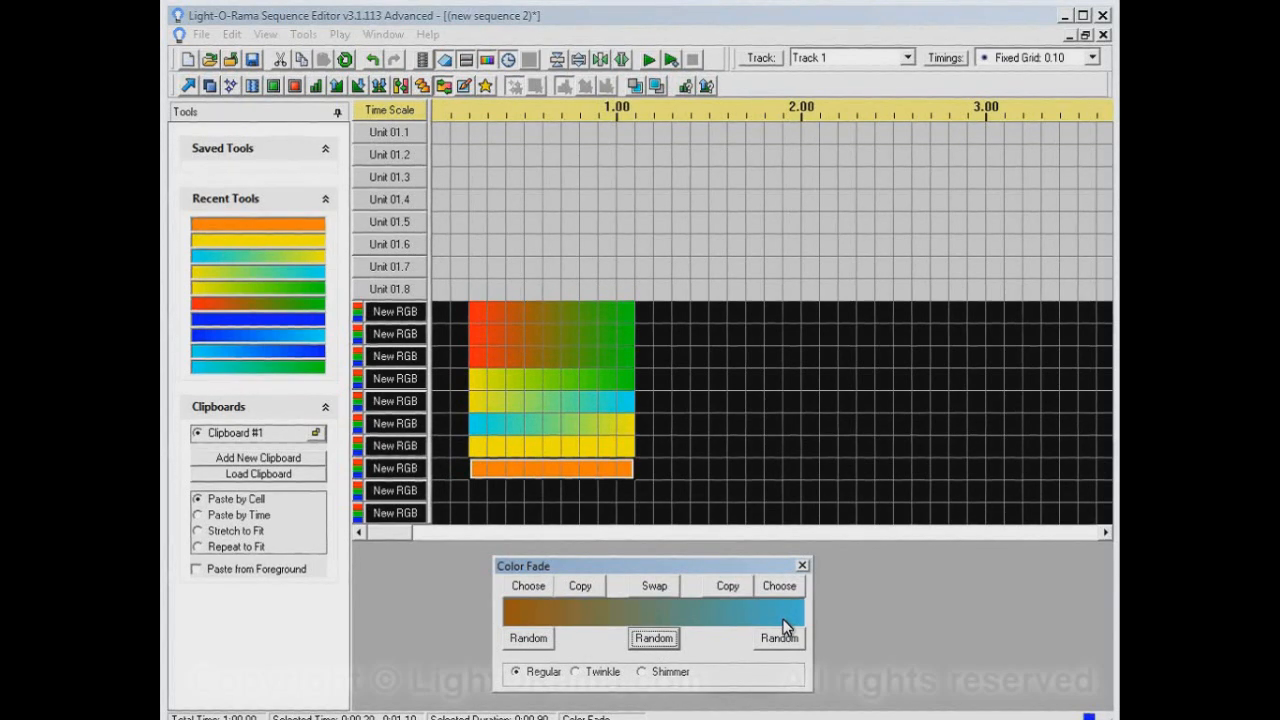
{"action": "mouse_move", "coordinate": [597, 642]}
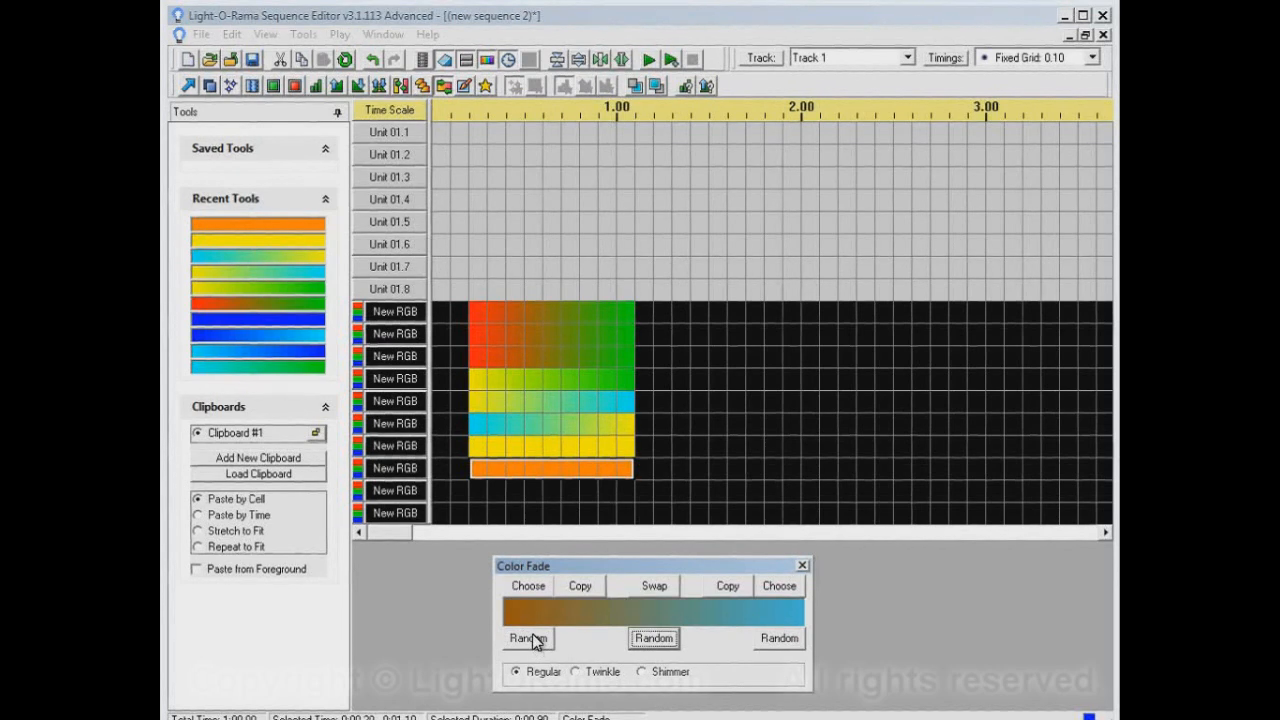
{"action": "mouse_move", "coordinate": [540, 655]}
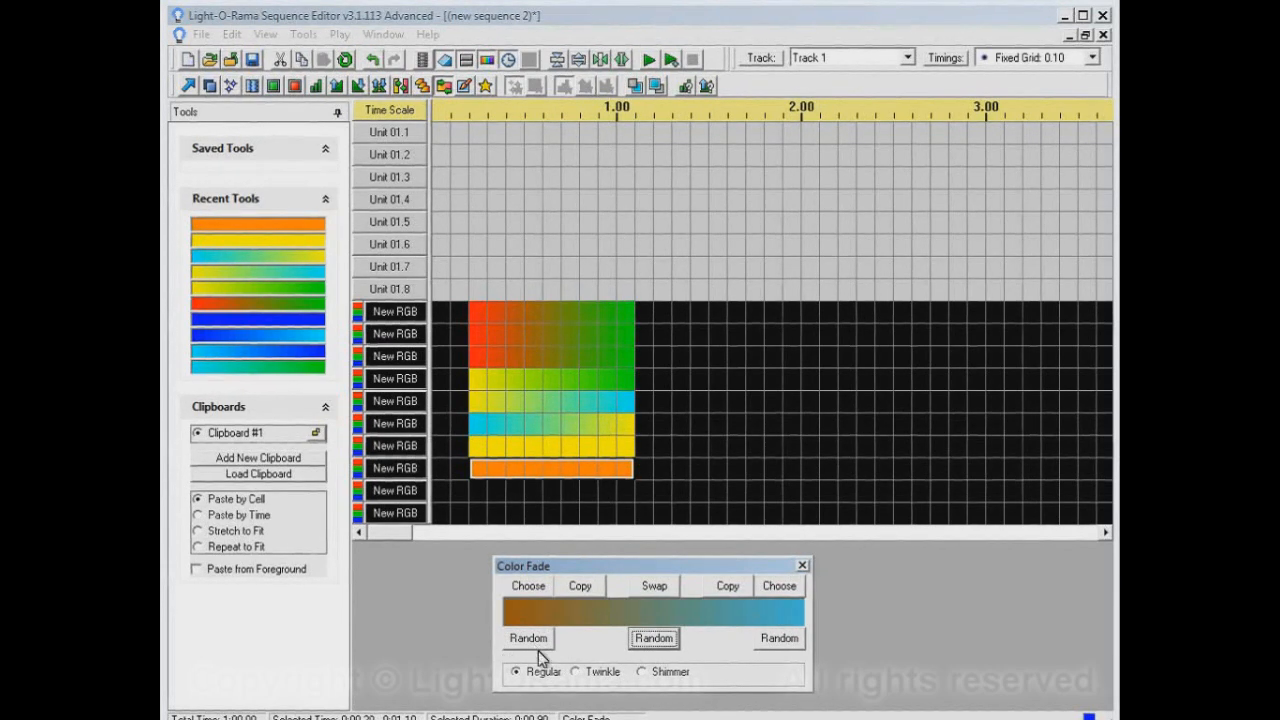
{"action": "mouse_move", "coordinate": [798, 615]}
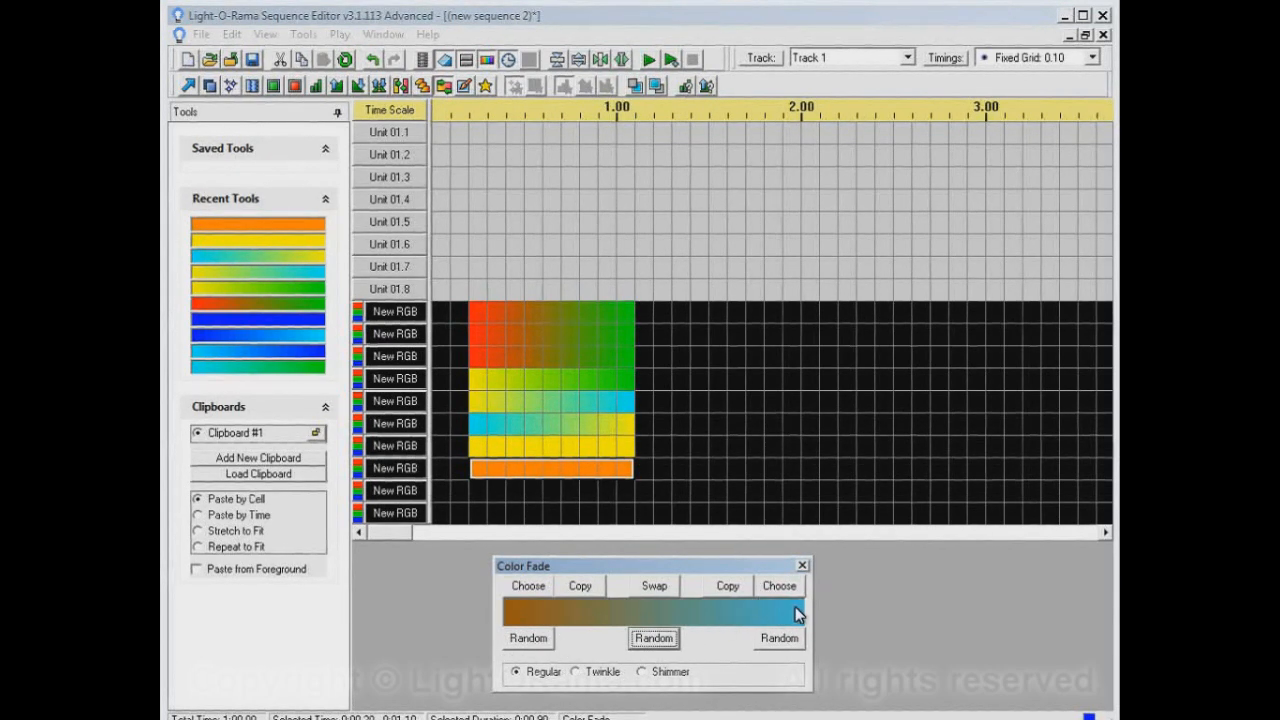
{"action": "mouse_move", "coordinate": [783, 618]}
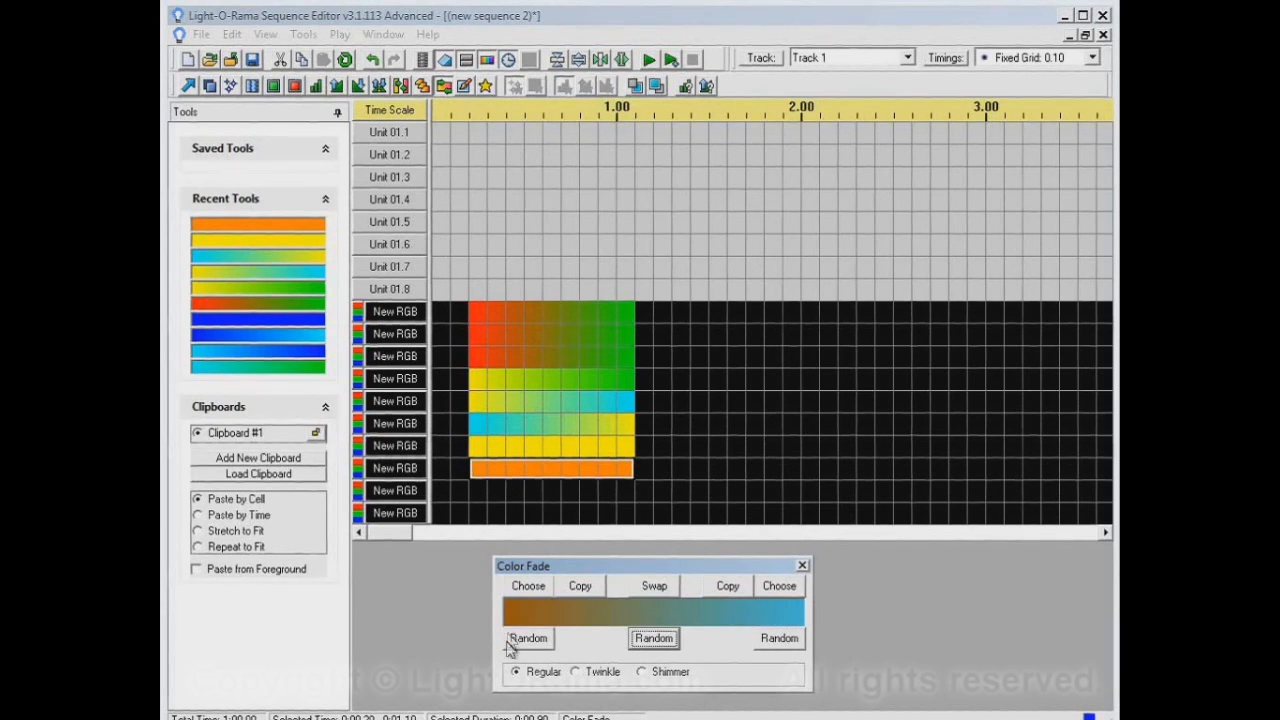
Randomize the start and end colours separately, ending salmon-to-orange.
{"action": "left_click", "coordinate": [528, 638]}
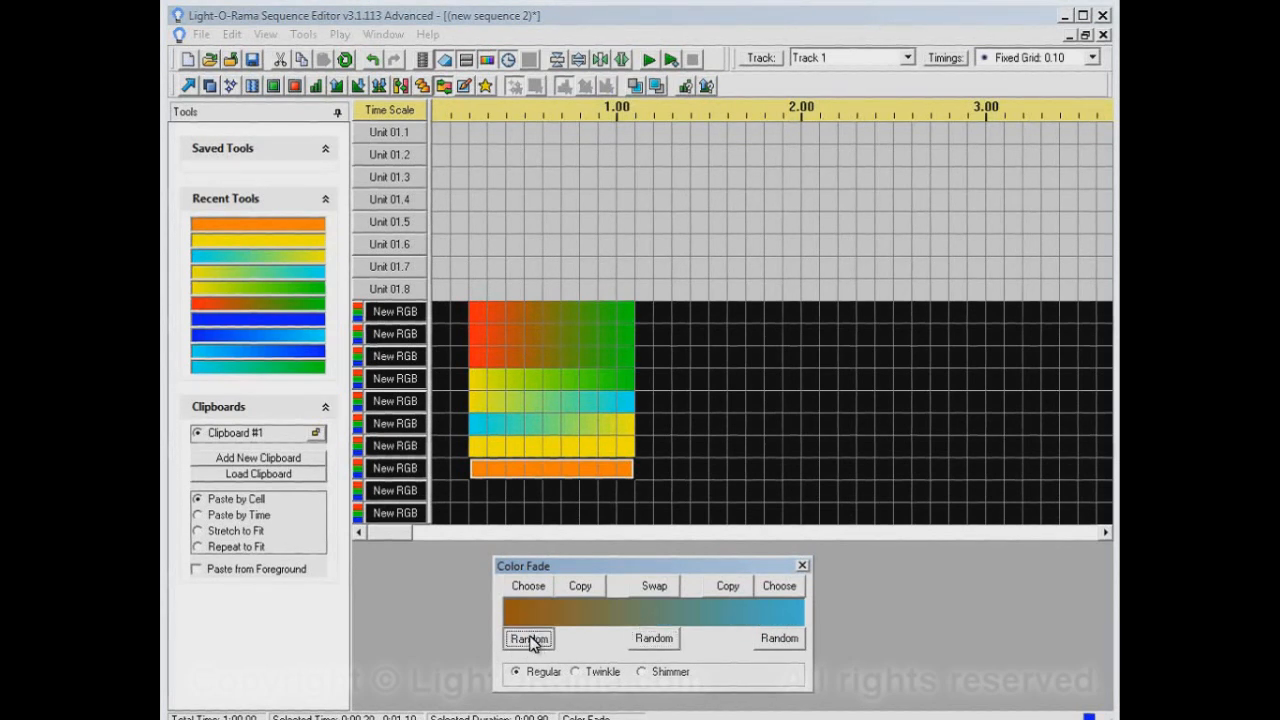
{"action": "left_click", "coordinate": [528, 638]}
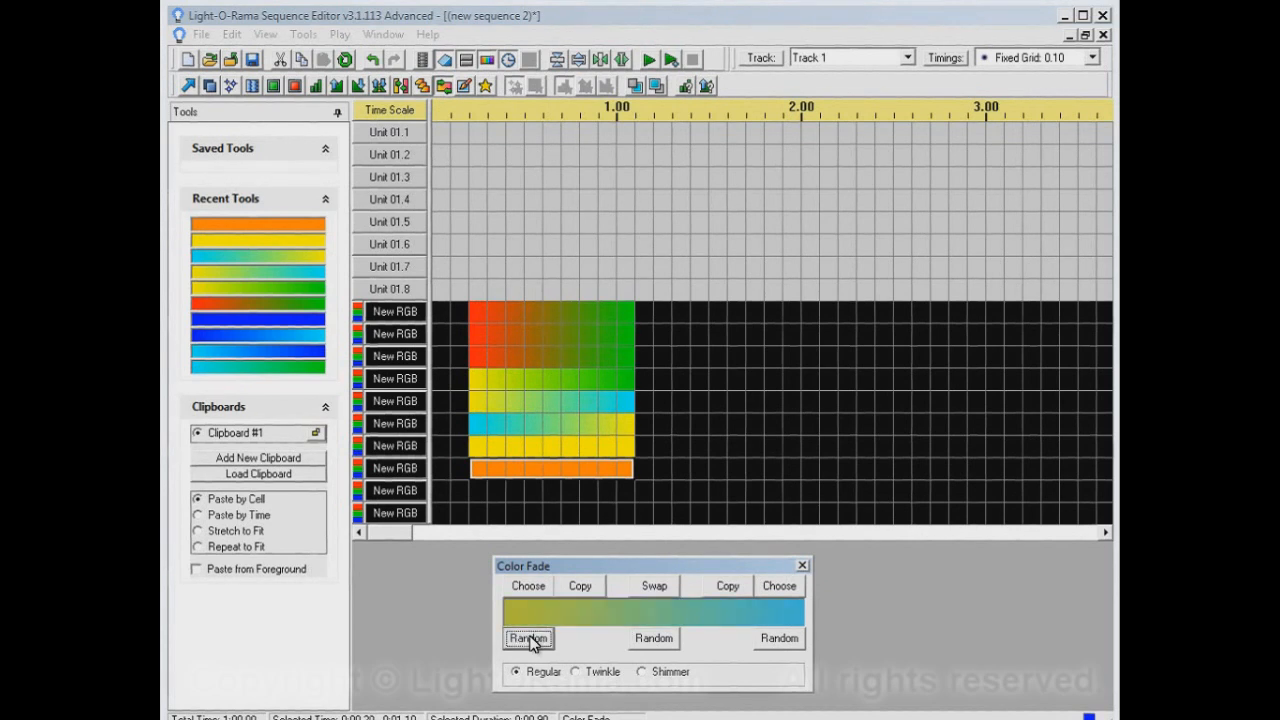
{"action": "left_click", "coordinate": [528, 638]}
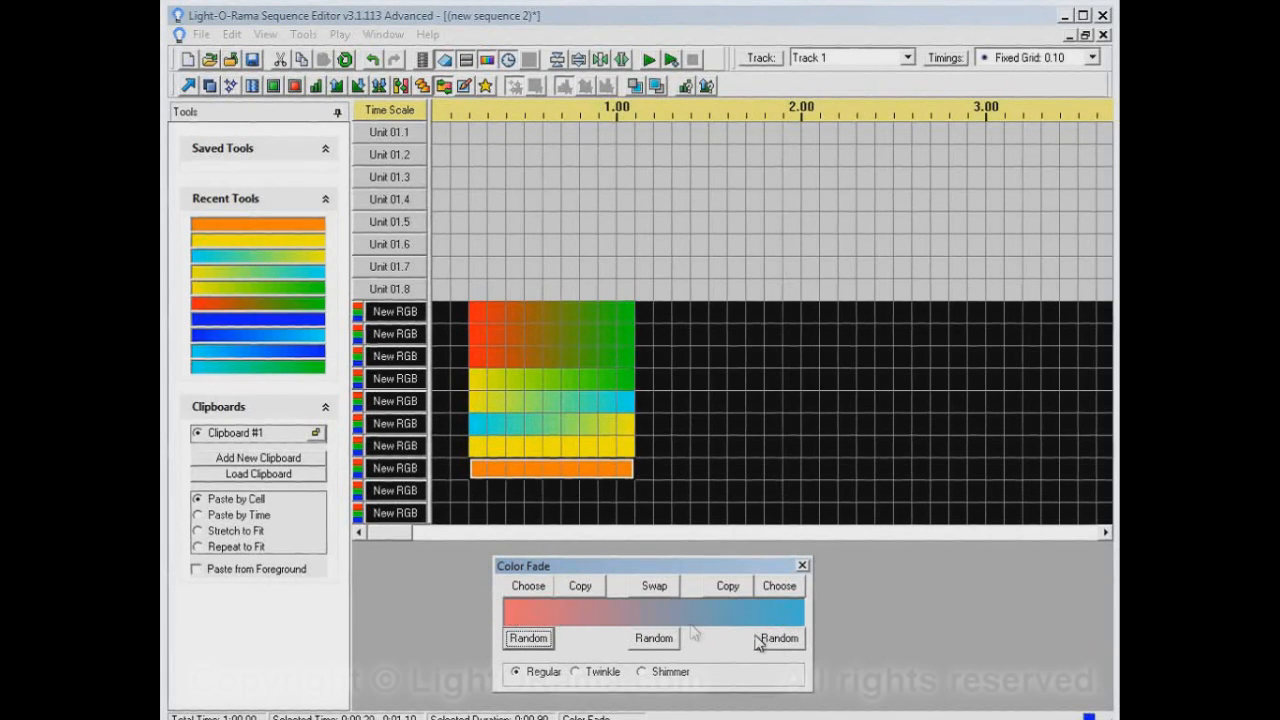
{"action": "left_click", "coordinate": [779, 639]}
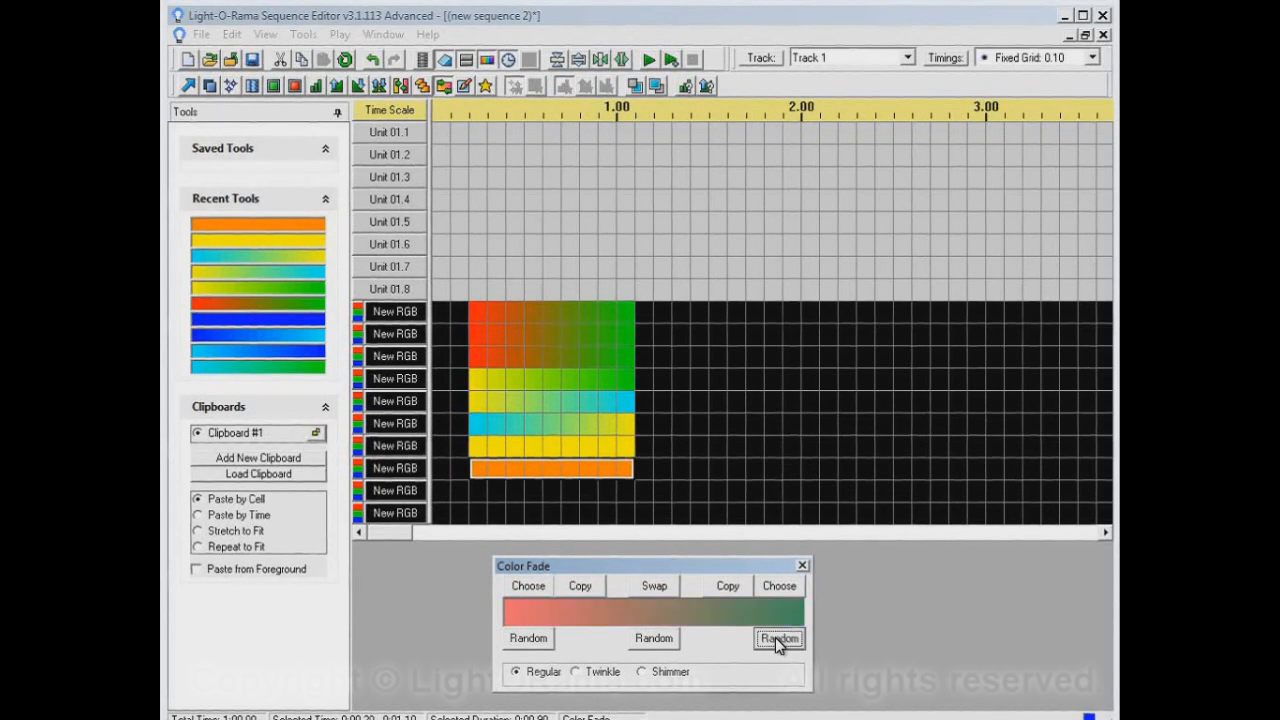
{"action": "left_click", "coordinate": [779, 638]}
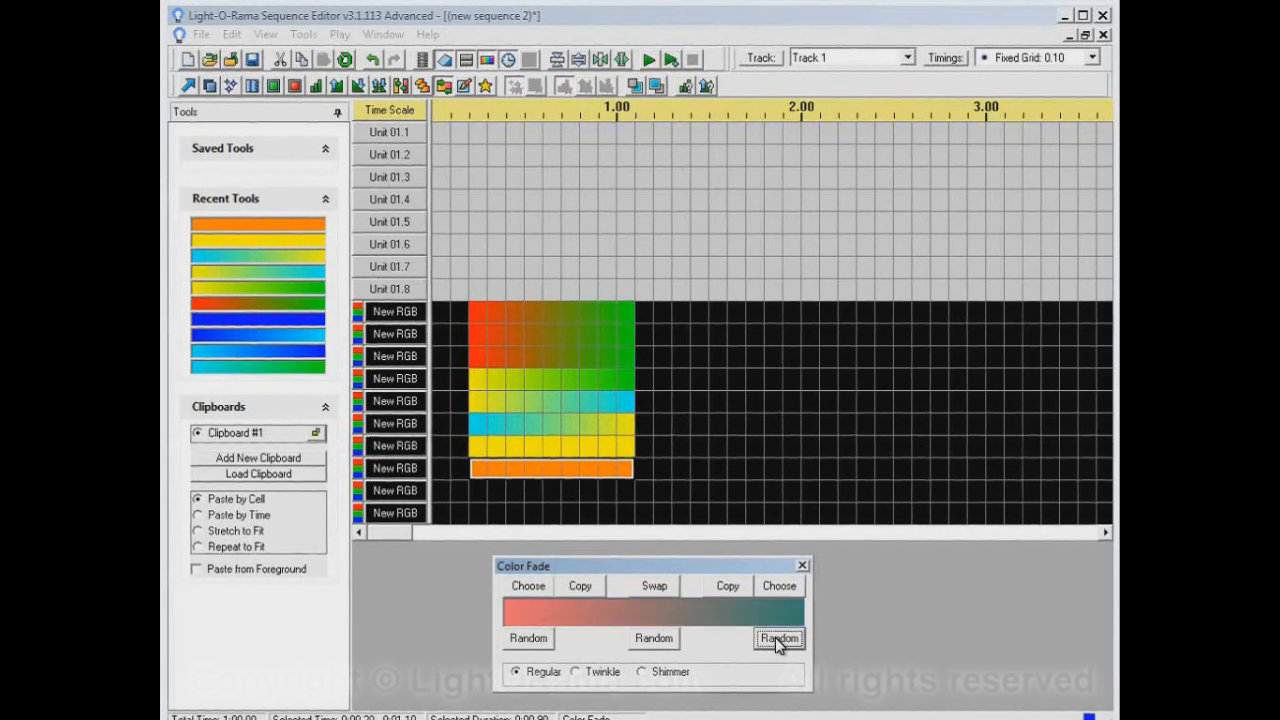
{"action": "left_click", "coordinate": [778, 638]}
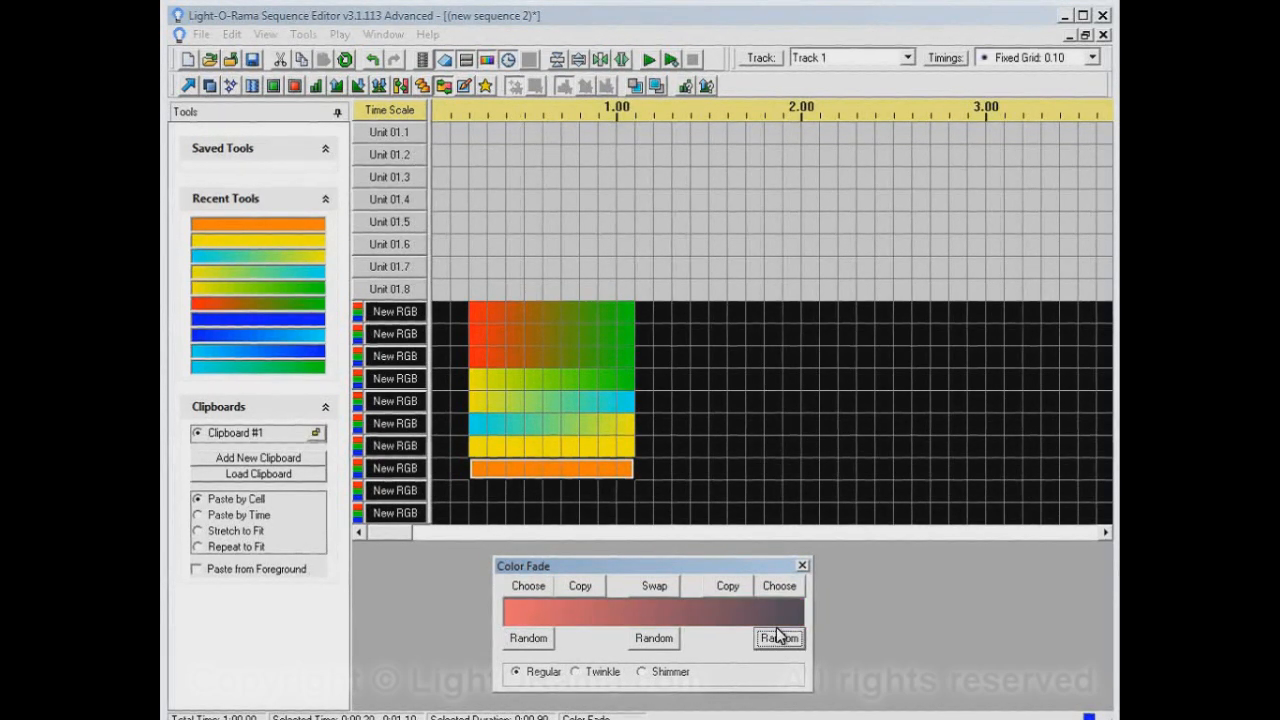
{"action": "left_click", "coordinate": [778, 638]}
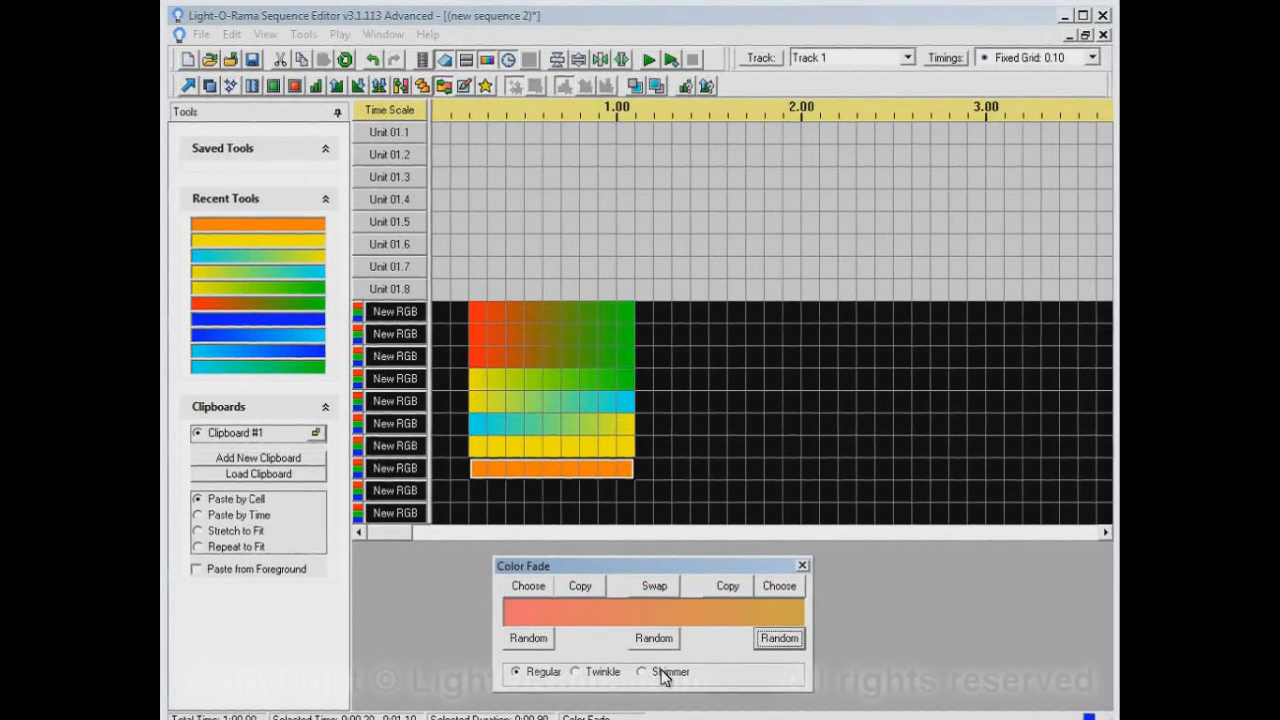
{"action": "mouse_move", "coordinate": [570, 680]}
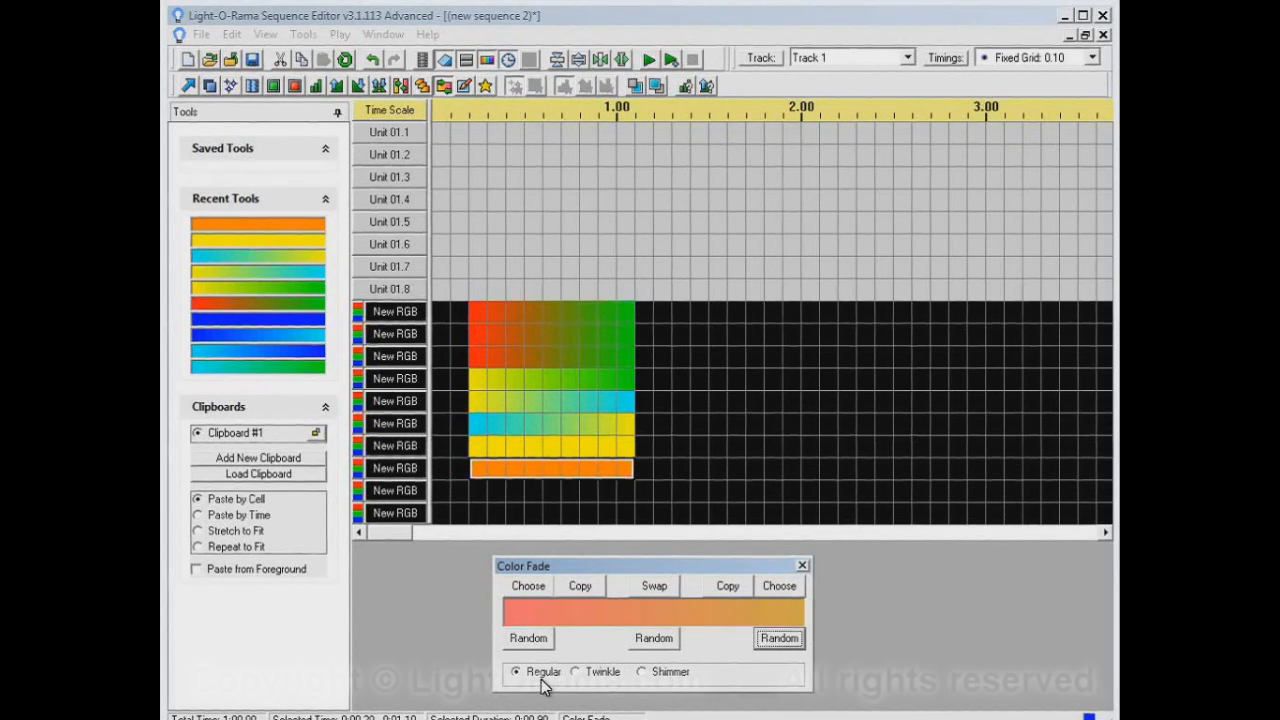
{"action": "mouse_move", "coordinate": [595, 683]}
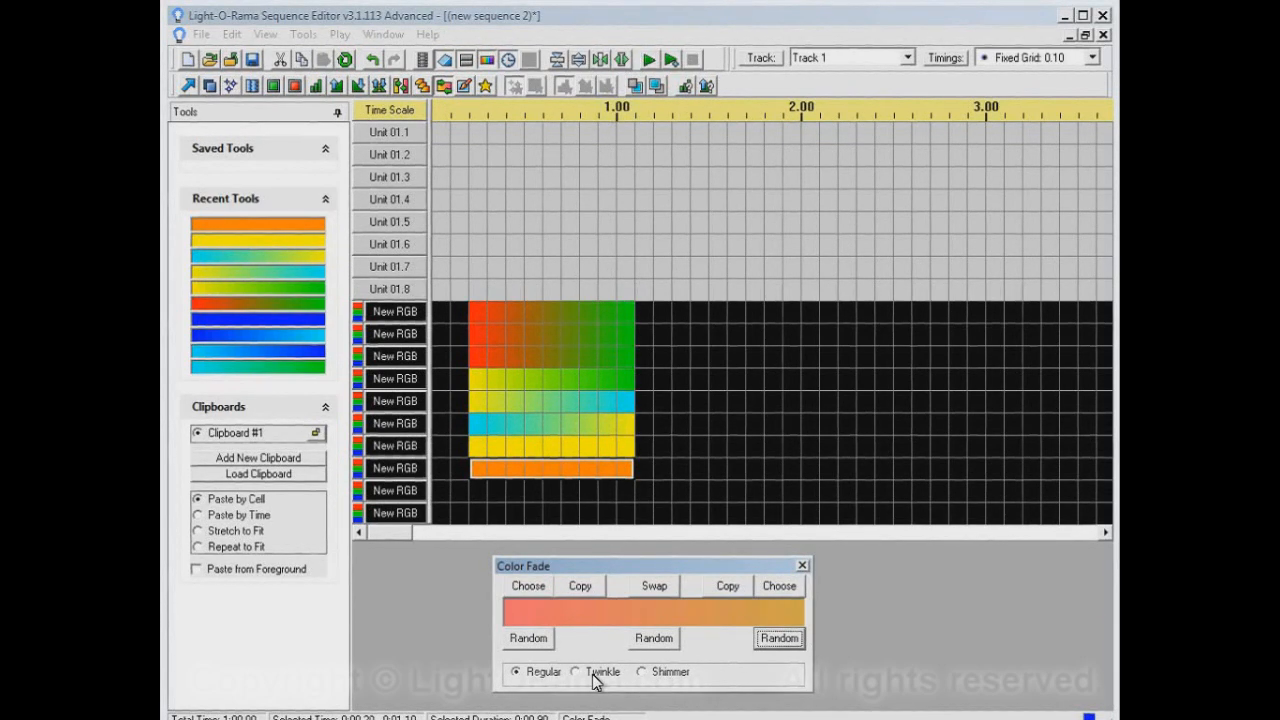
Switch the fade style to Twinkle and make it start at green.
{"action": "left_click", "coordinate": [575, 671]}
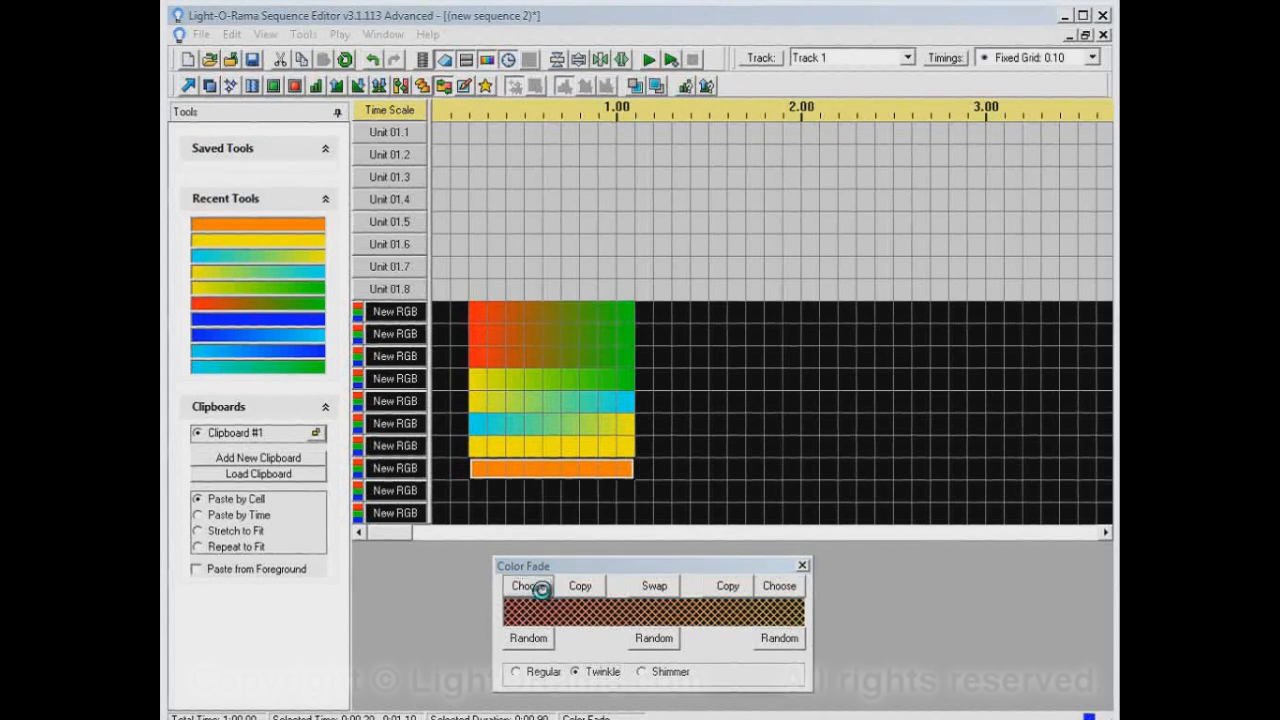
{"action": "left_click", "coordinate": [528, 585]}
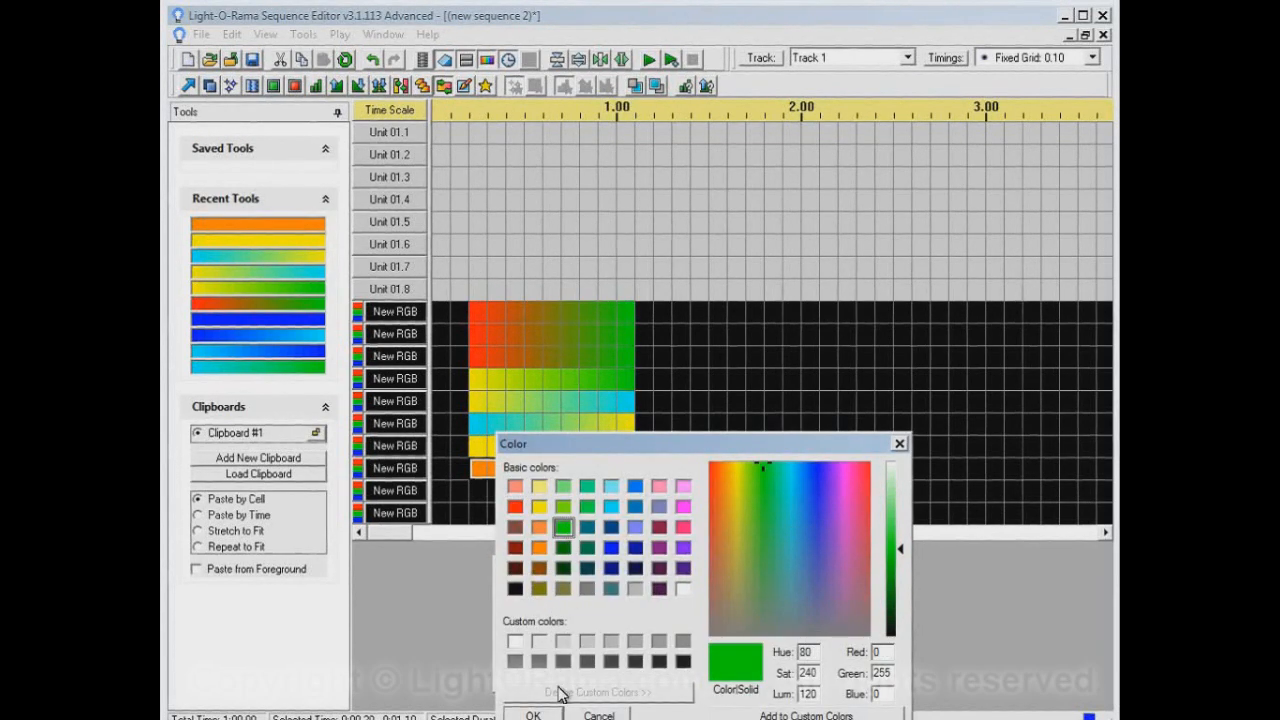
{"action": "left_click", "coordinate": [532, 713]}
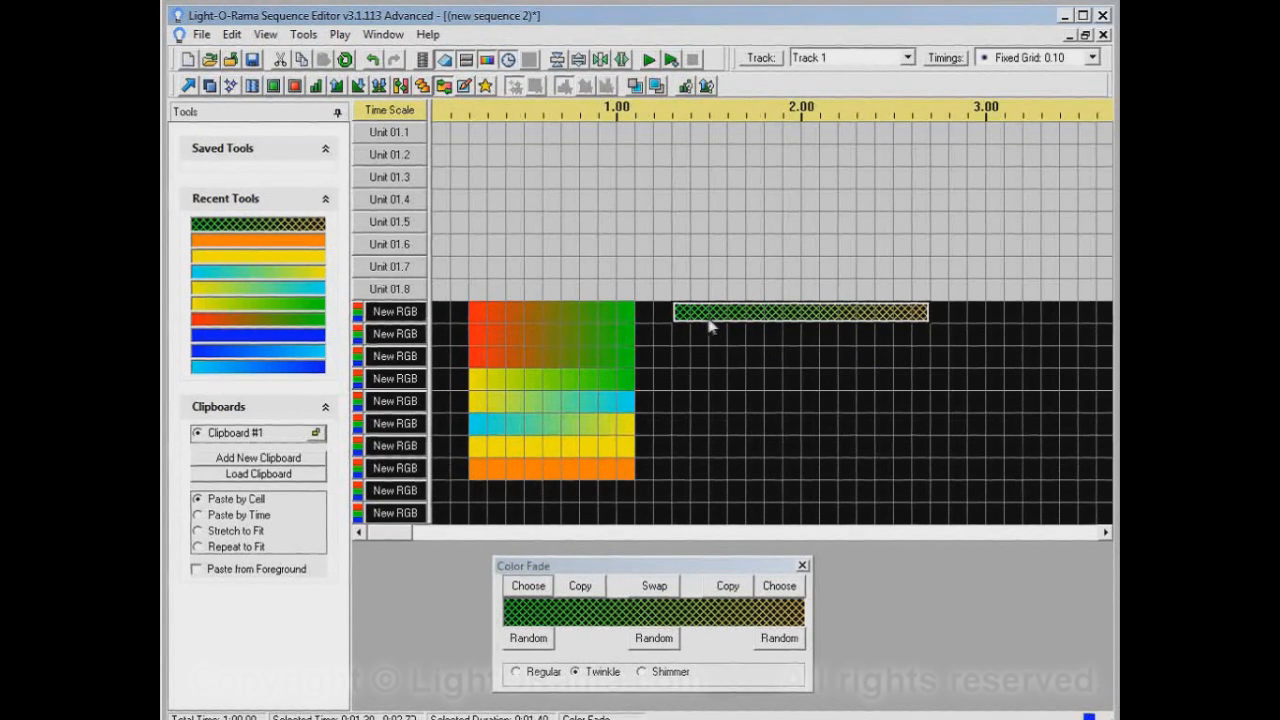
{"action": "mouse_move", "coordinate": [920, 318]}
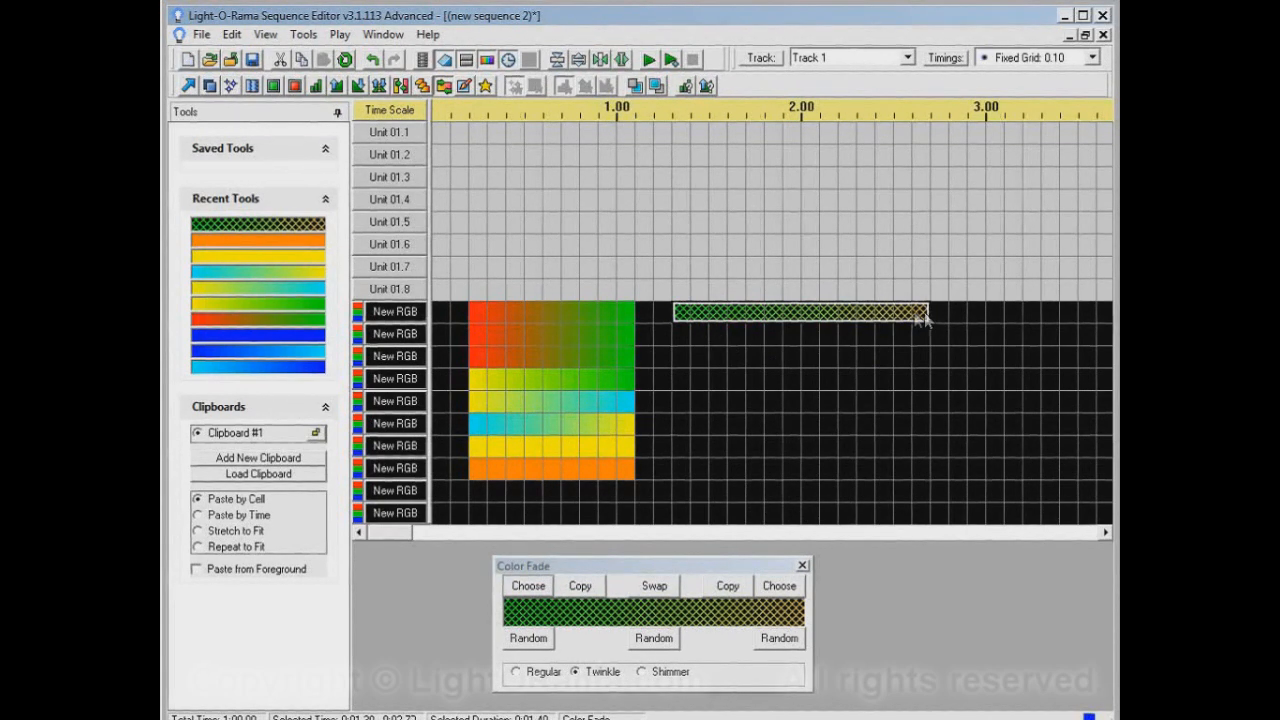
{"action": "mouse_move", "coordinate": [735, 315]}
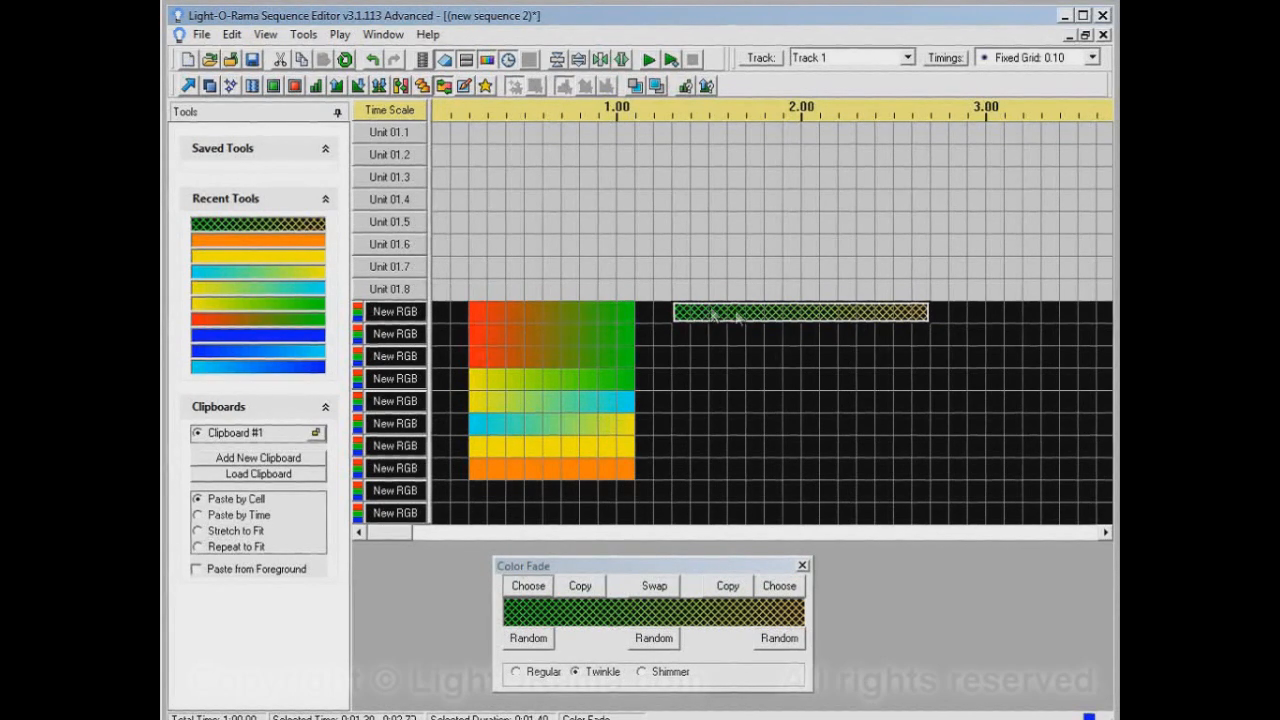
{"action": "mouse_move", "coordinate": [920, 322]}
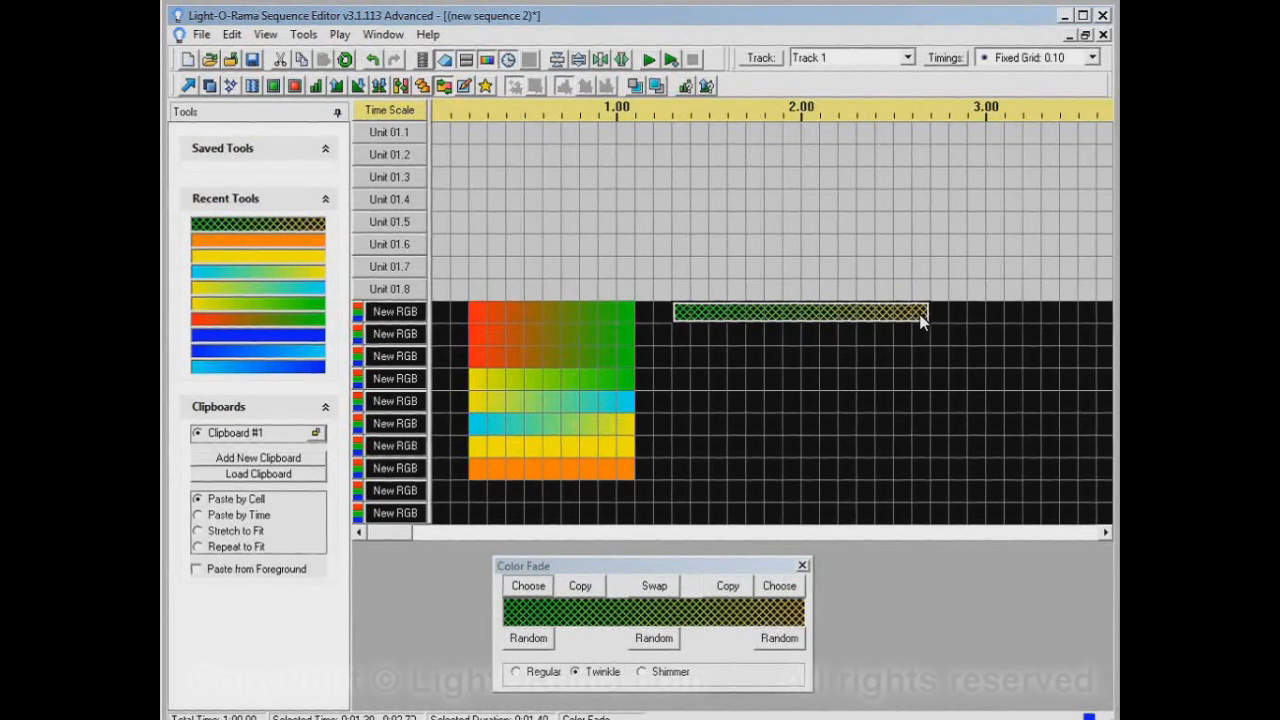
Switch the fade style to Shimmer for a green-to-orange fade on the third RGB channel.
{"action": "left_click", "coordinate": [641, 671]}
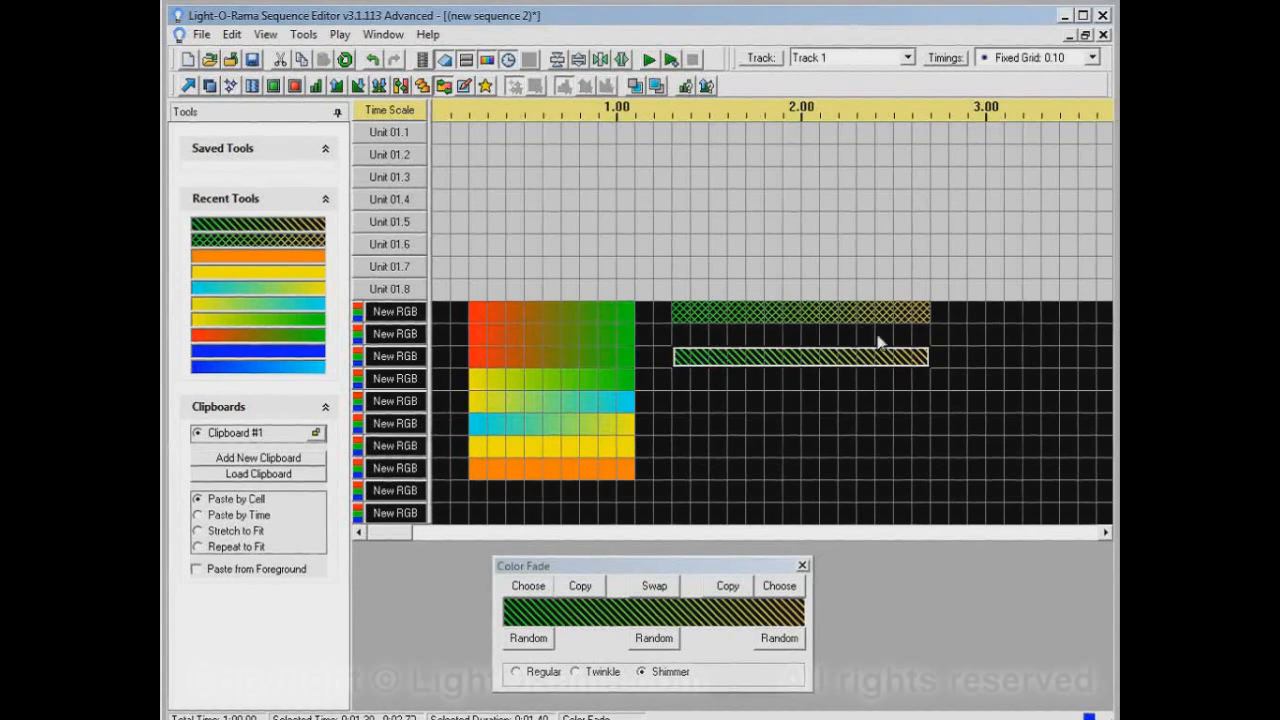
{"action": "mouse_move", "coordinate": [807, 365]}
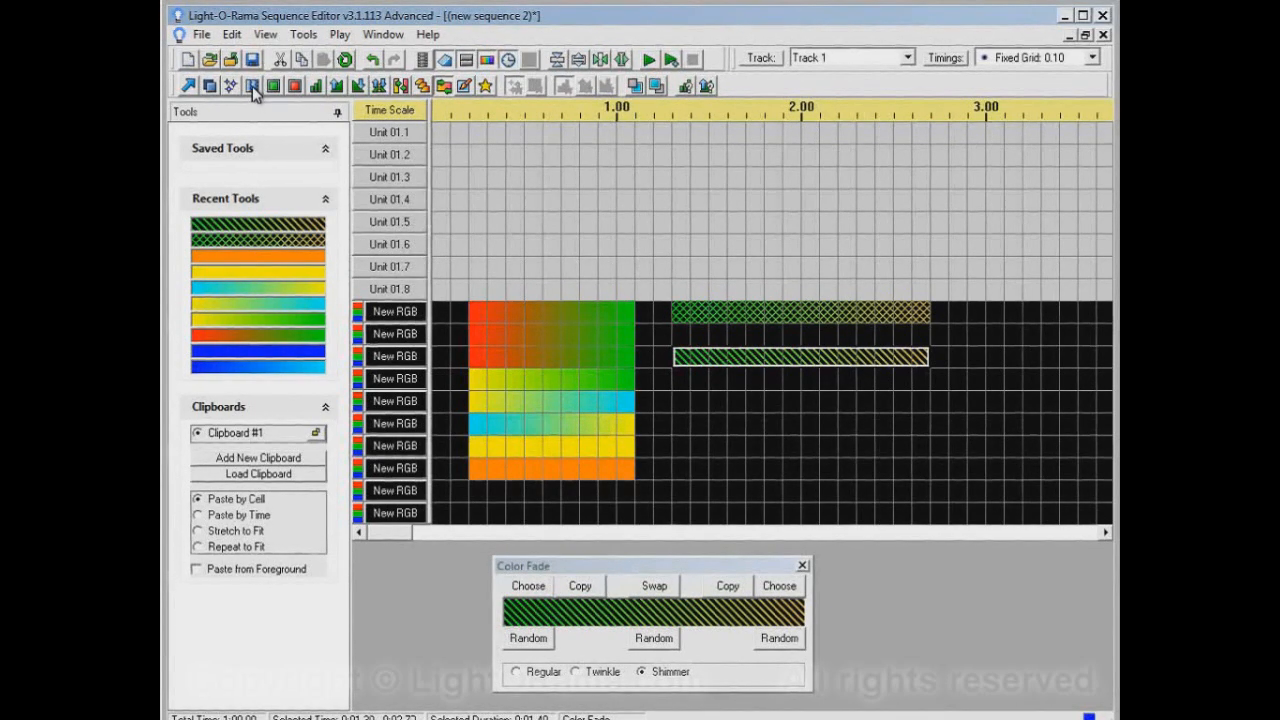
{"action": "mouse_move", "coordinate": [230, 85]}
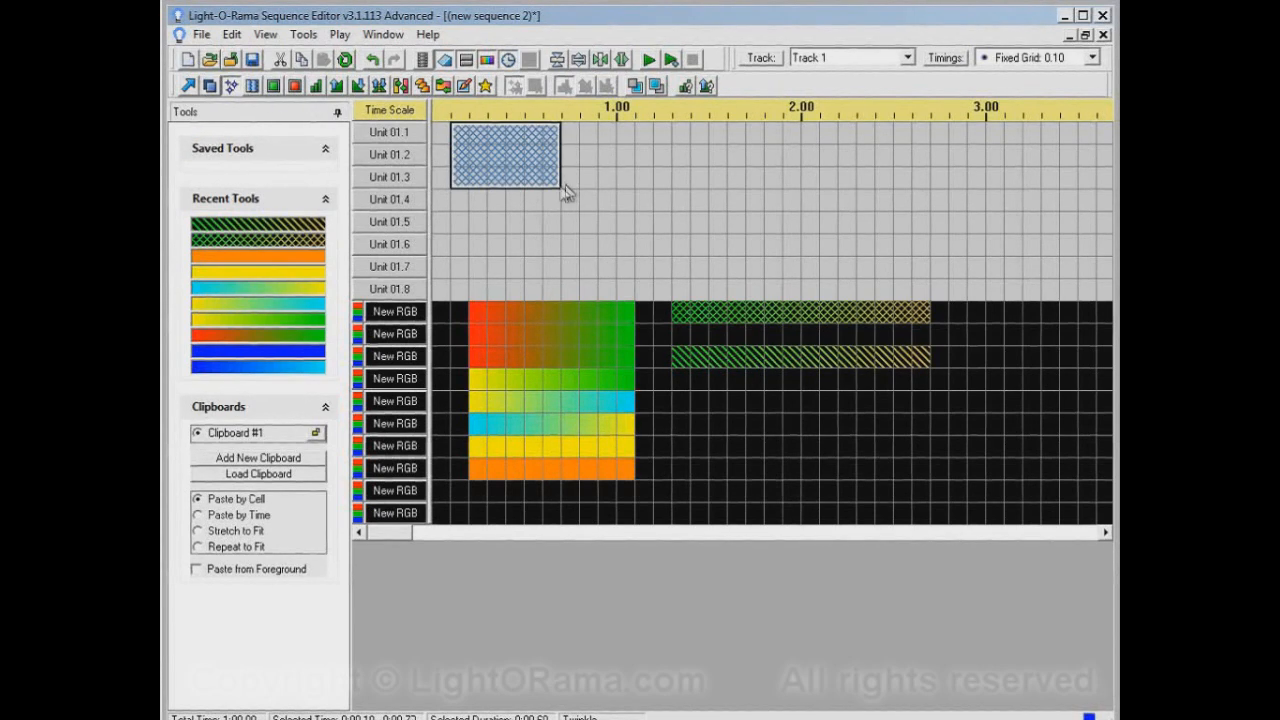
{"action": "mouse_move", "coordinate": [695, 312]}
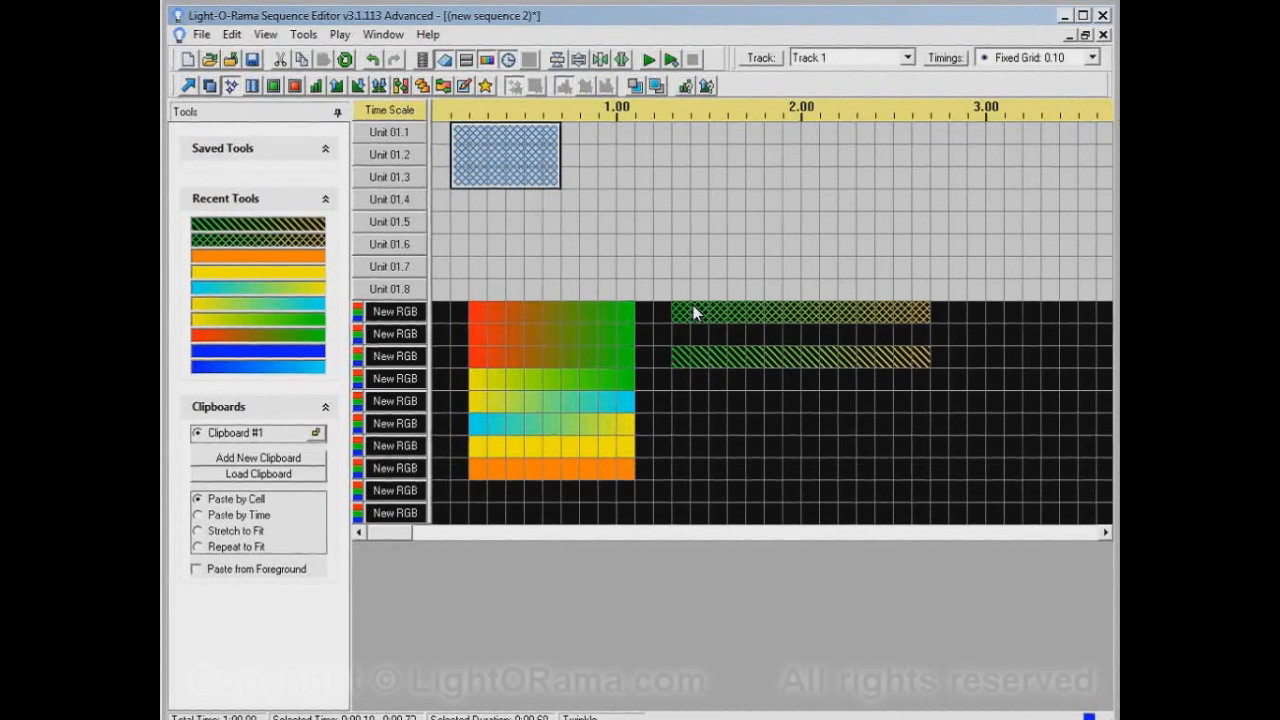
{"action": "mouse_move", "coordinate": [910, 325]}
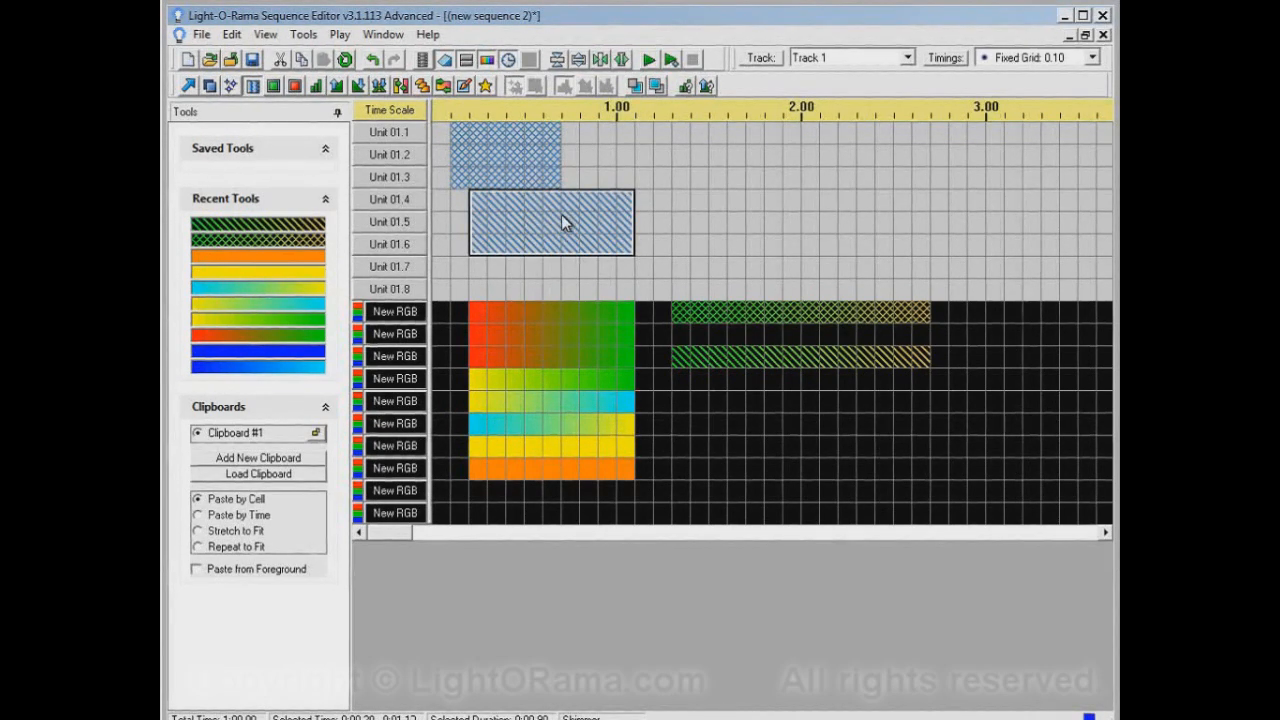
{"action": "mouse_move", "coordinate": [877, 367]}
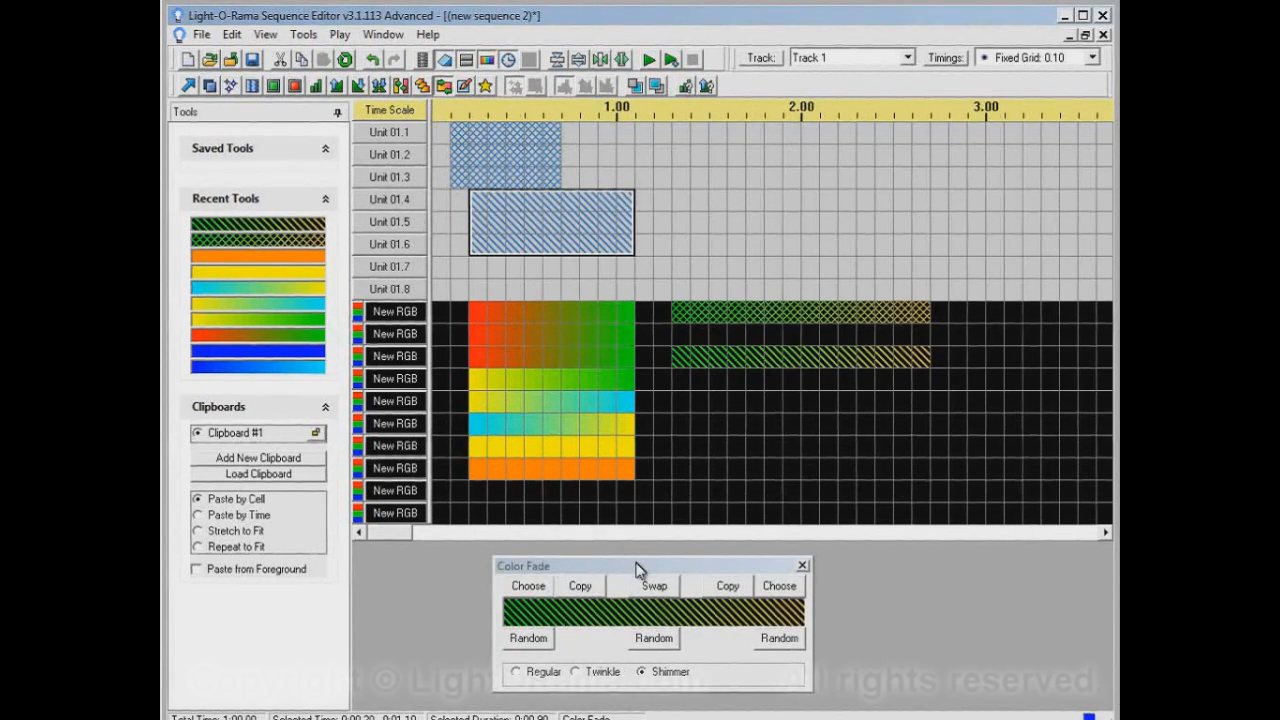
{"action": "mouse_move", "coordinate": [730, 705]}
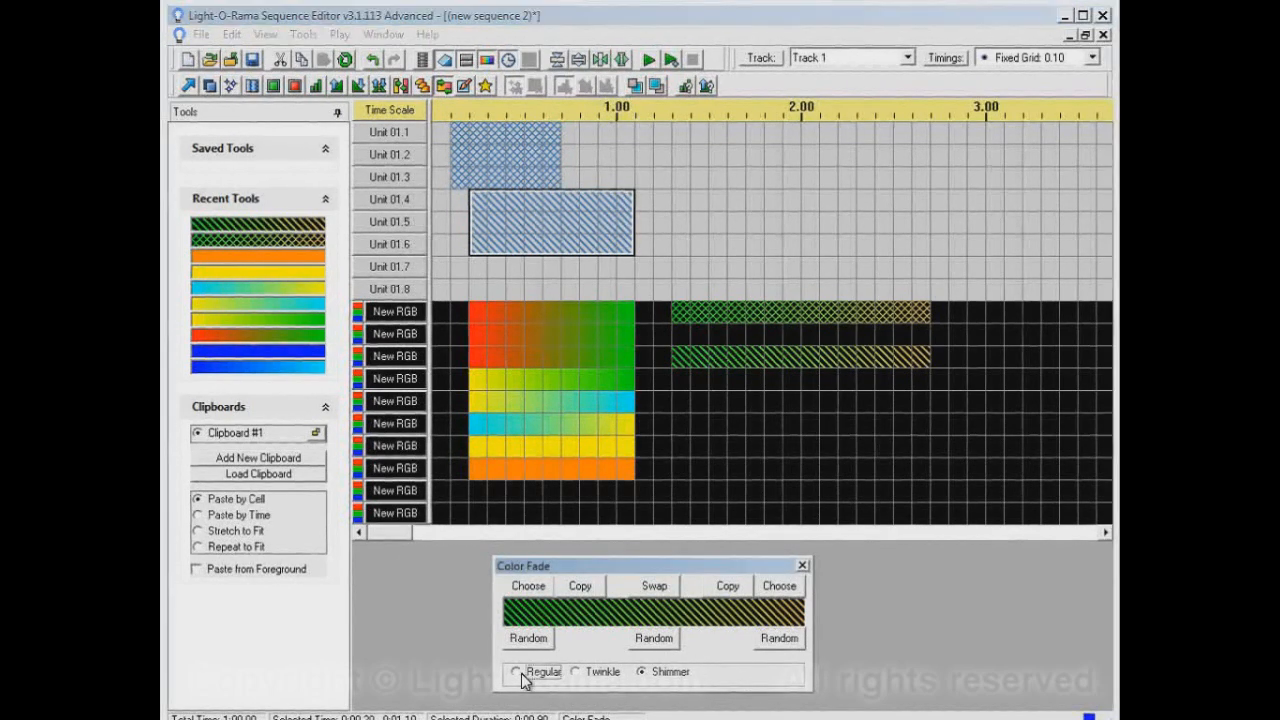
Switch to a regular fade and lay green-to-gold across the second RGB channel, about 3.8-5.2 s.
{"action": "left_click", "coordinate": [515, 671]}
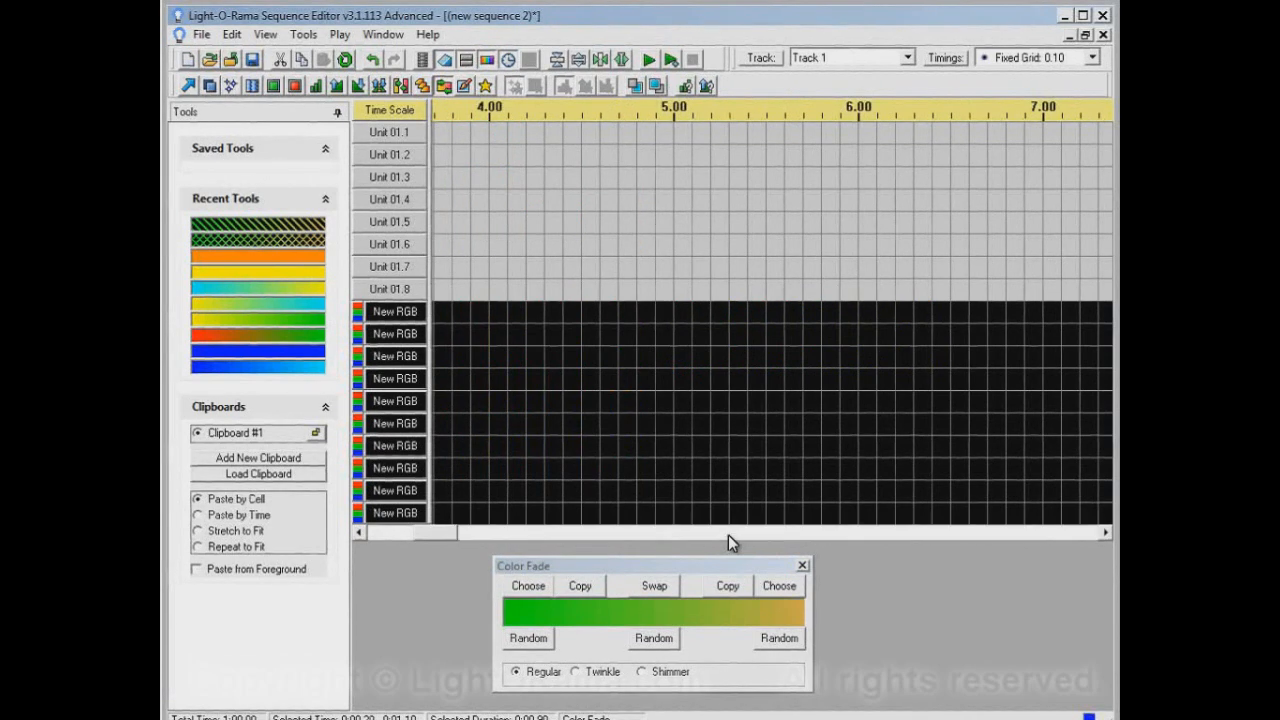
{"action": "mouse_move", "coordinate": [965, 375]}
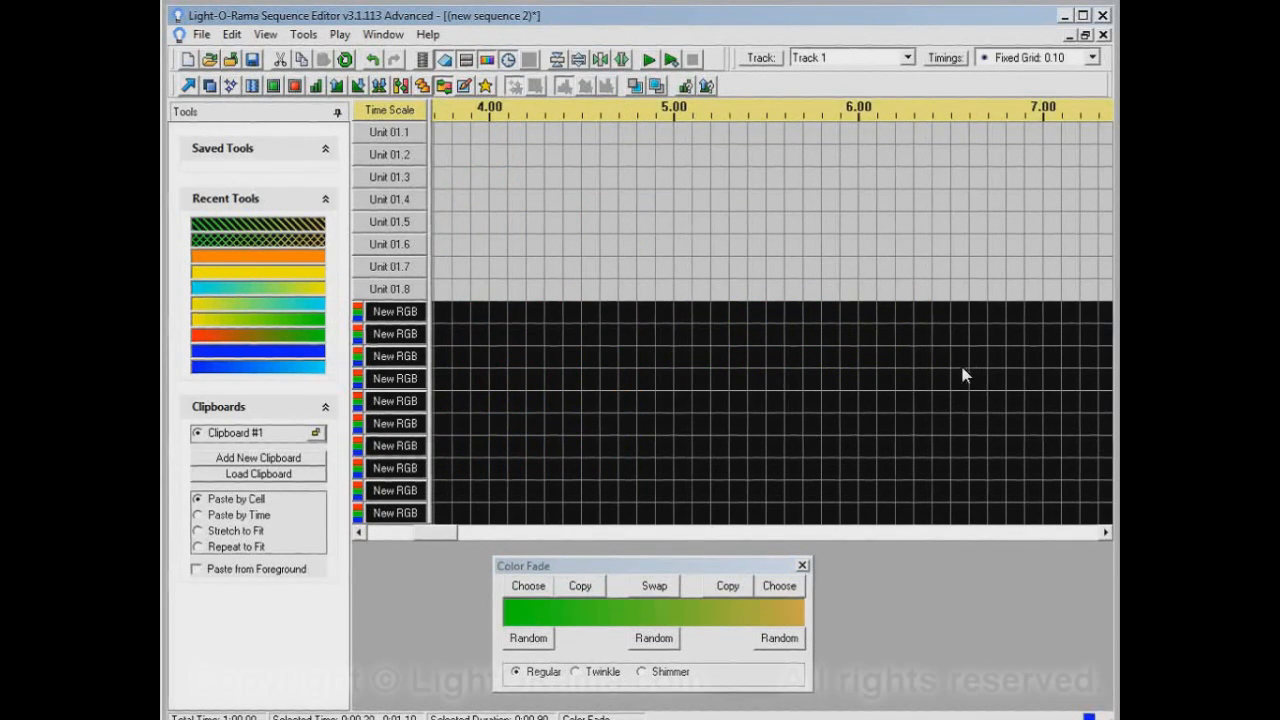
{"action": "mouse_move", "coordinate": [545, 632]}
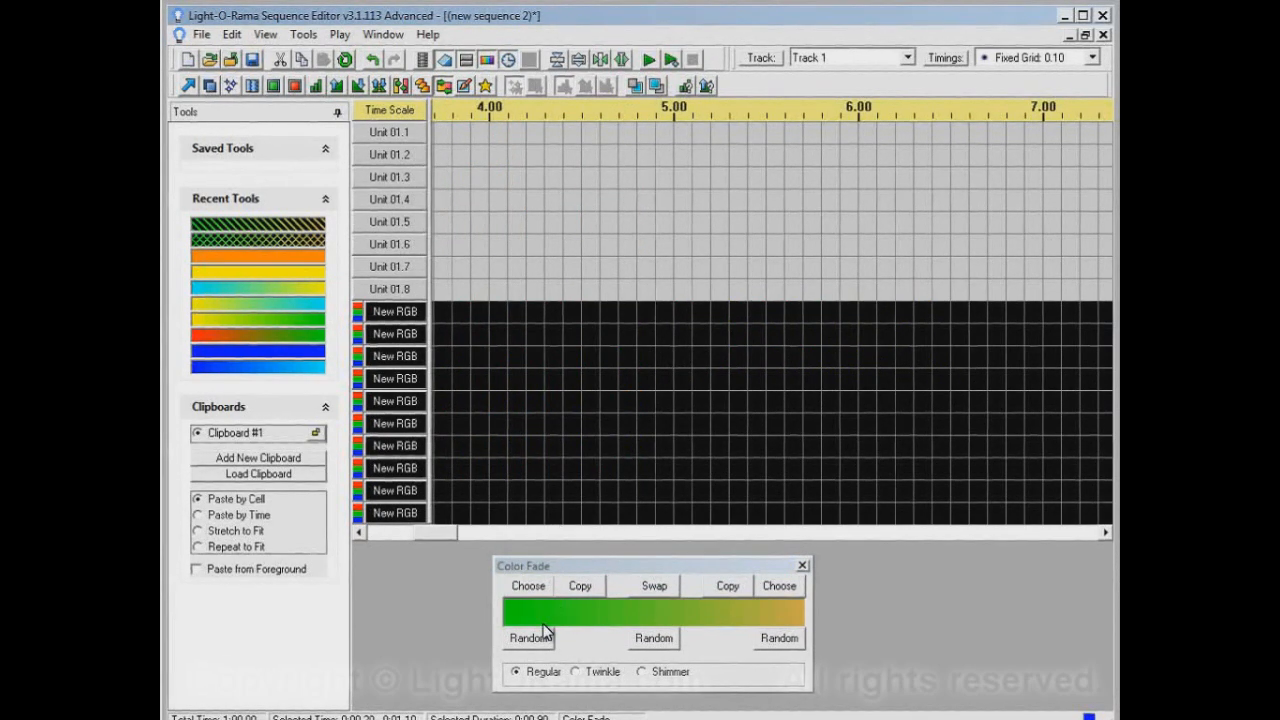
{"action": "mouse_move", "coordinate": [808, 623]}
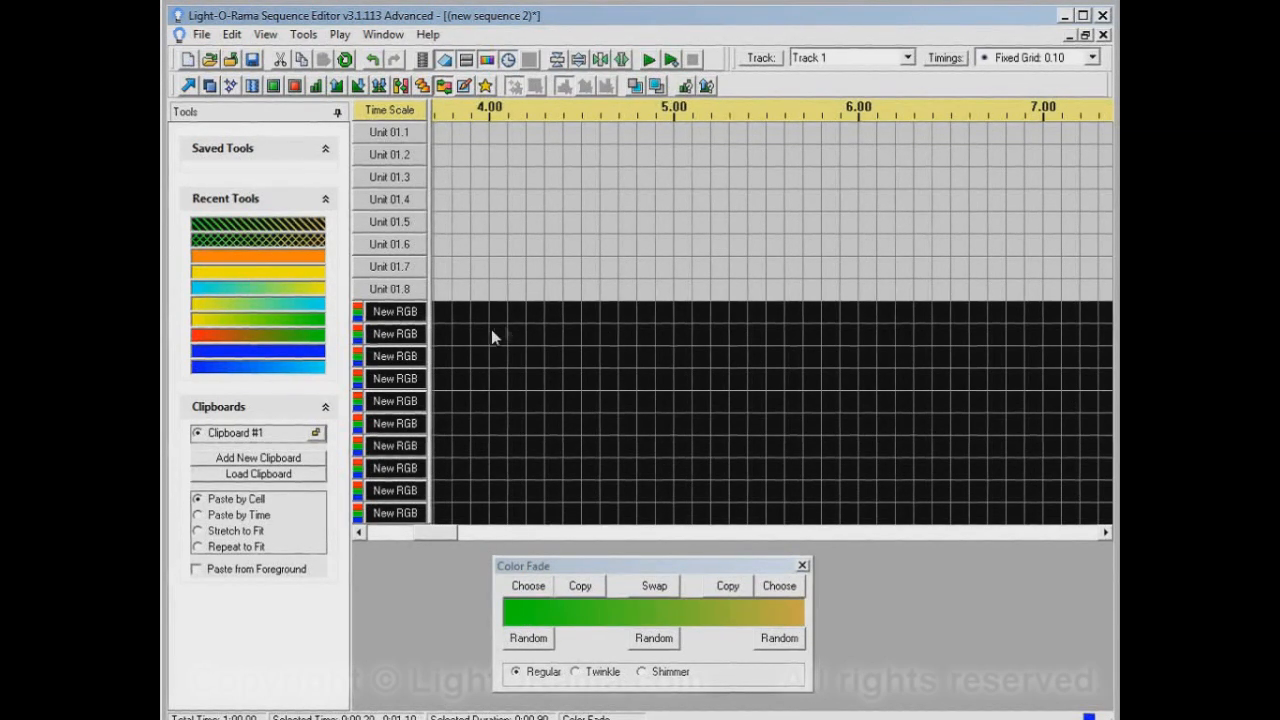
{"action": "left_click", "coordinate": [490, 333]}
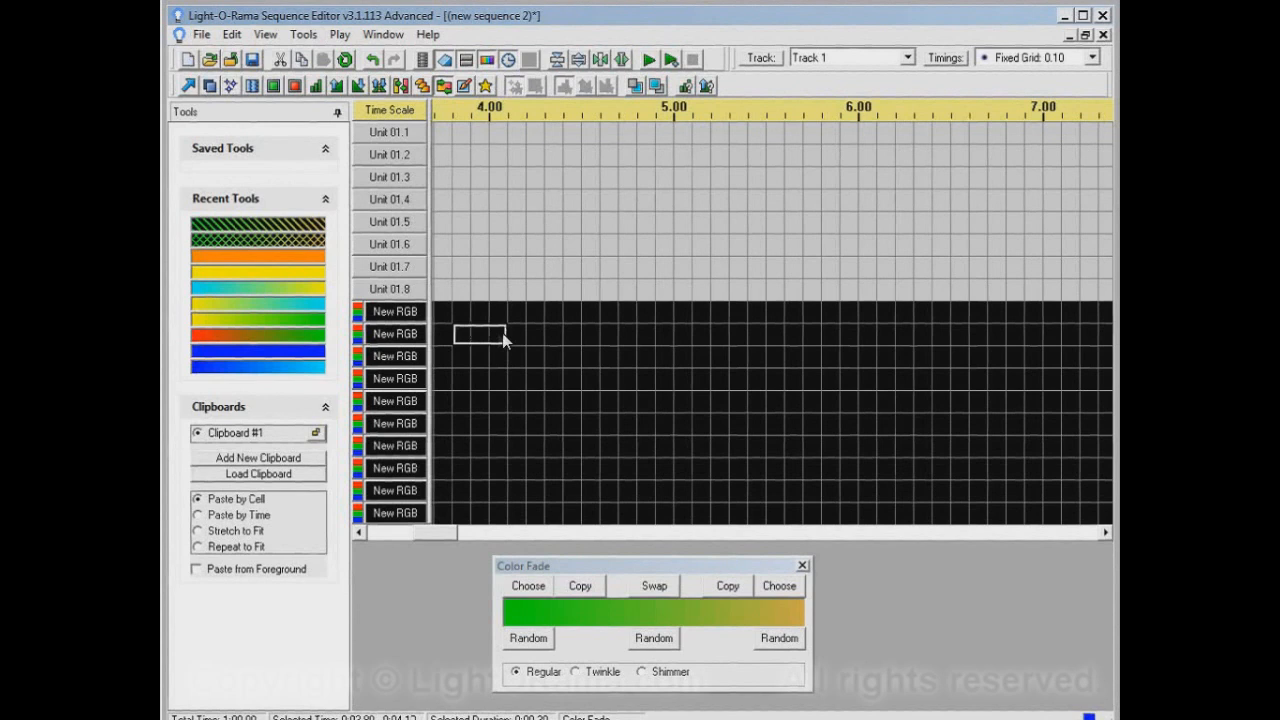
{"action": "left_click_drag", "start_coordinate": [460, 334], "coordinate": [700, 334]}
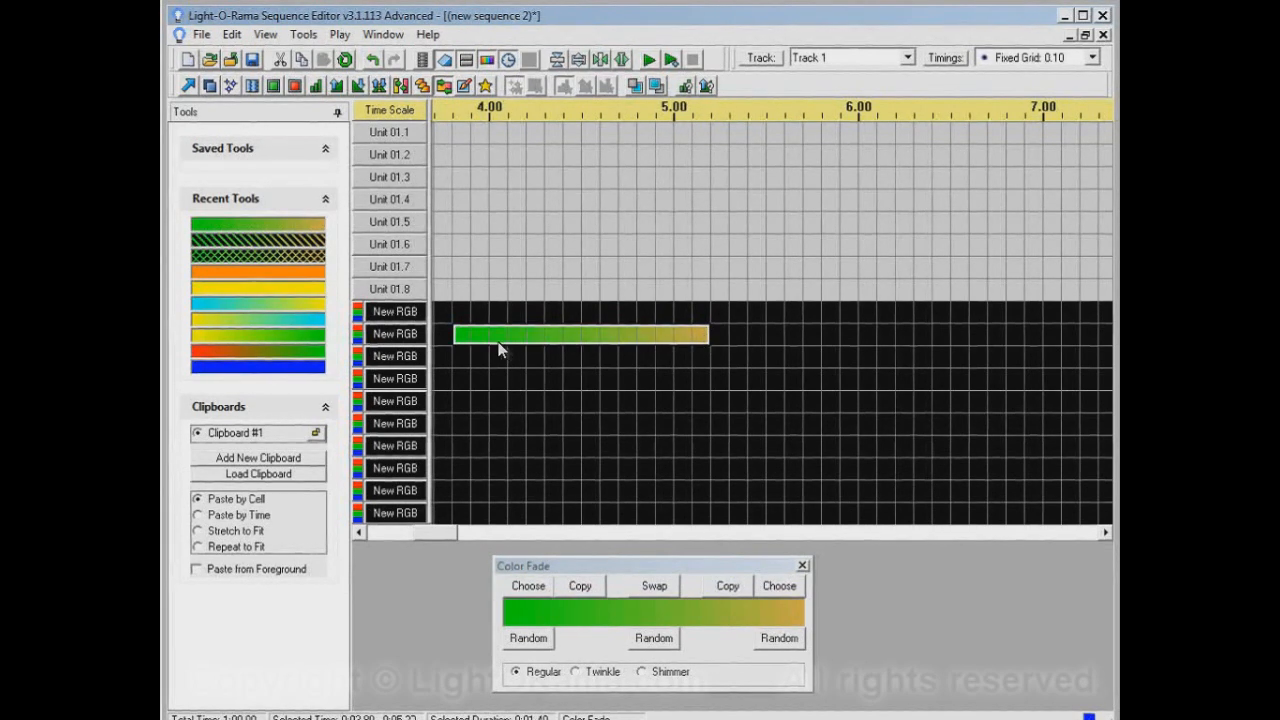
{"action": "mouse_move", "coordinate": [665, 330]}
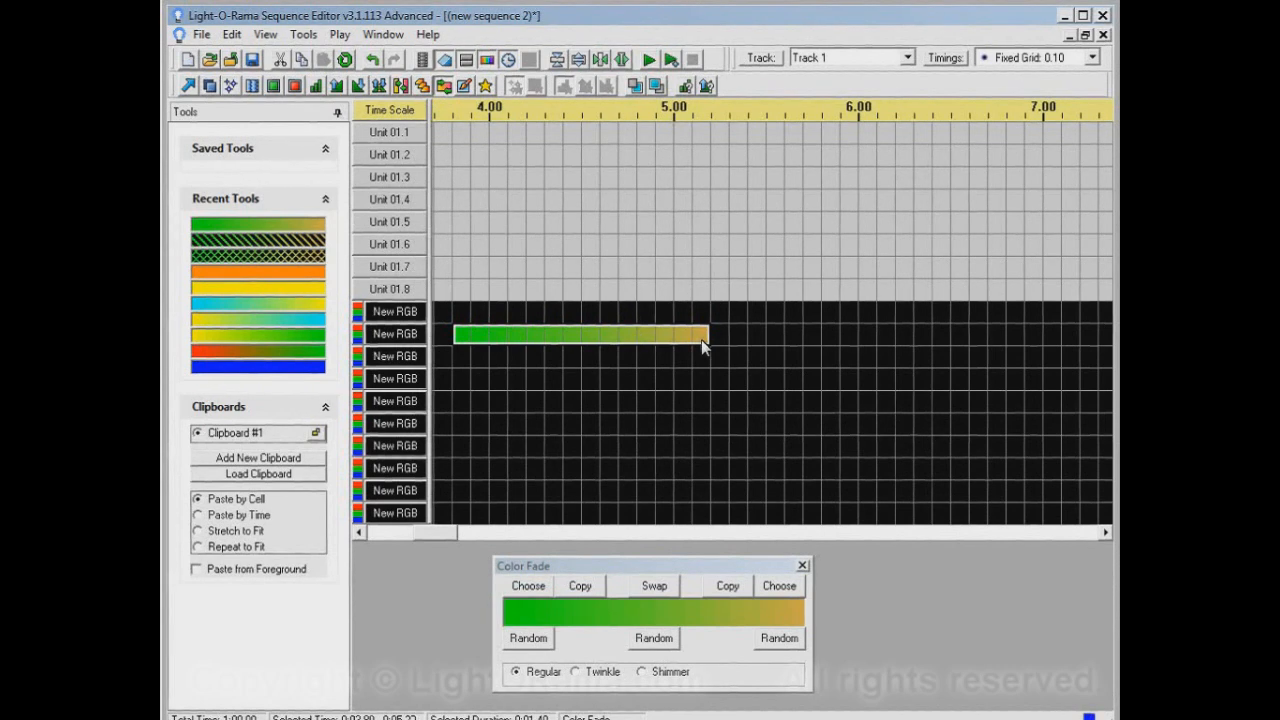
{"action": "mouse_move", "coordinate": [690, 370]}
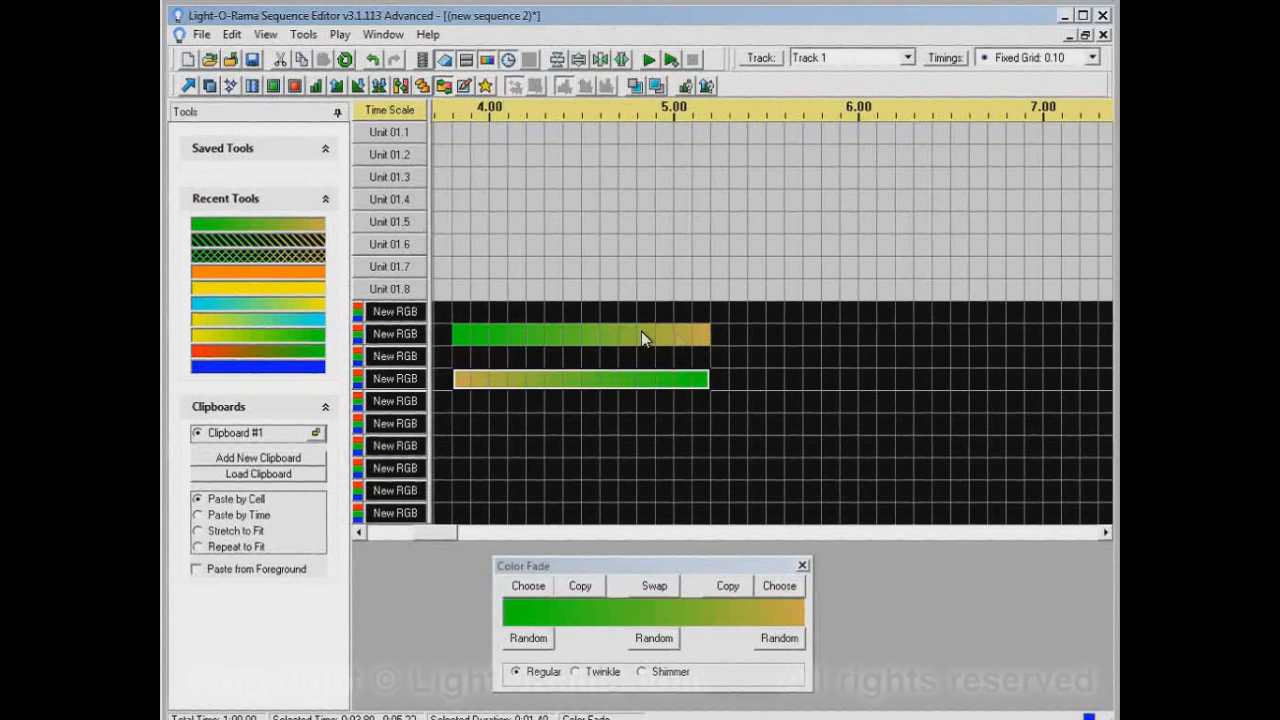
{"action": "mouse_move", "coordinate": [568, 425]}
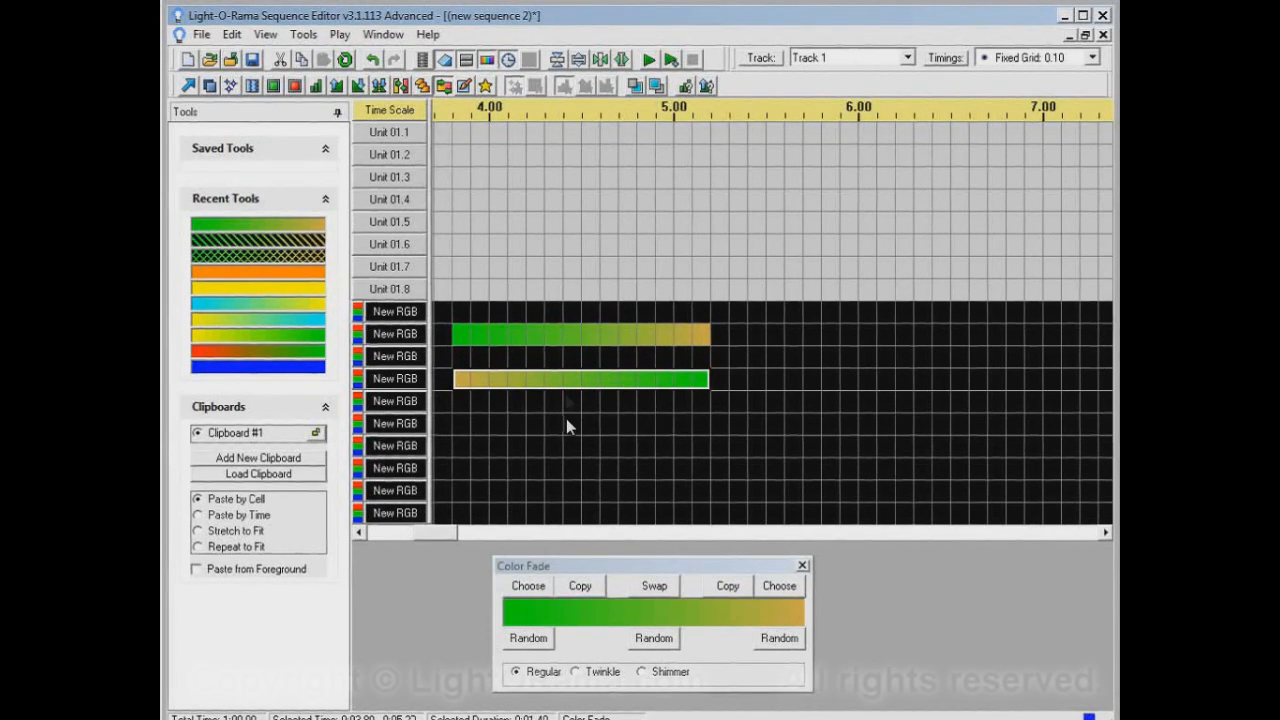
{"action": "mouse_move", "coordinate": [487, 450]}
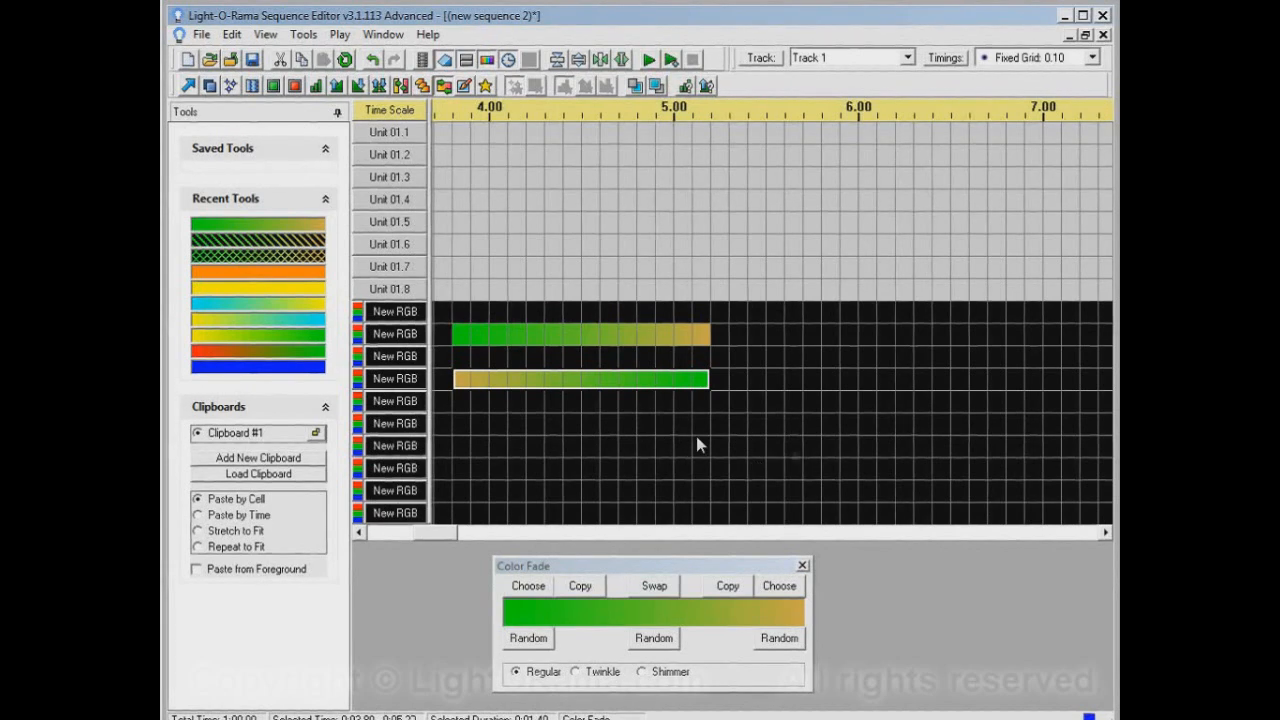
{"action": "mouse_move", "coordinate": [605, 462]}
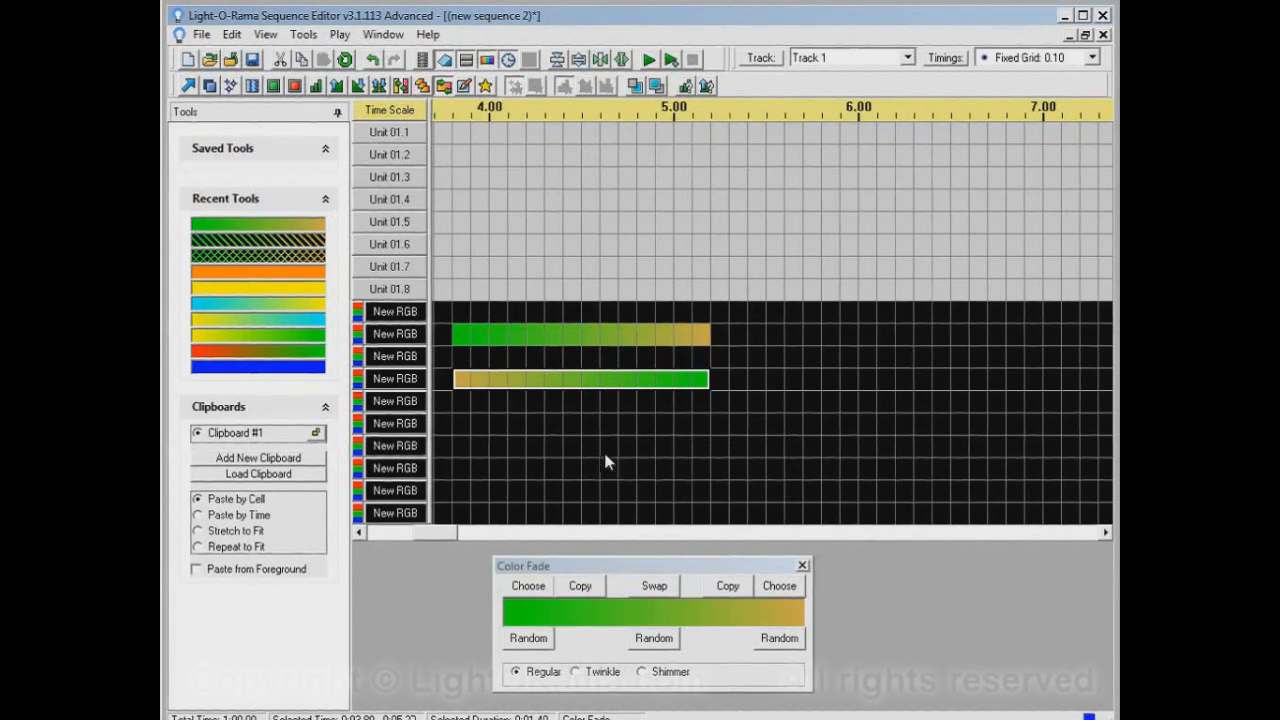
{"action": "mouse_move", "coordinate": [600, 456]}
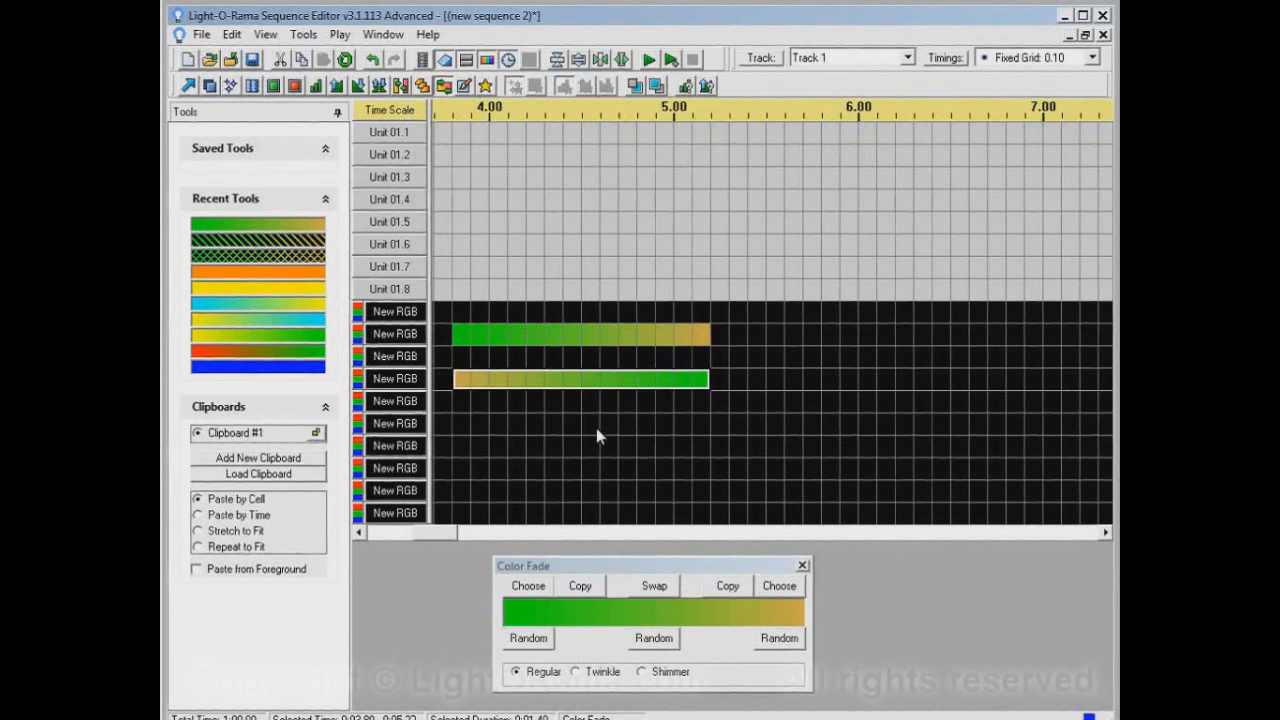
{"action": "mouse_move", "coordinate": [273, 314]}
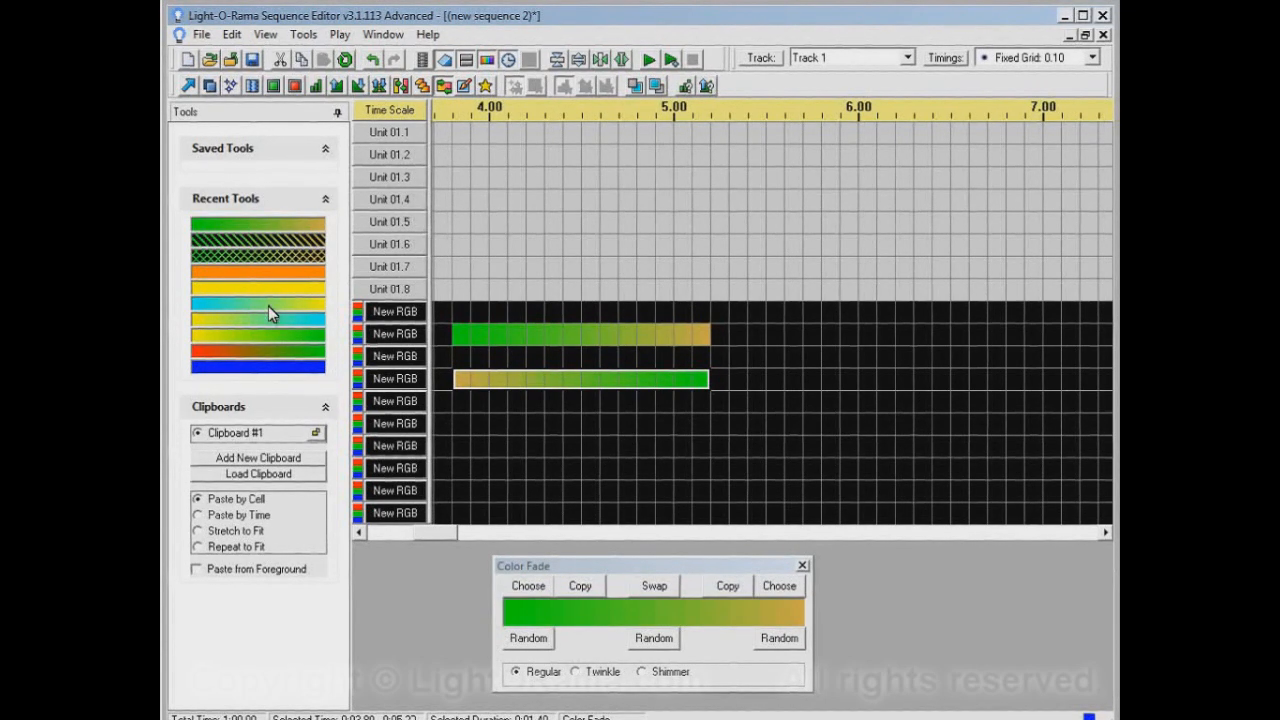
{"action": "mouse_move", "coordinate": [250, 322]}
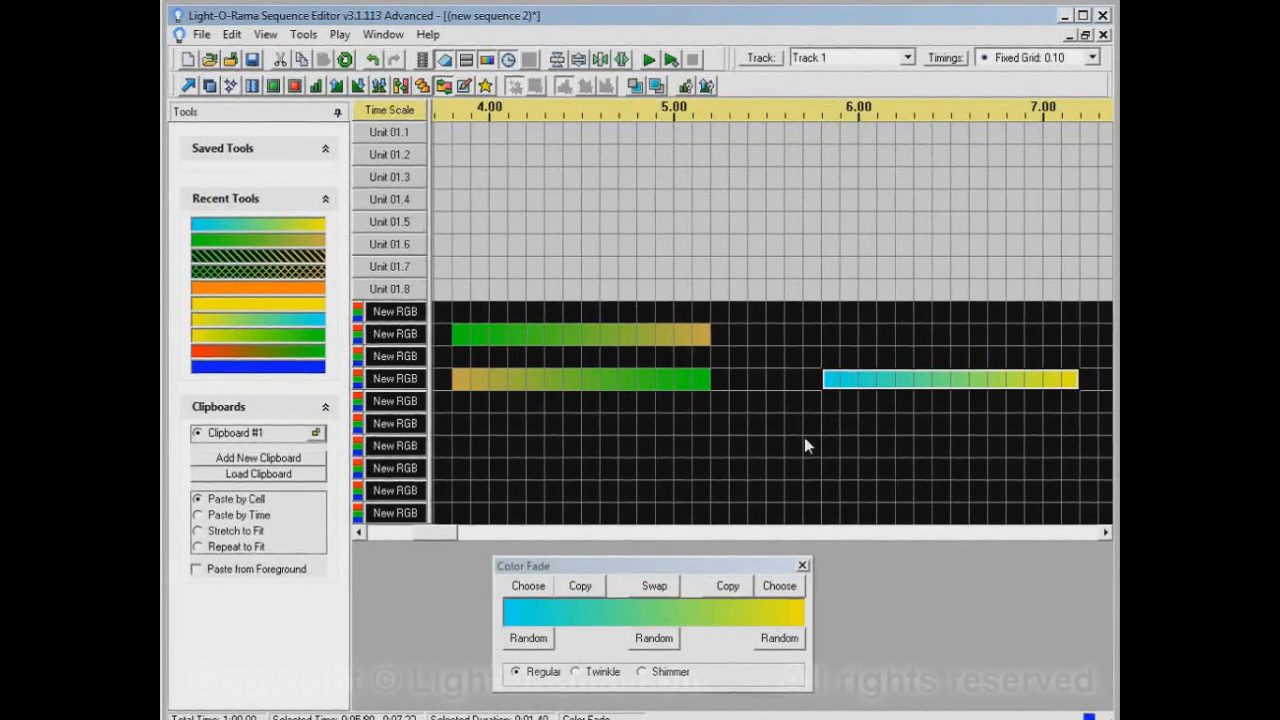
{"action": "mouse_move", "coordinate": [775, 428]}
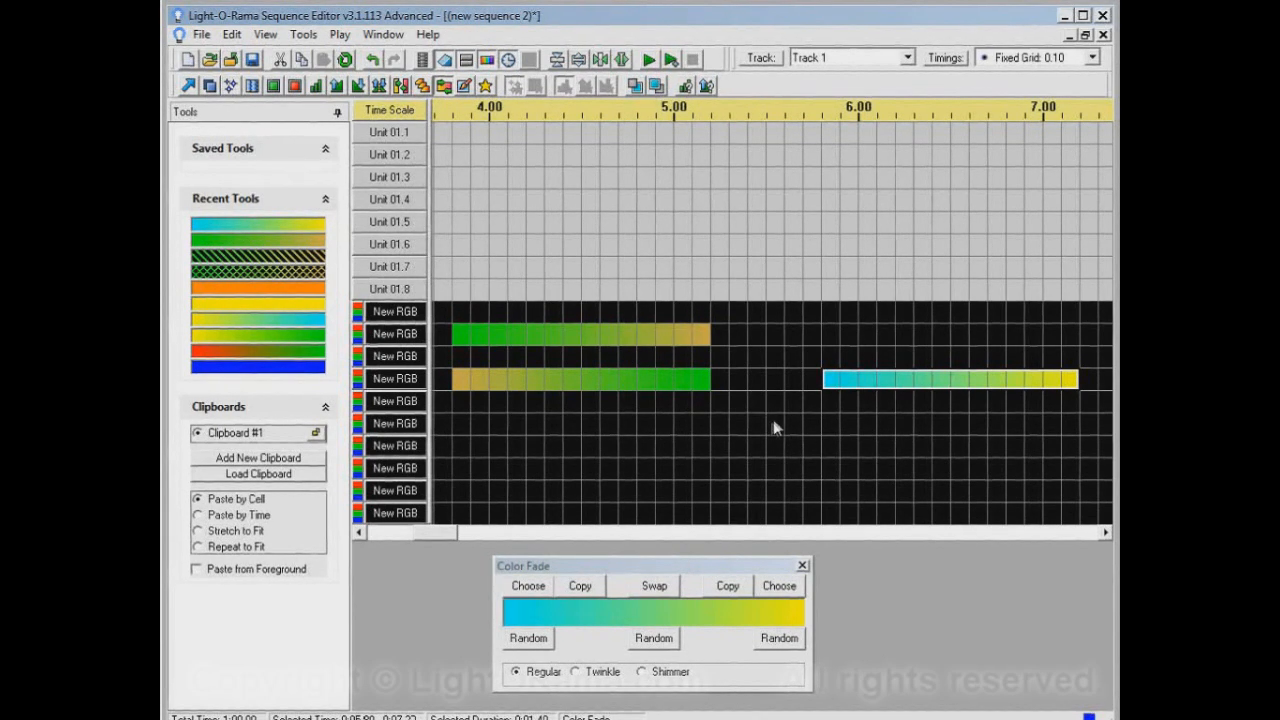
{"action": "mouse_move", "coordinate": [728, 388]}
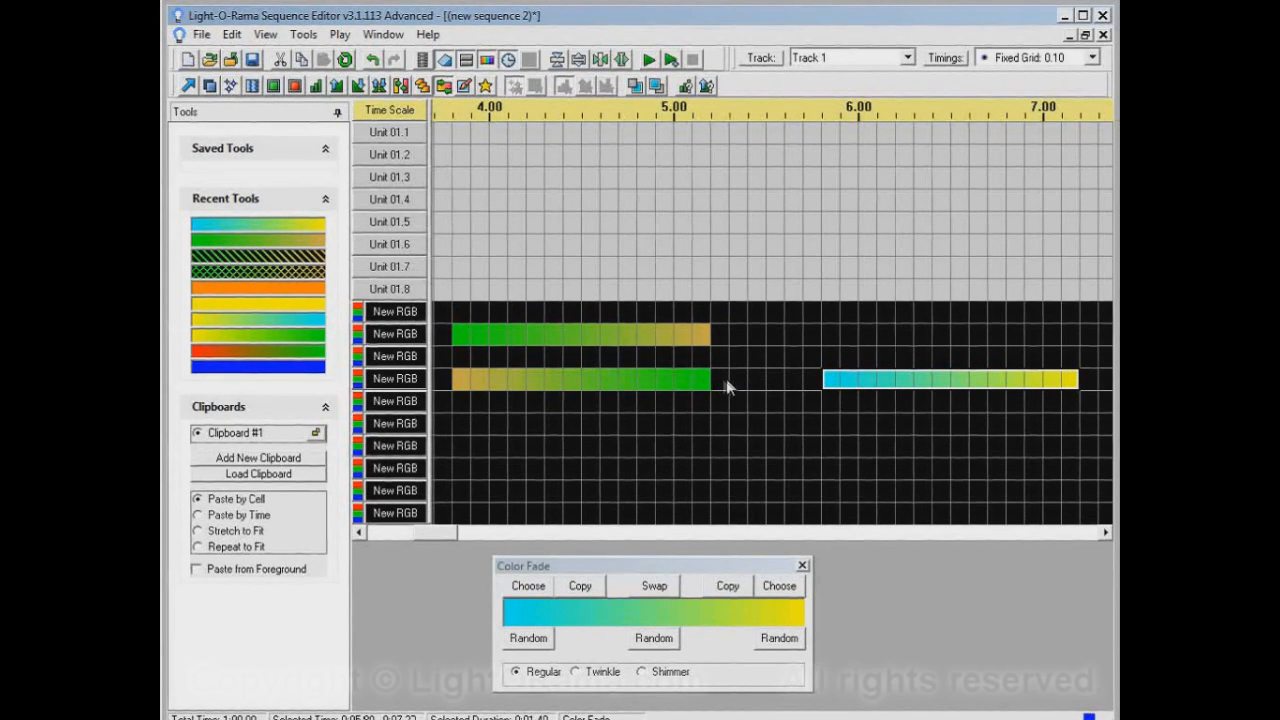
{"action": "mouse_move", "coordinate": [730, 390]}
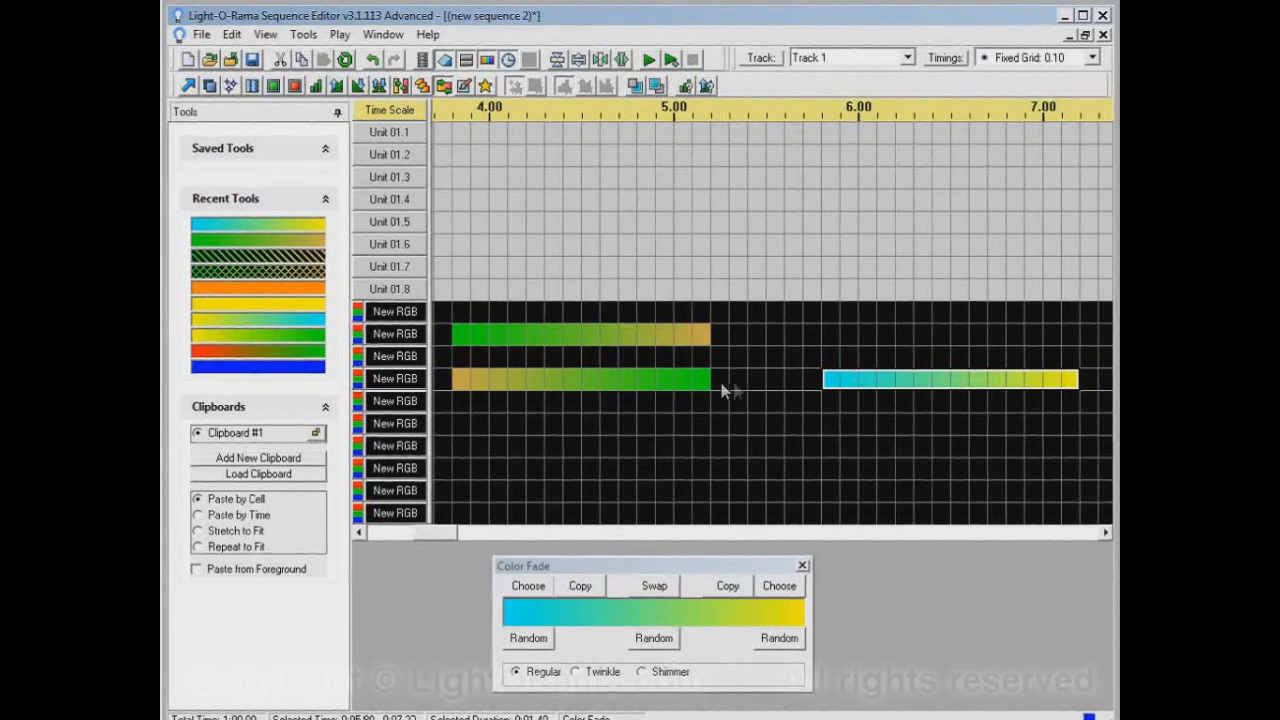
{"action": "mouse_move", "coordinate": [700, 372]}
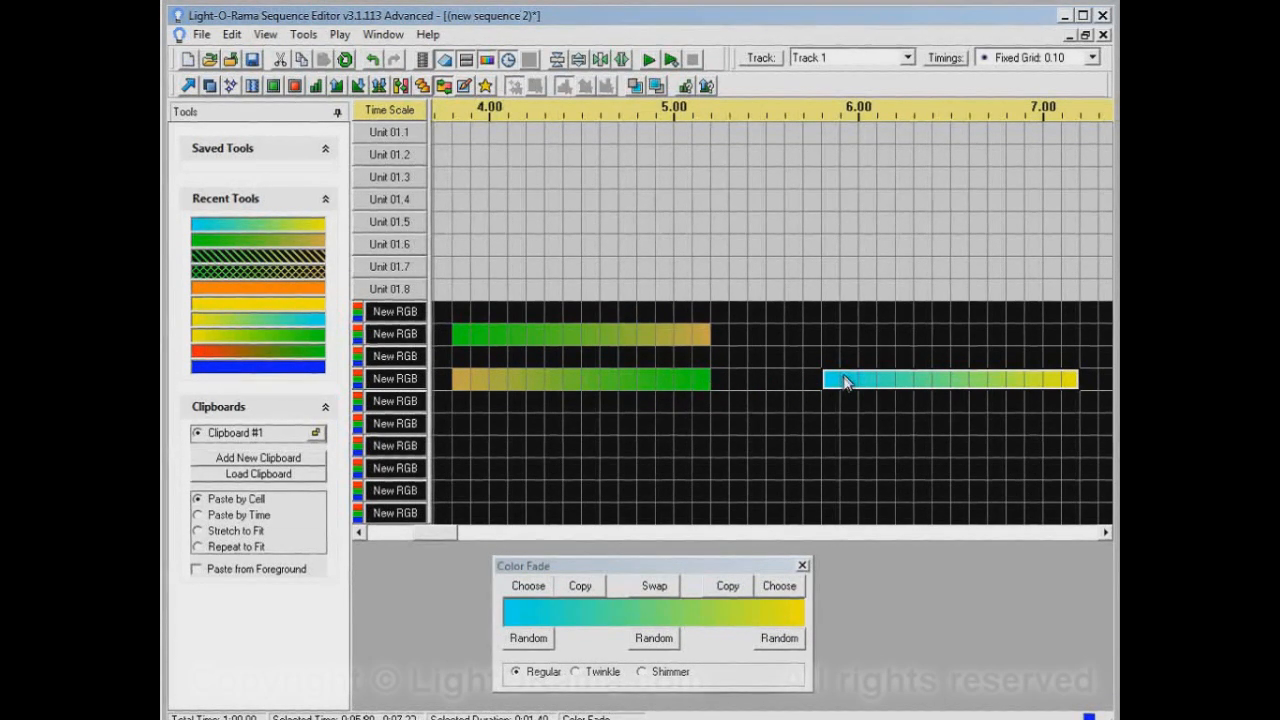
{"action": "mouse_move", "coordinate": [838, 395]}
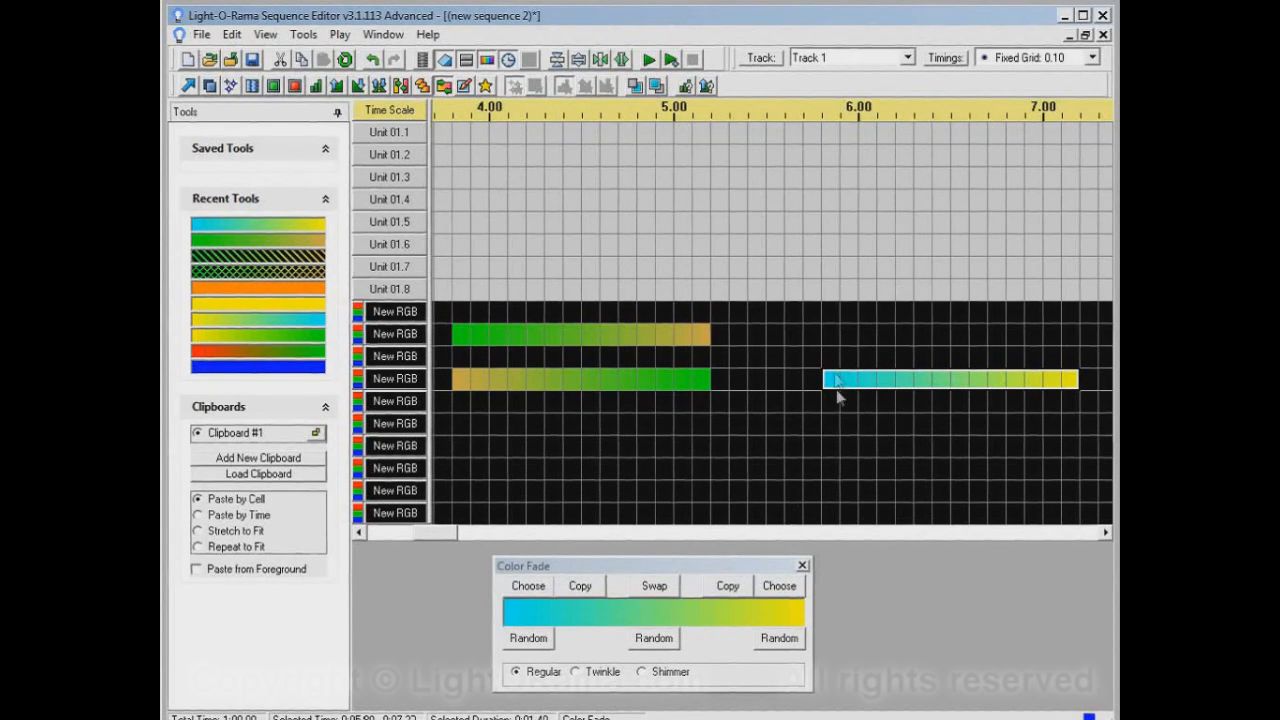
{"action": "mouse_move", "coordinate": [757, 388]}
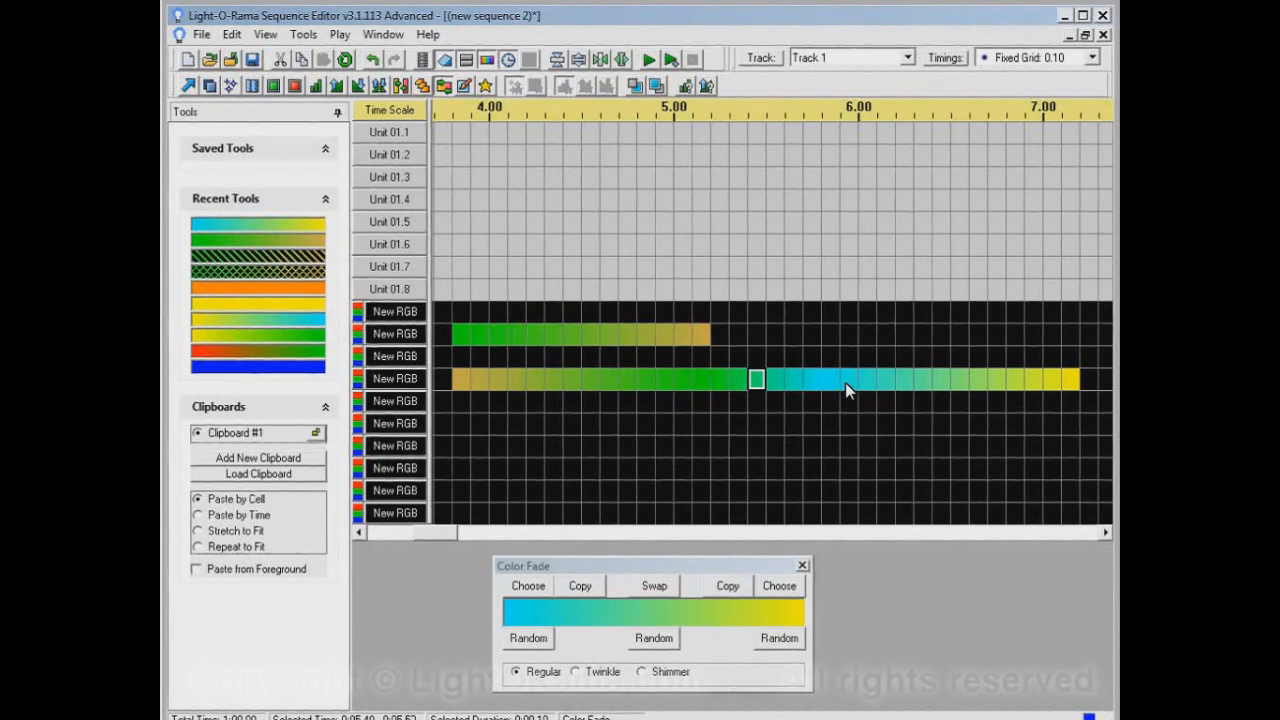
{"action": "mouse_move", "coordinate": [813, 443]}
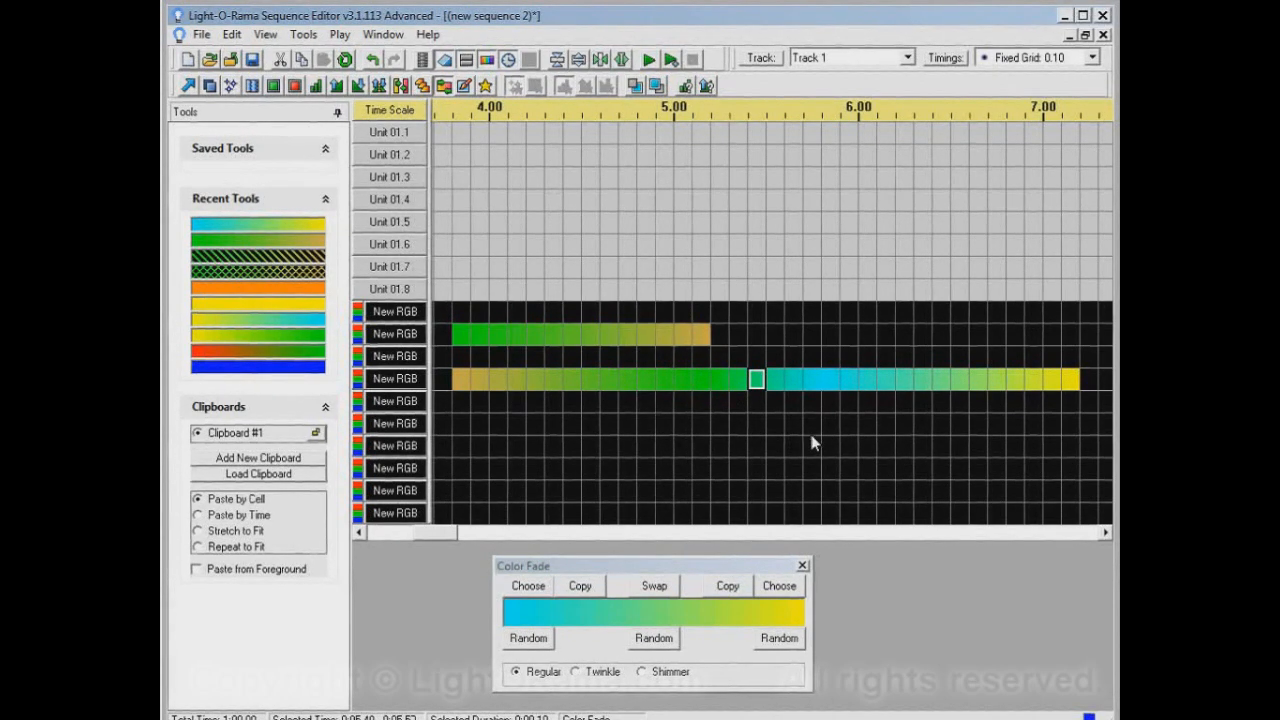
{"action": "mouse_move", "coordinate": [640, 450]}
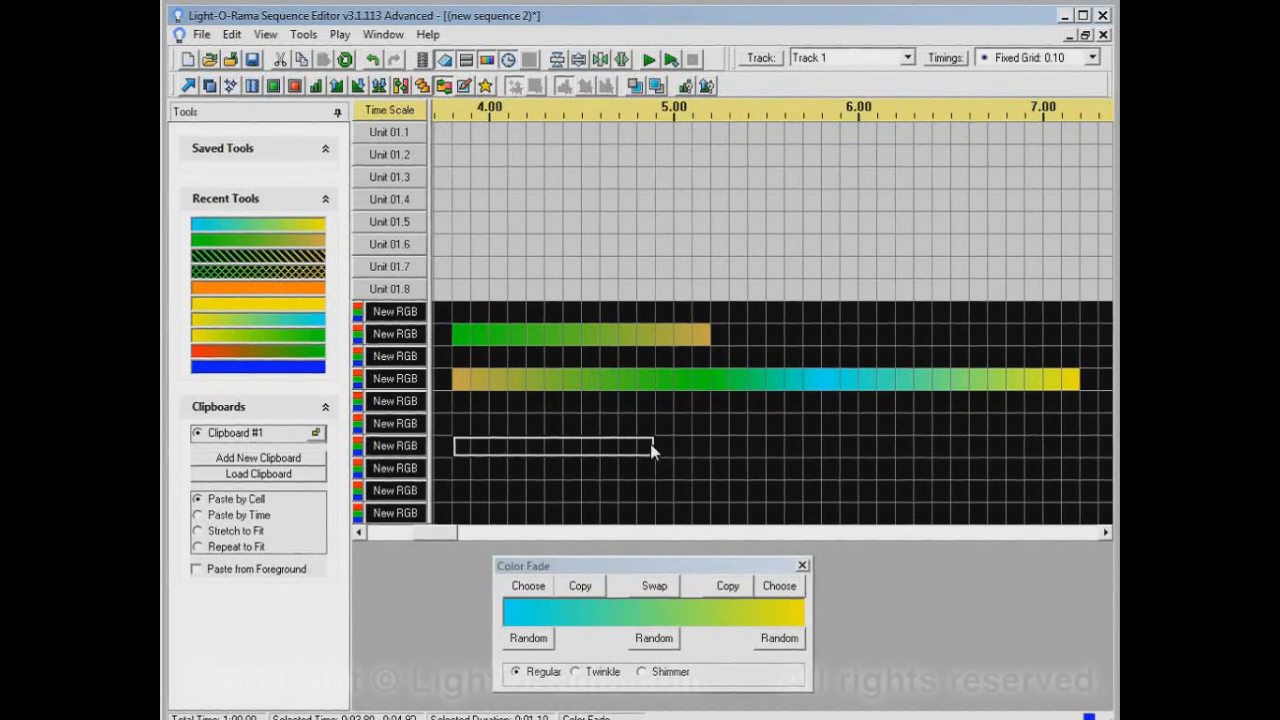
Apply the blue-to-yellow fade to the marked span on the seventh RGB channel.
{"action": "left_click", "coordinate": [552, 446]}
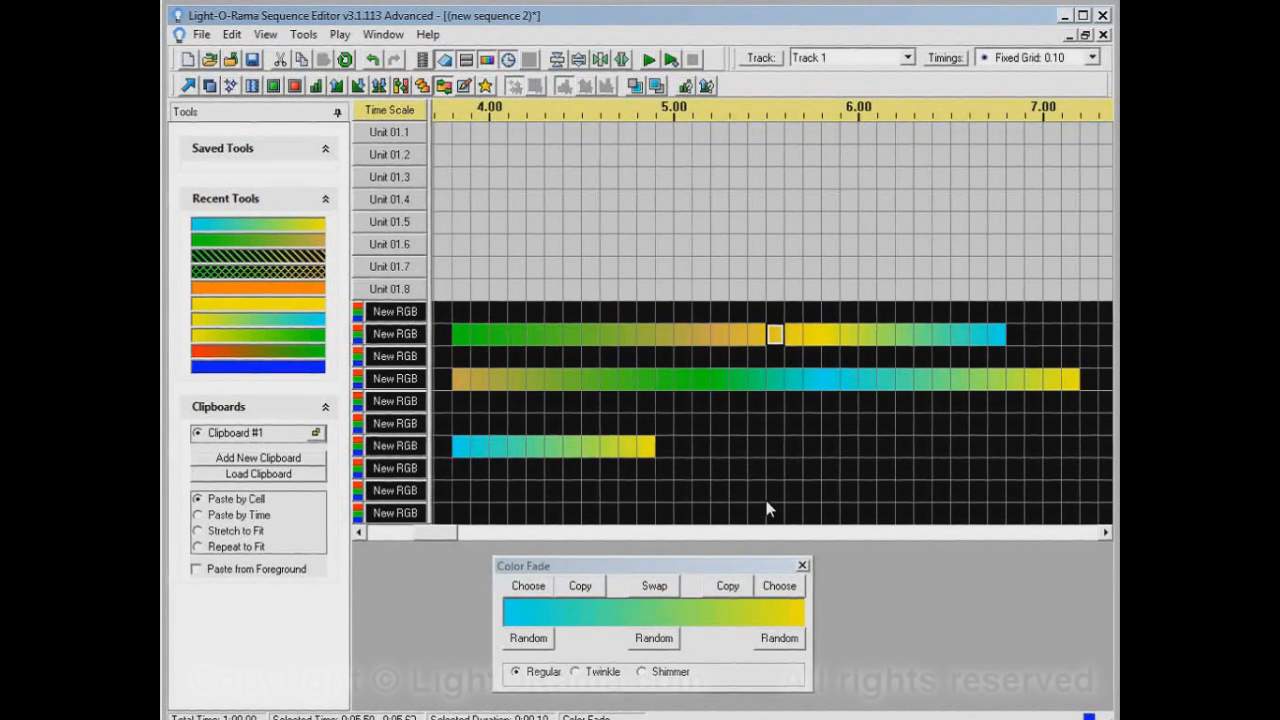
{"action": "mouse_move", "coordinate": [770, 508]}
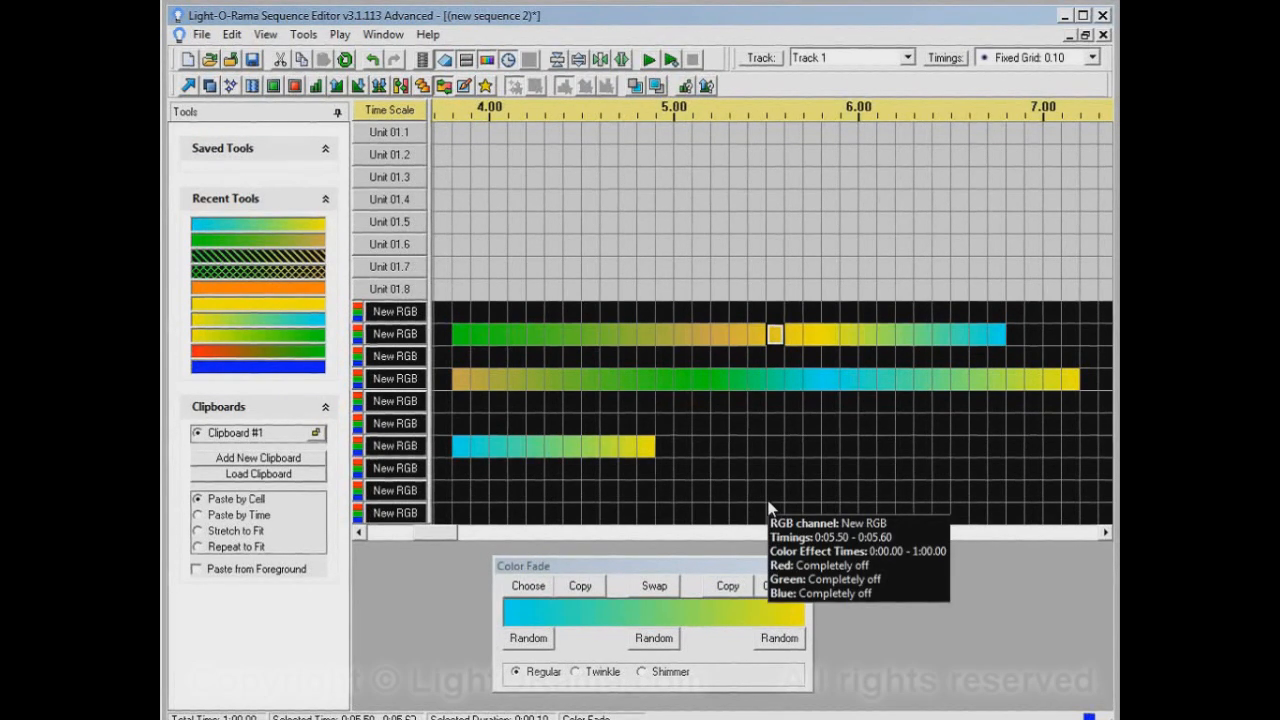